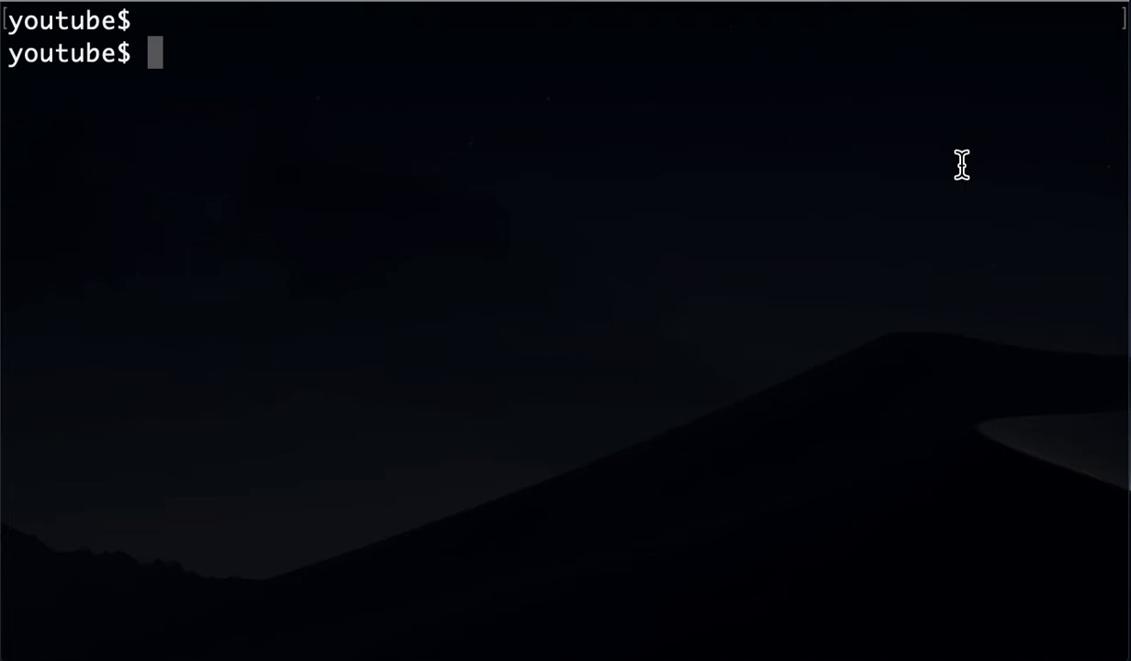
- List the project folder and open main.cc for viewing
{"action": "type", "text": "ls"}
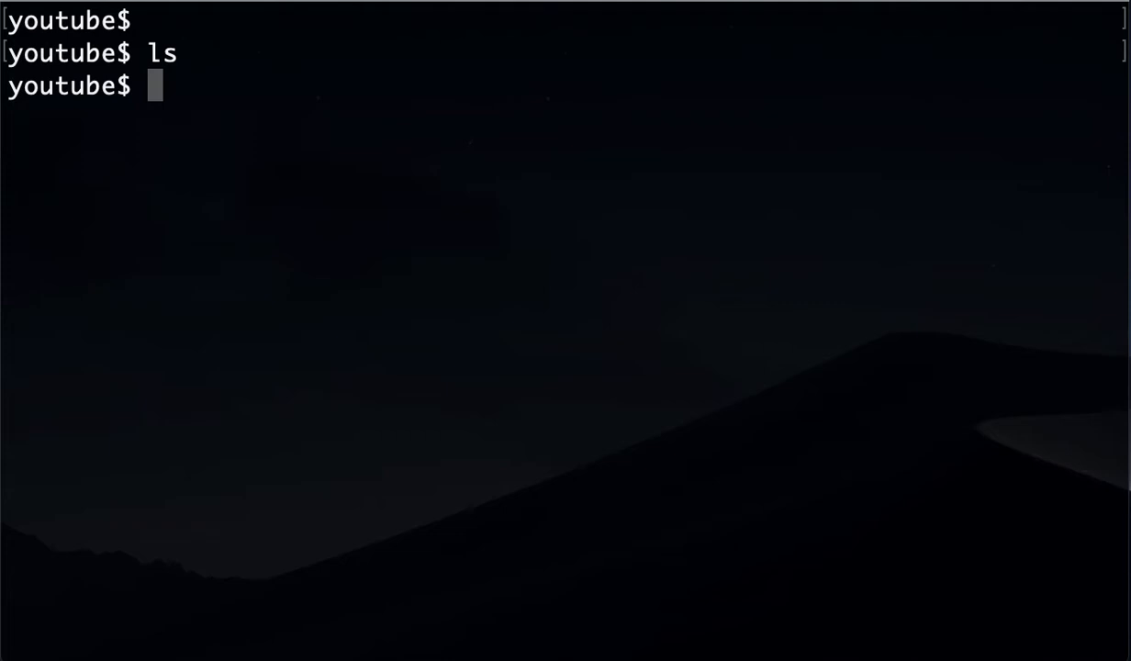
{"action": "type", "text": "lld"}
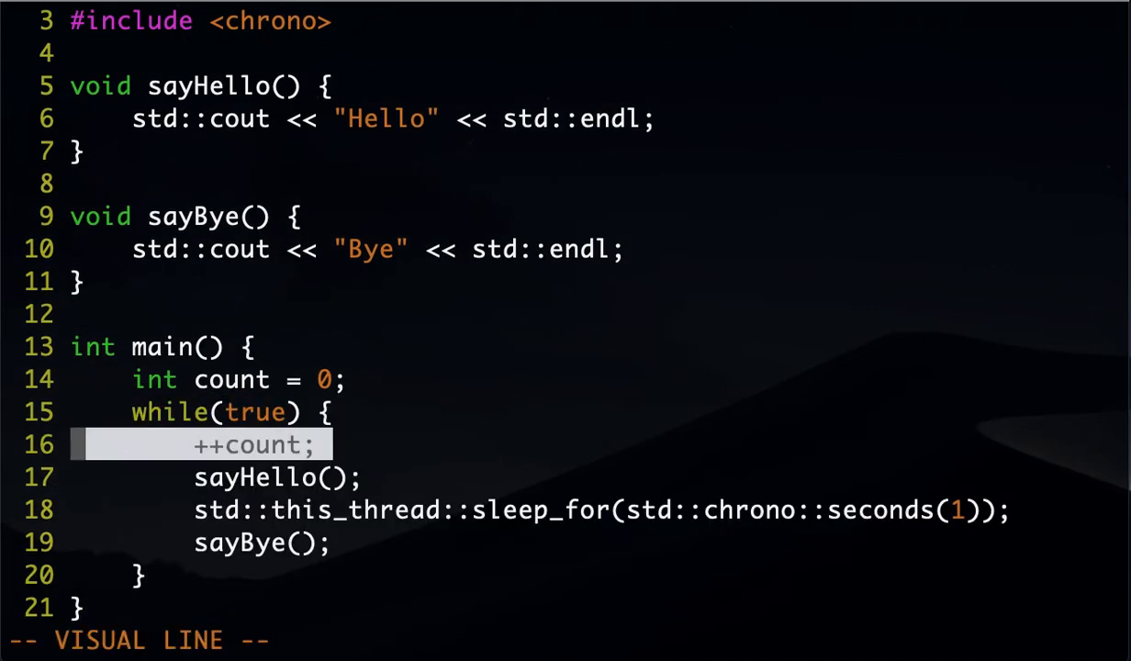
- Highlight the count increment and one-second sleep lines, then quit Vim
{"action": "key", "text": "Escape"}
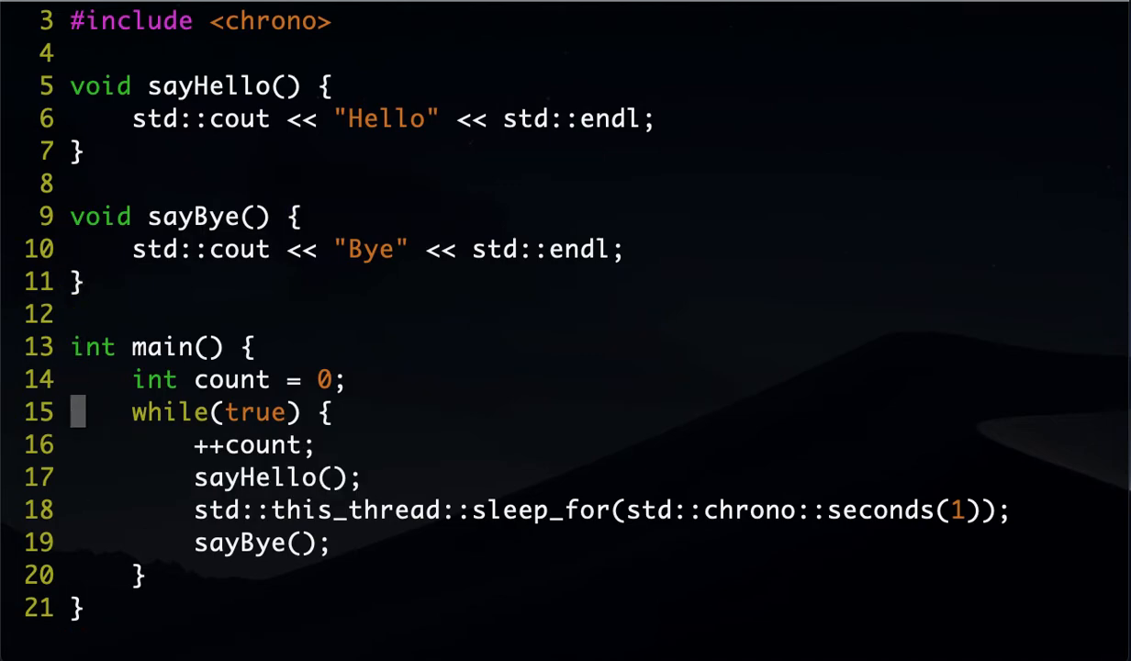
{"action": "key", "text": "V"}
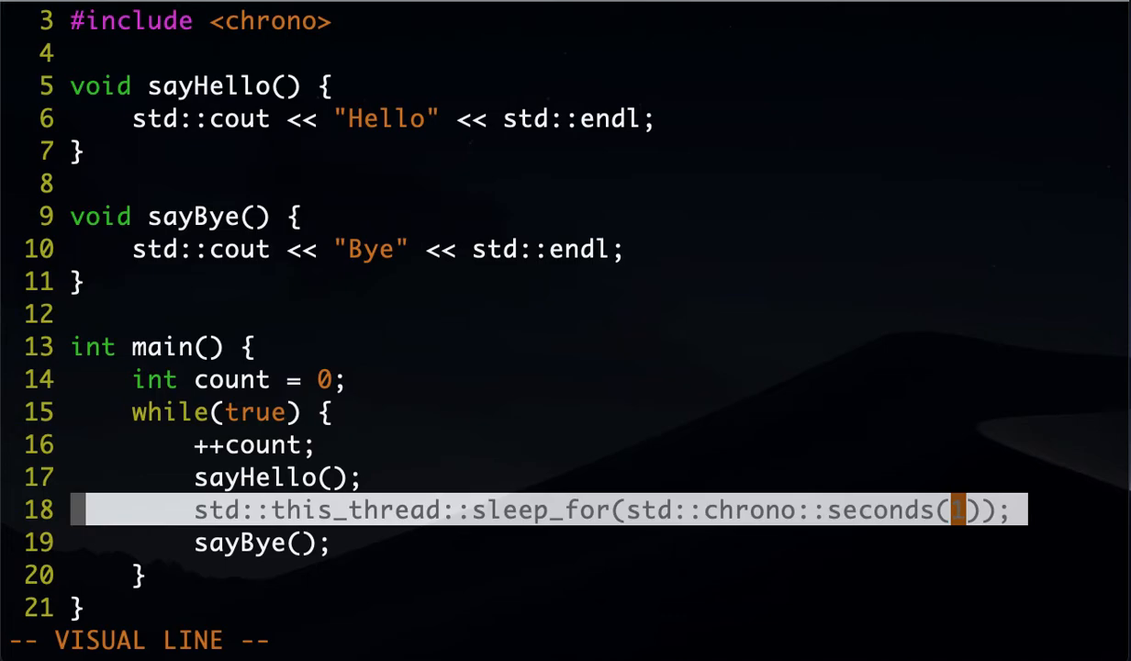
{"action": "key", "text": "Escape"}
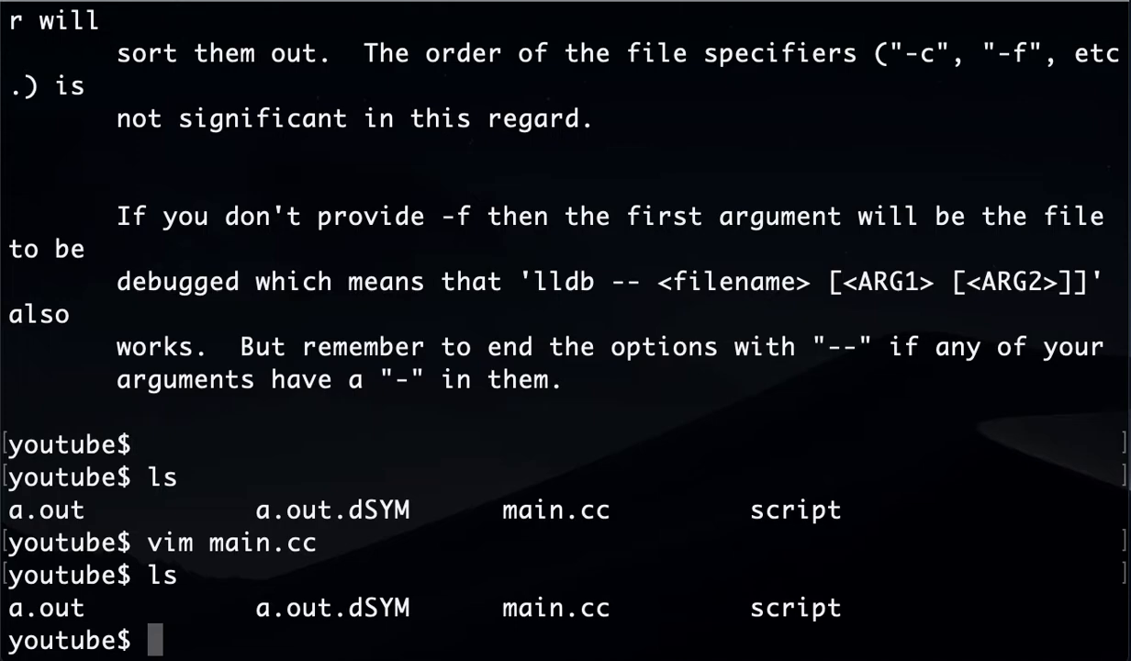
- Compile main.cc with g++ -g and run ./a.out, watching Hello and Bye print
{"action": "type", "text": "g++"}
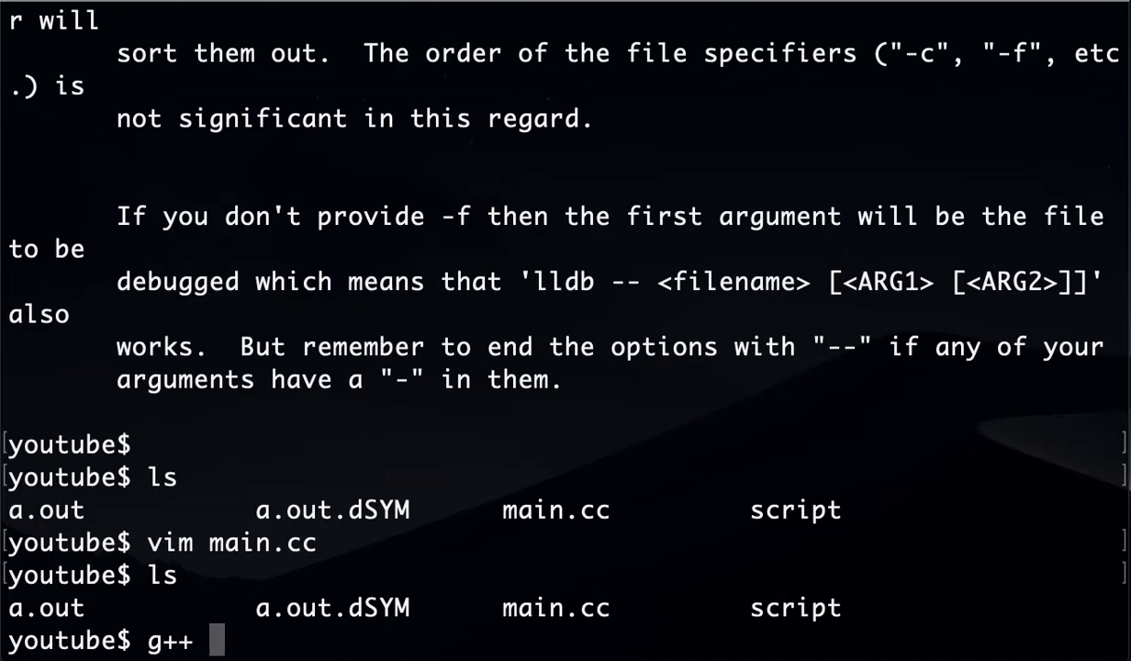
{"action": "type", "text": "-g main.cc"}
{"action": "type", "text": "ls -la a.out.dSYM/"}
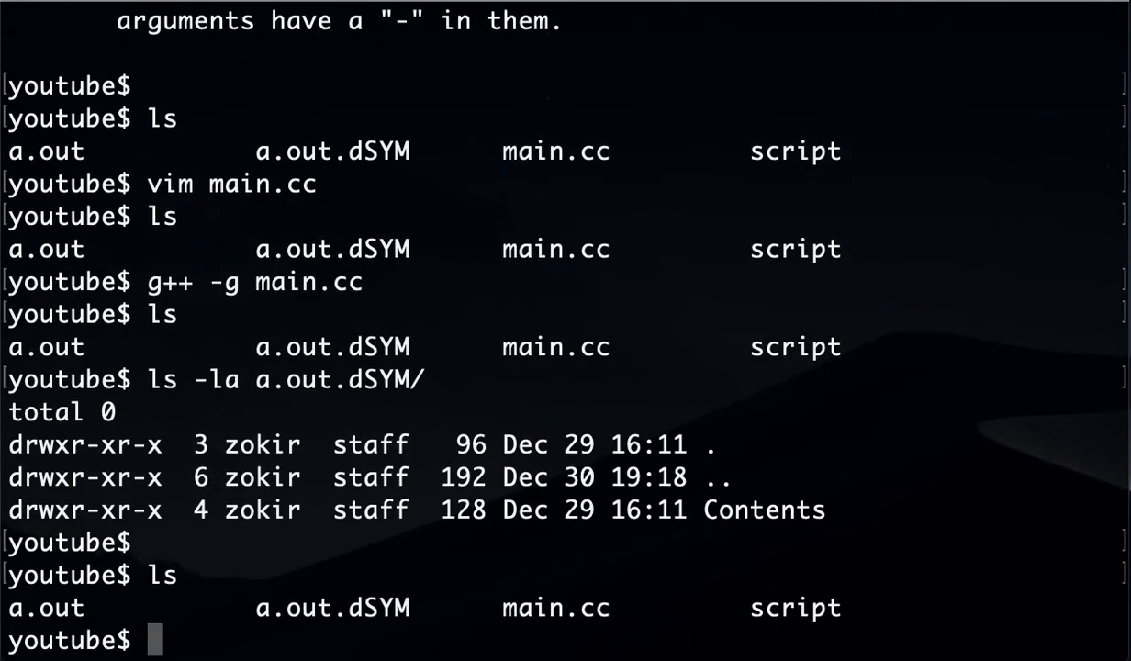
{"action": "type", "text": "./a.out"}
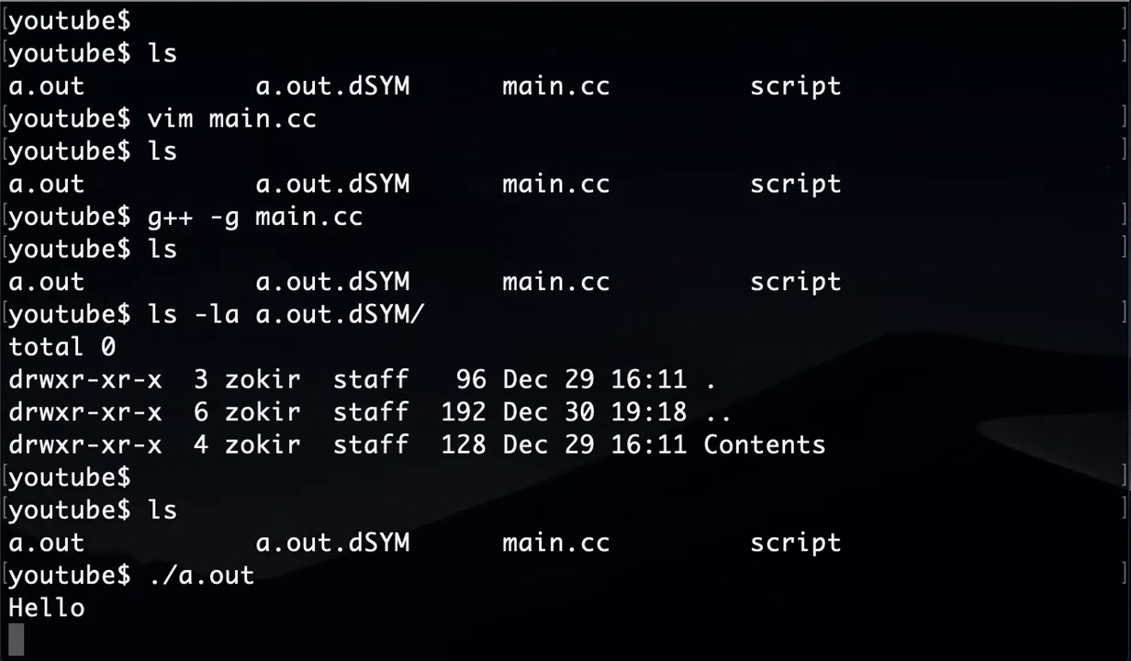
{"action": "key", "text": "Return"}
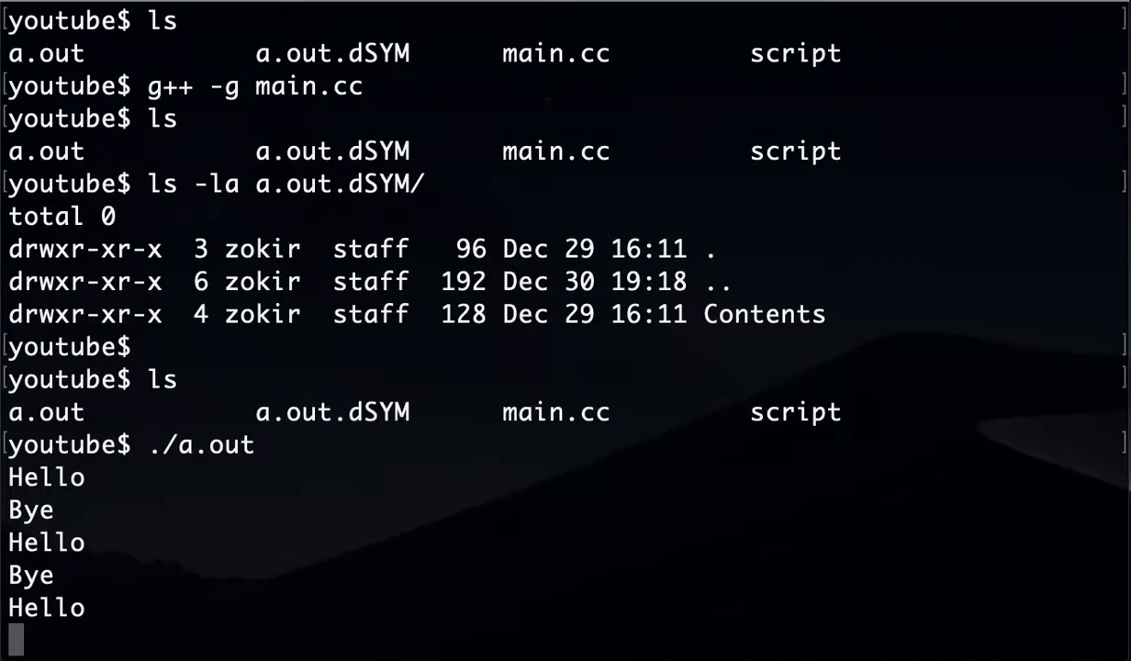
{"action": "scroll", "scroll_direction": "down", "scroll_amount": 3}
{"action": "type", "text": "ls"}
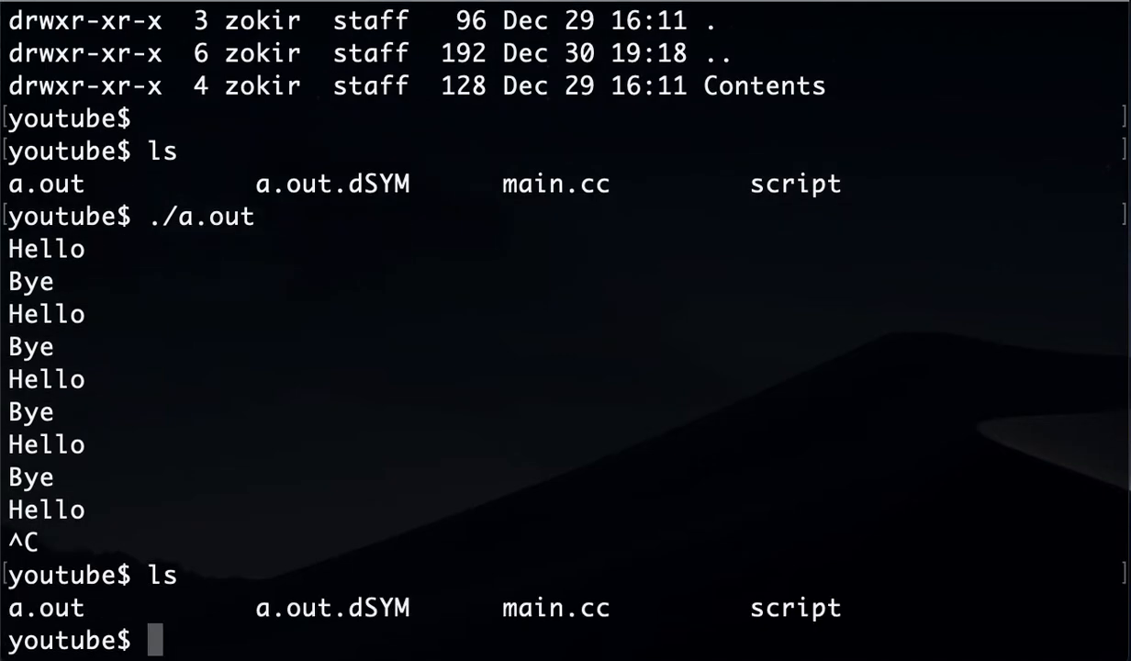
- Launch LLDB with ./a.out as the target executable (lldb -- ./a.out)
{"action": "type", "text": "lldb"}
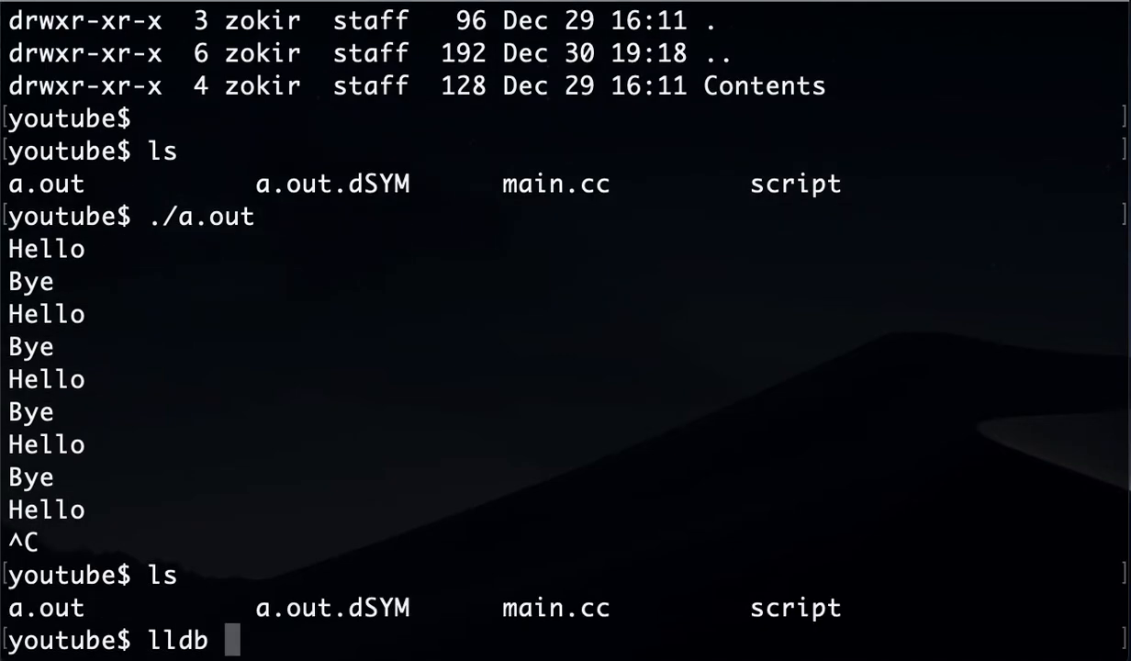
{"action": "type", "text": "./"}
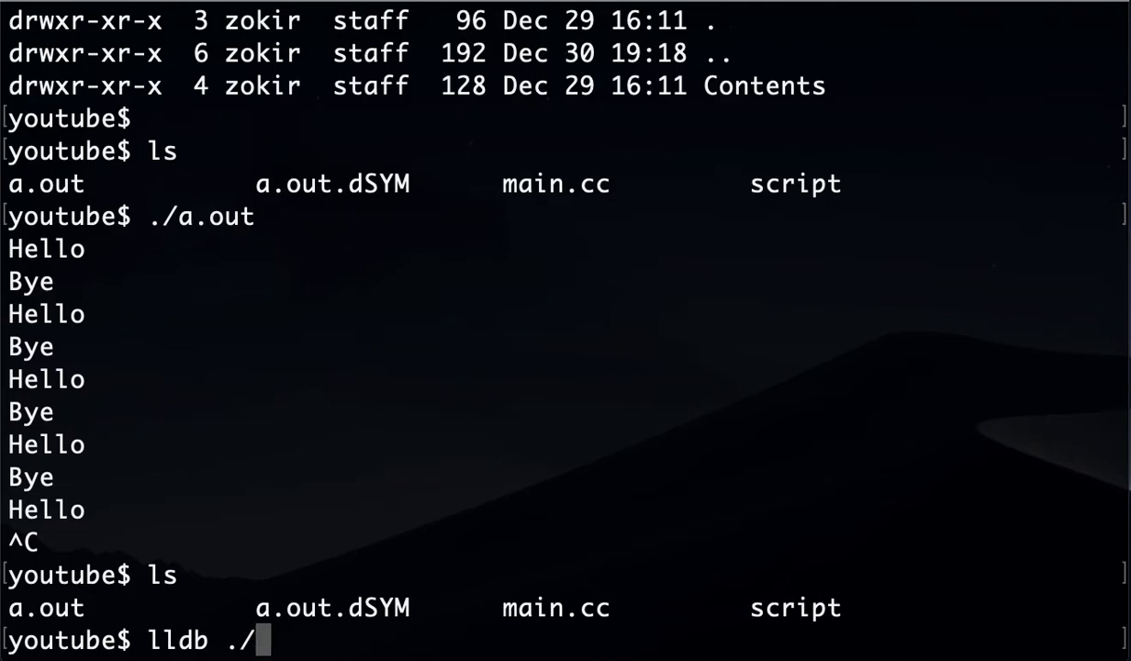
{"action": "type", "text": "a.out"}
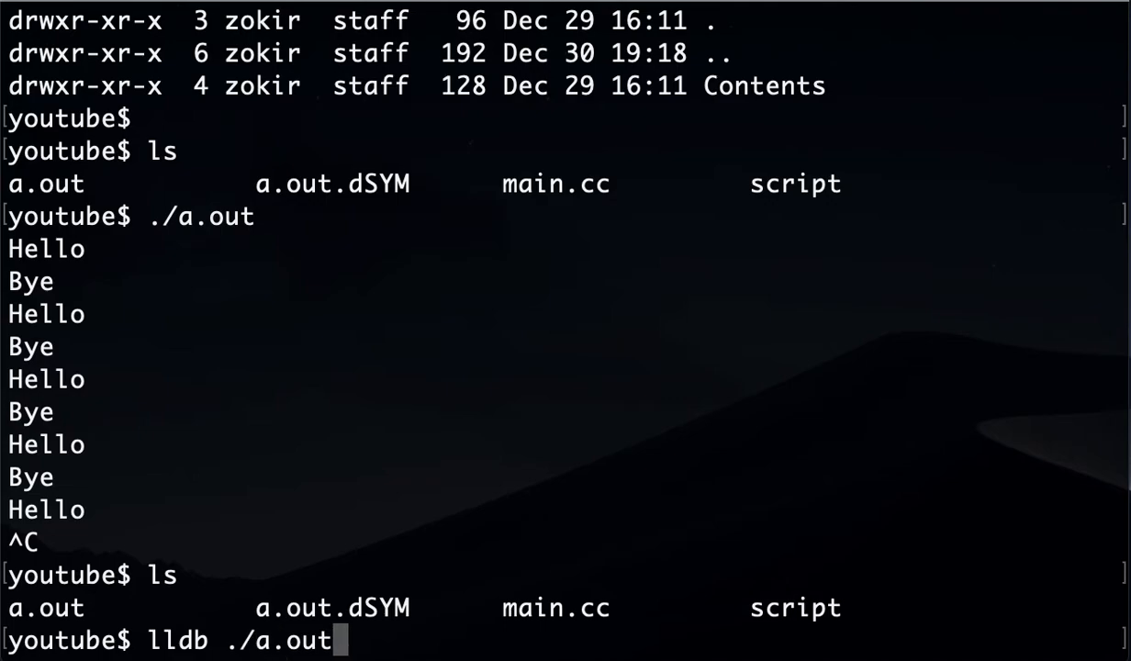
{"action": "mouse_move", "coordinate": [154, 607]}
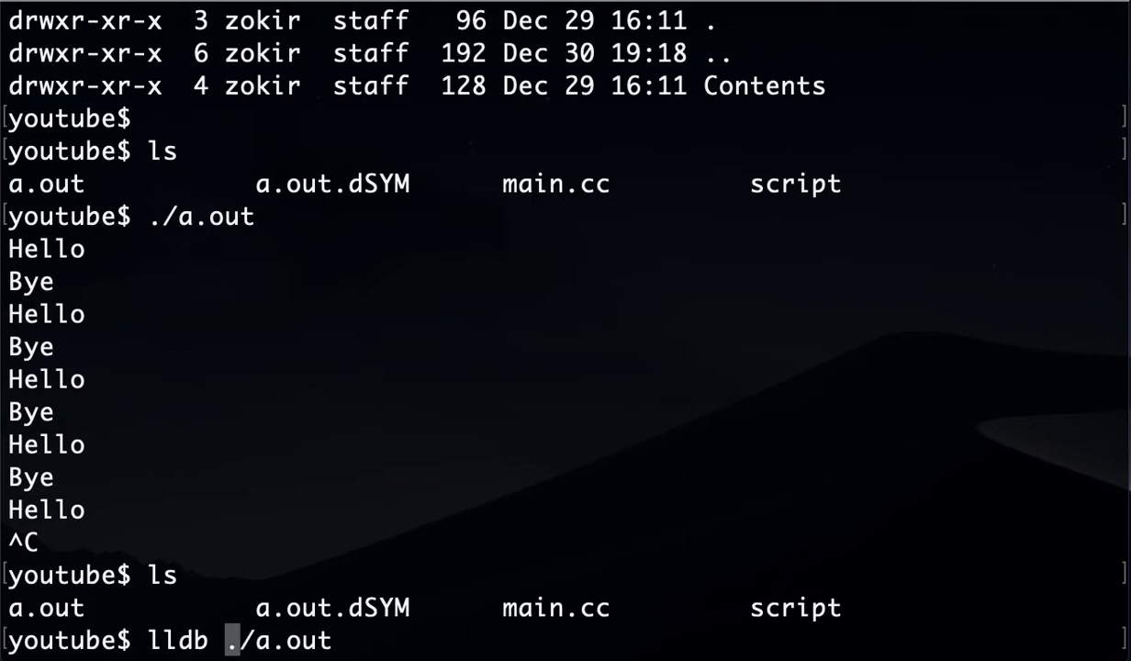
{"action": "type", "text": "--"}
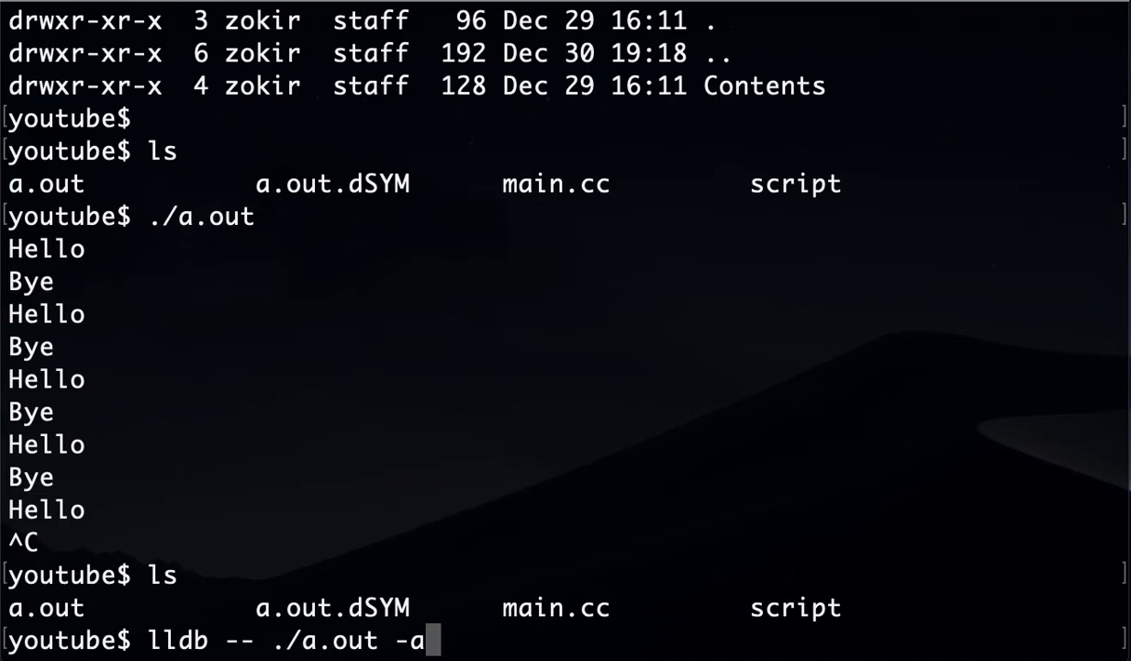
{"action": "key", "text": "BackSpace"}
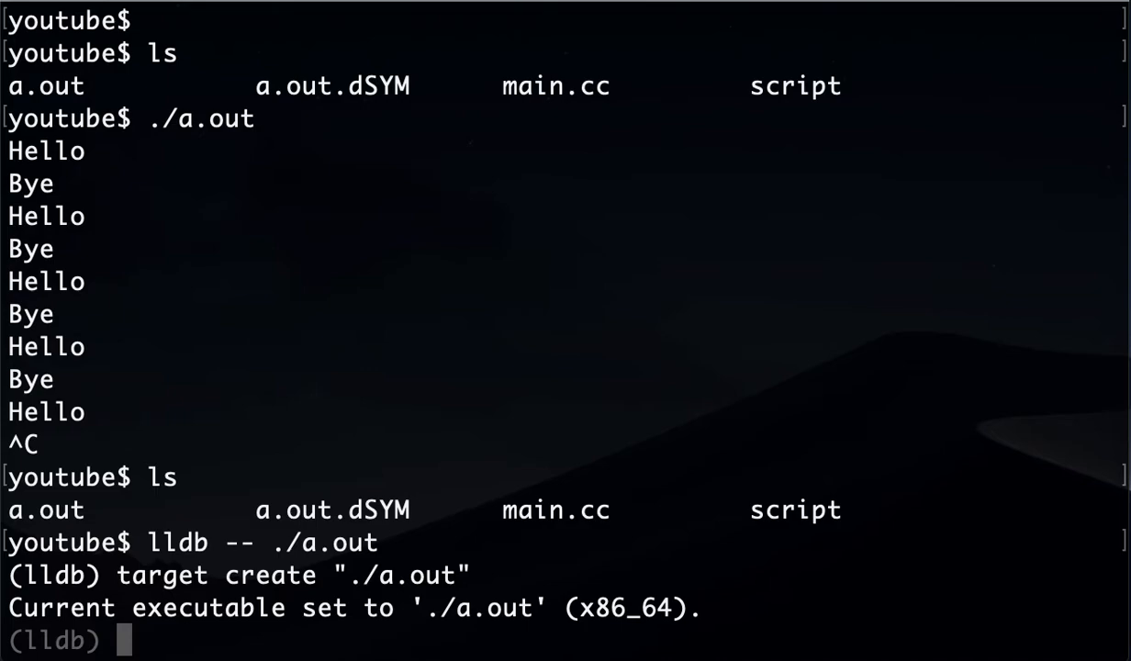
- List main's source, set breakpoint at main.cc:17, and list breakpoints
{"action": "type", "text": "list"}
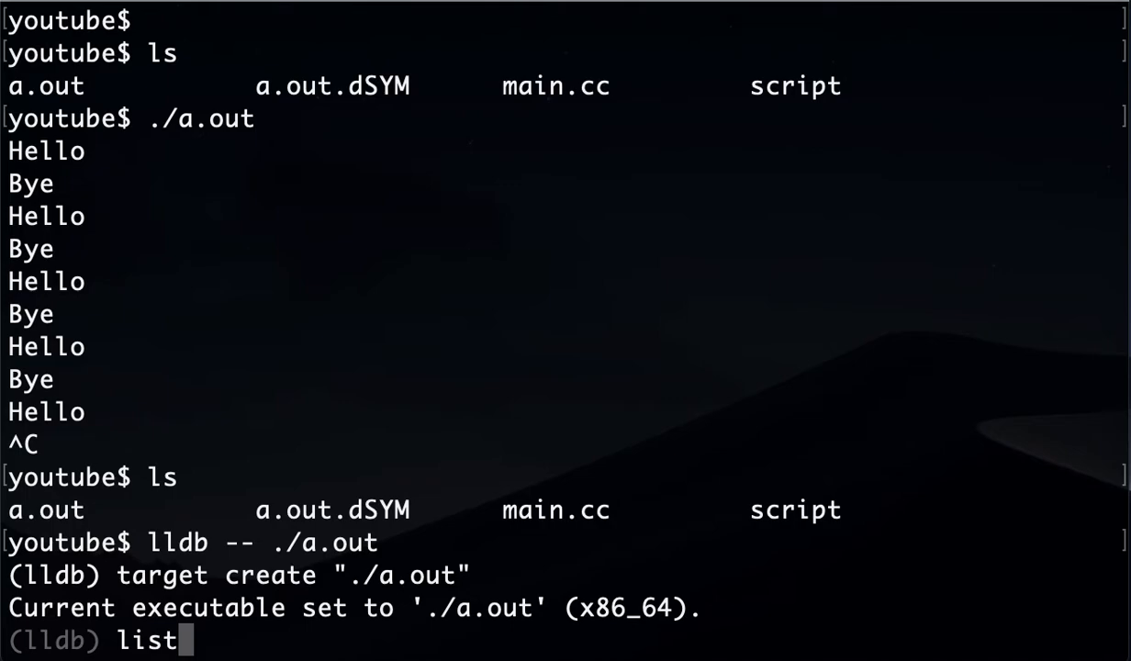
{"action": "key", "text": "Return"}
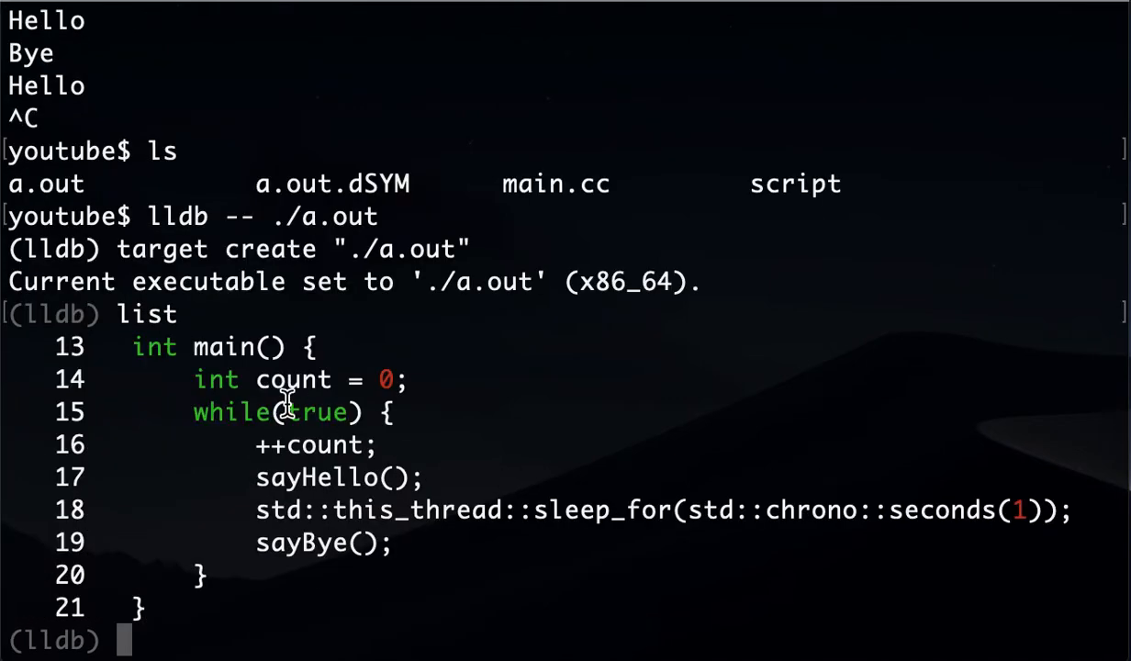
{"action": "mouse_move", "coordinate": [133, 347]}
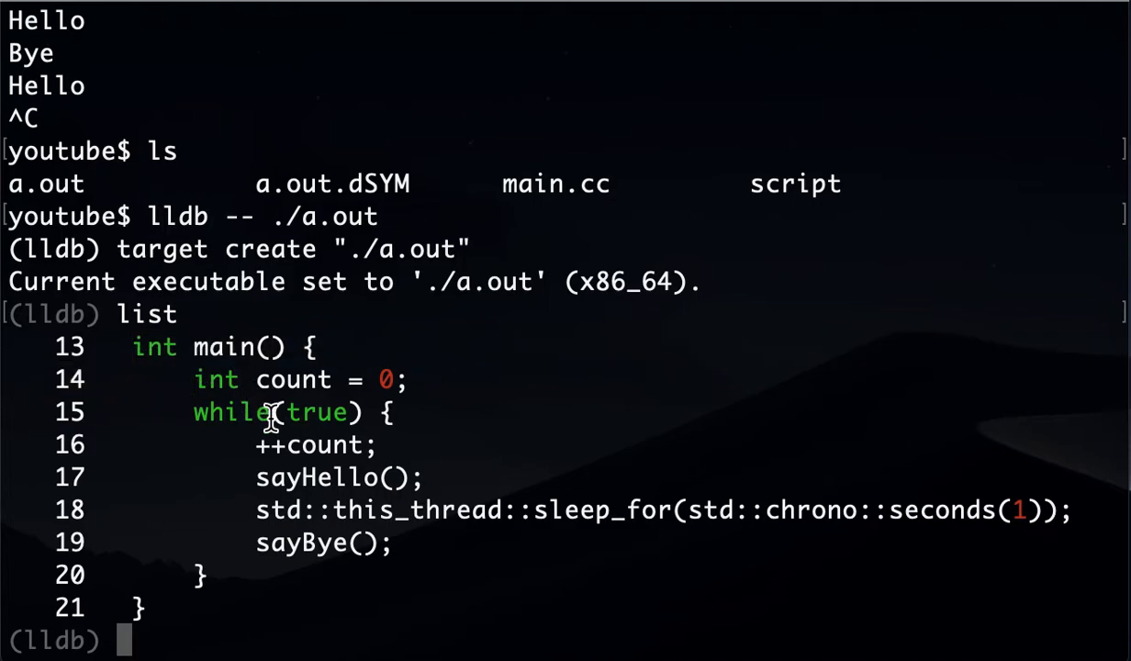
{"action": "mouse_move", "coordinate": [520, 386]}
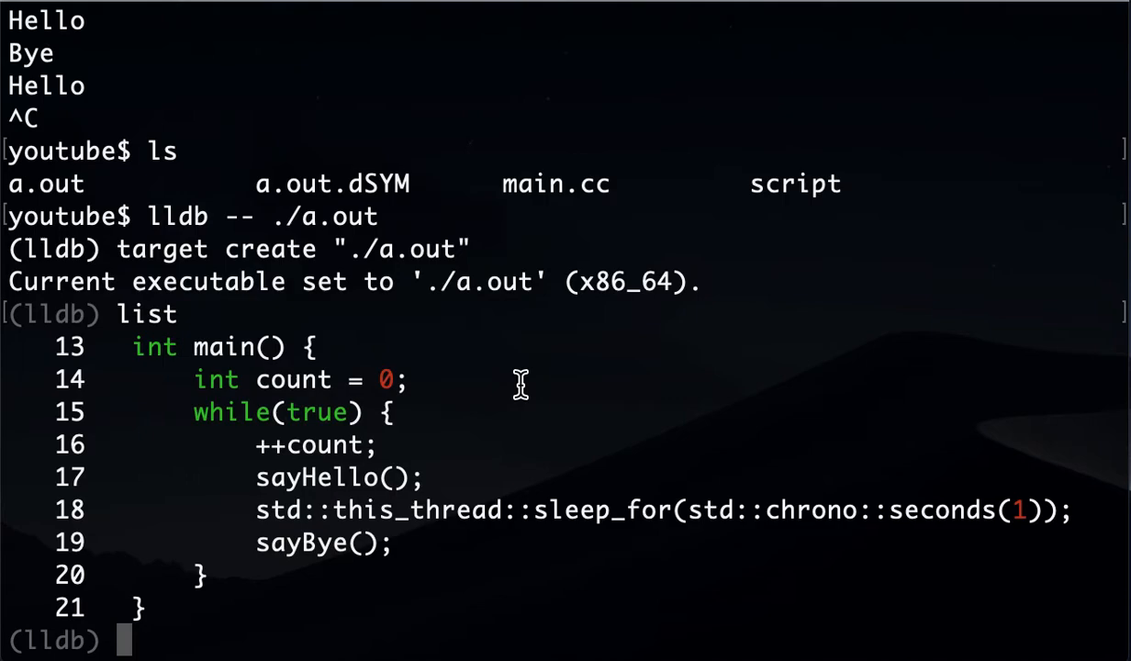
{"action": "type", "text": "b"}
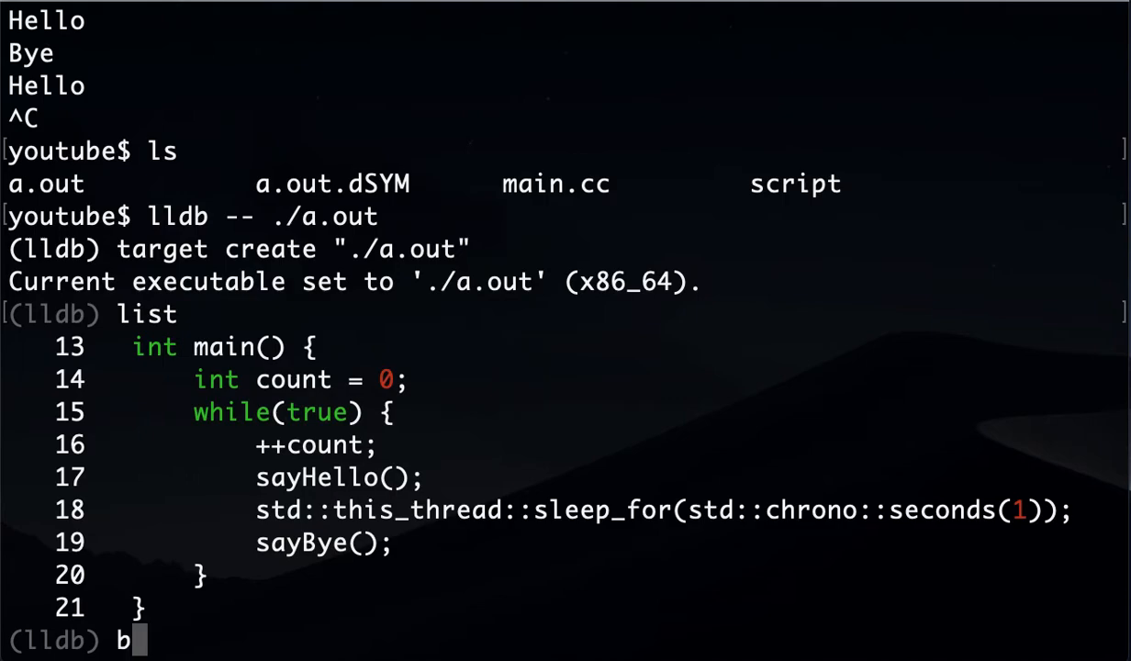
{"action": "type", "text": "mai"}
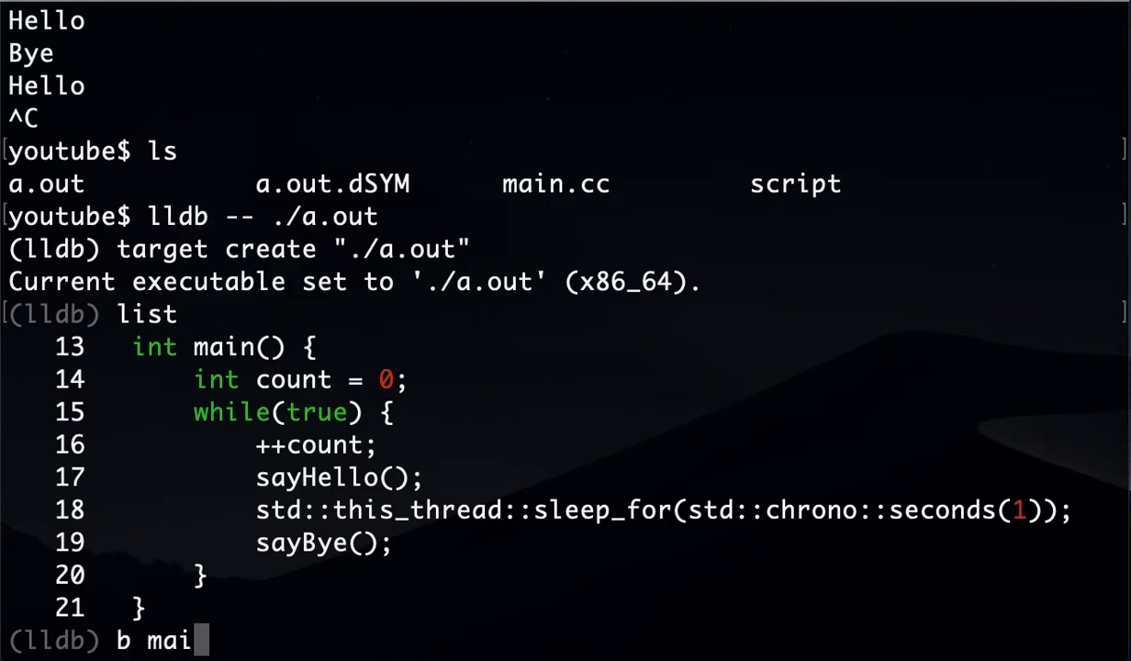
{"action": "type", "text": "n.cc:"}
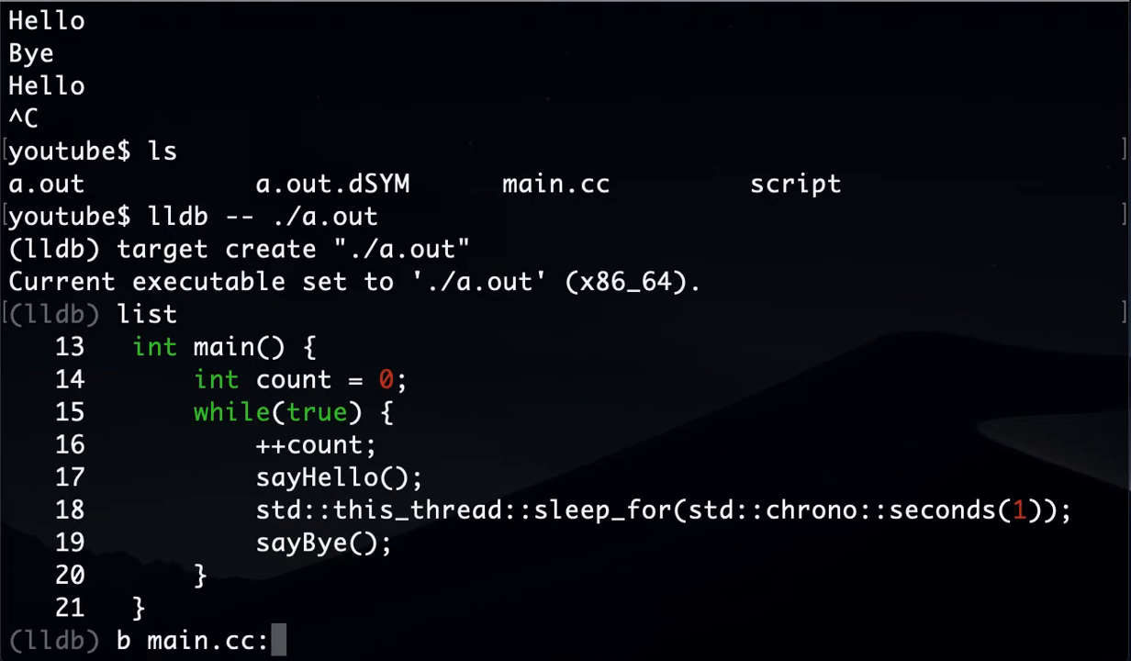
{"action": "type", "text": "17"}
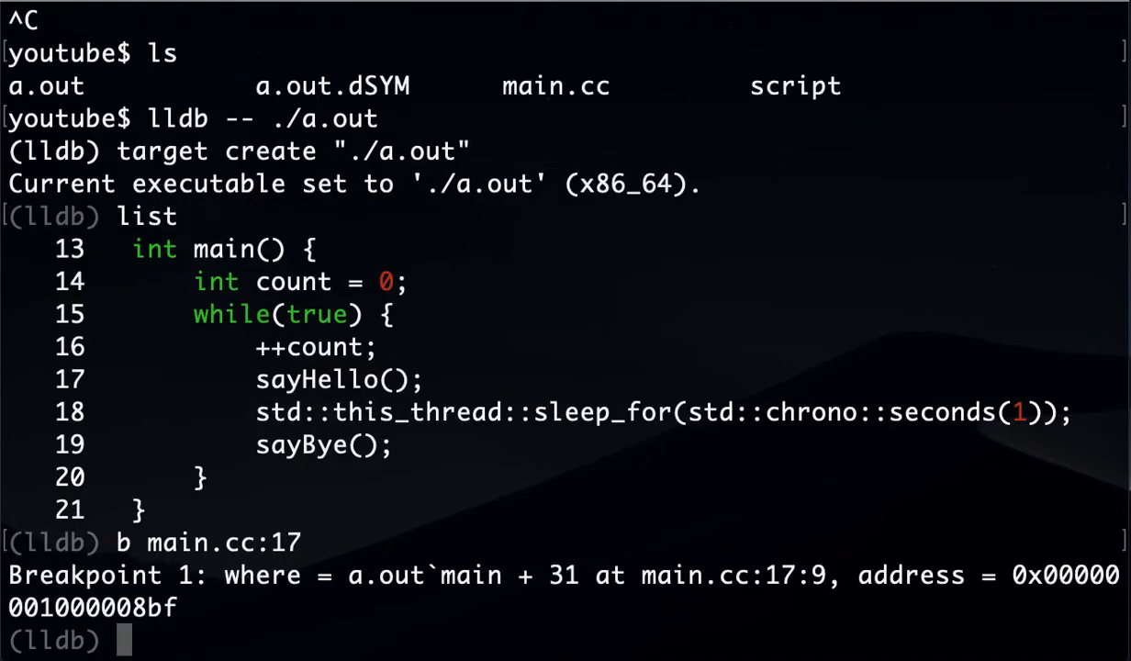
{"action": "type", "text": "breaklist"}
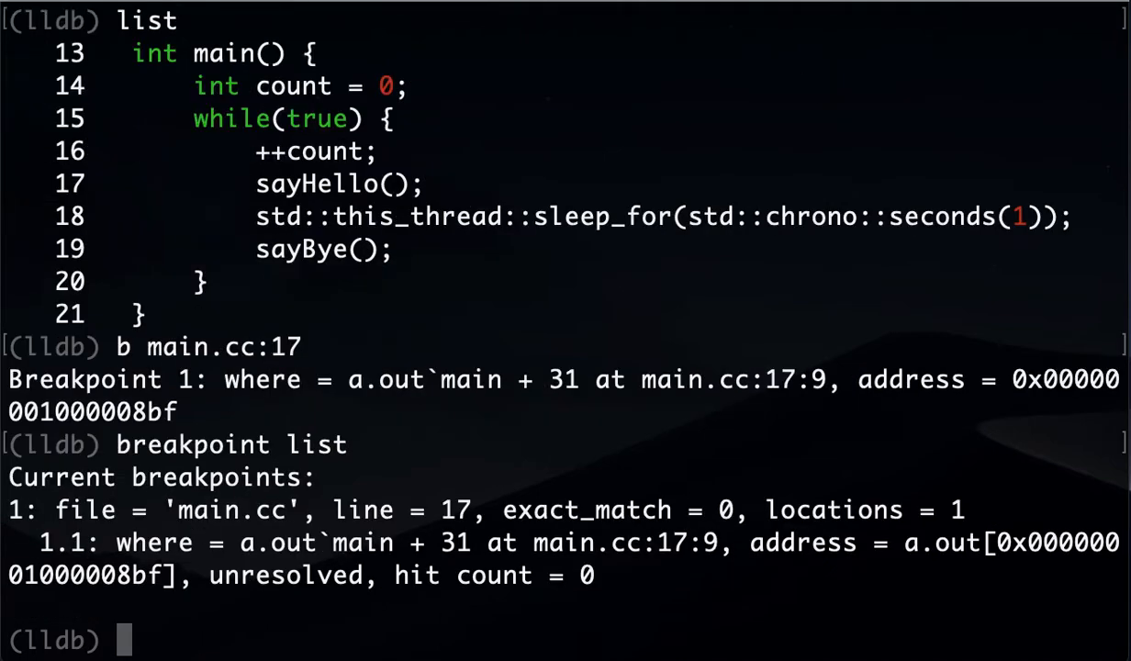
{"action": "mouse_move", "coordinate": [292, 482]}
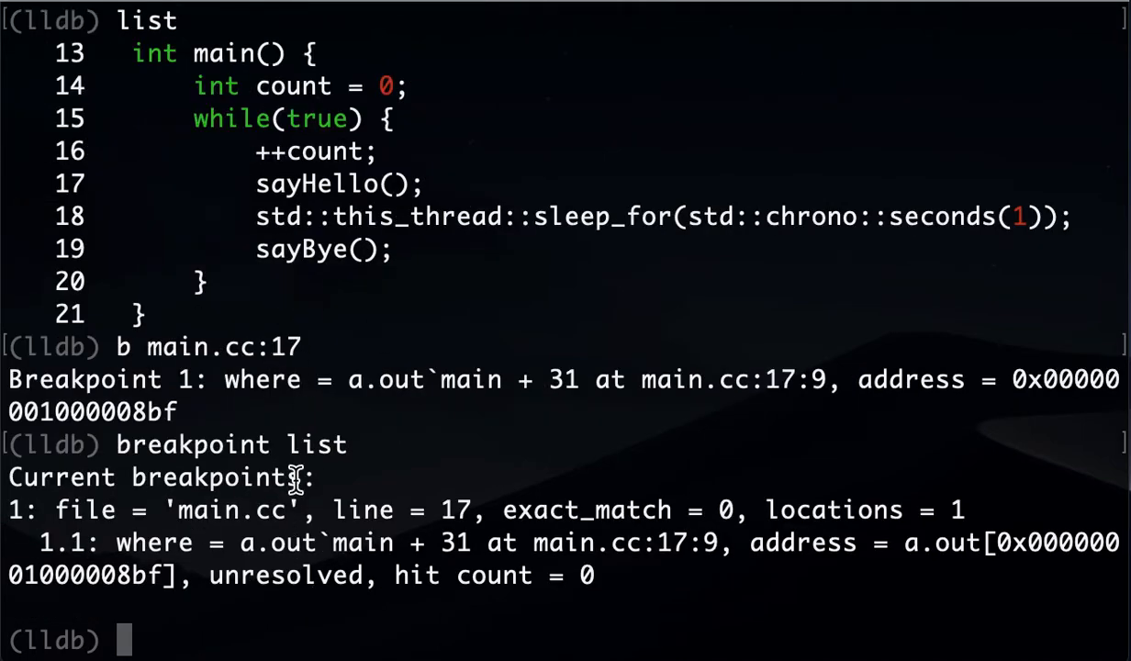
{"action": "mouse_move", "coordinate": [408, 597]}
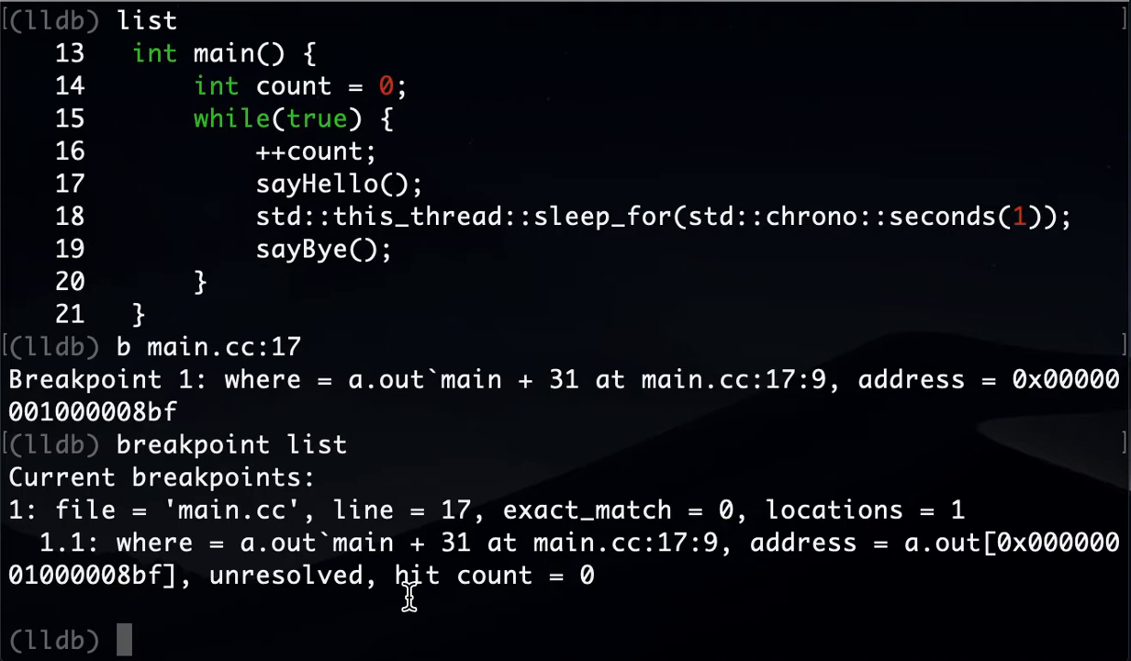
{"action": "type", "text": "ls"}
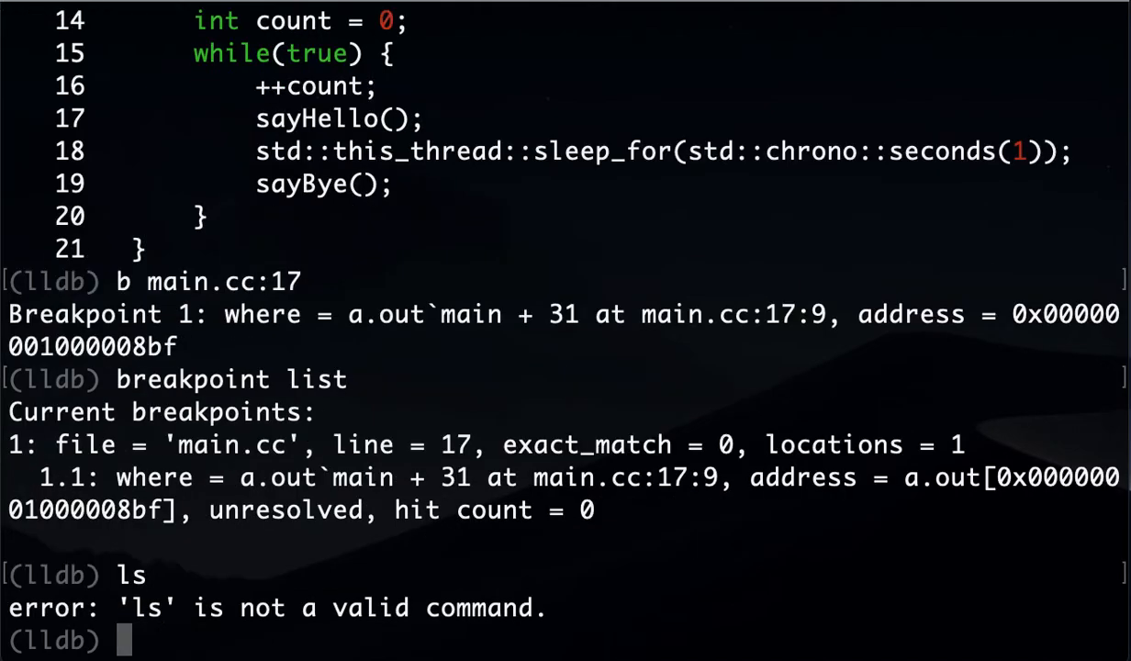
- Run to the line 17 breakpoint, then step over lines 17–19 to line 16
{"action": "type", "text": "run"}
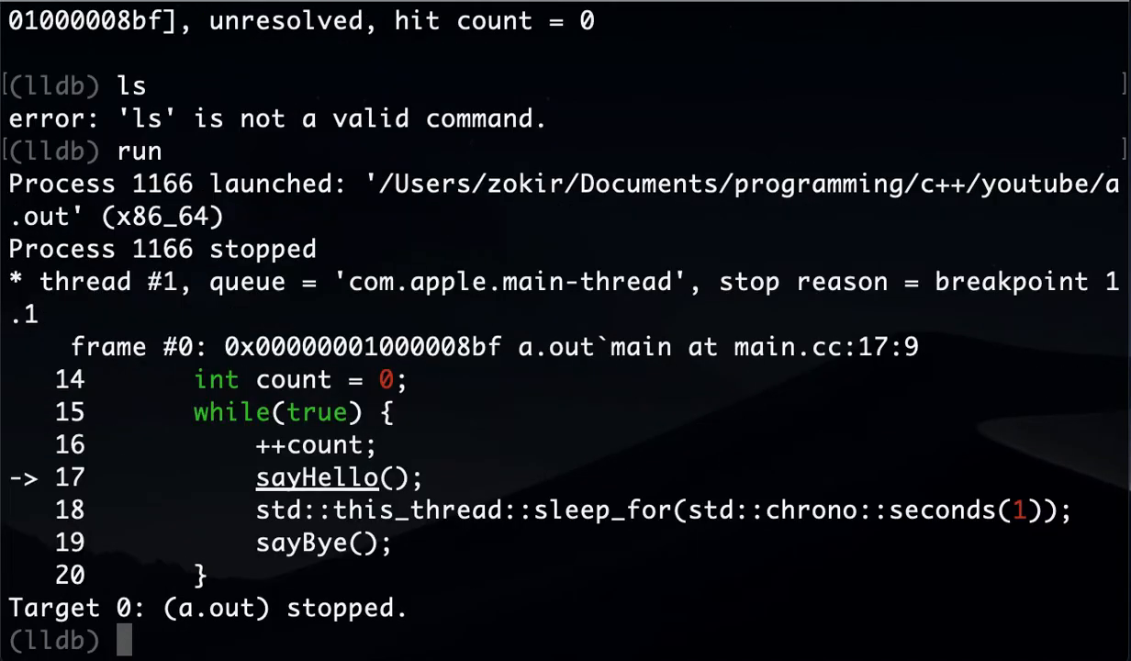
{"action": "mouse_move", "coordinate": [358, 504]}
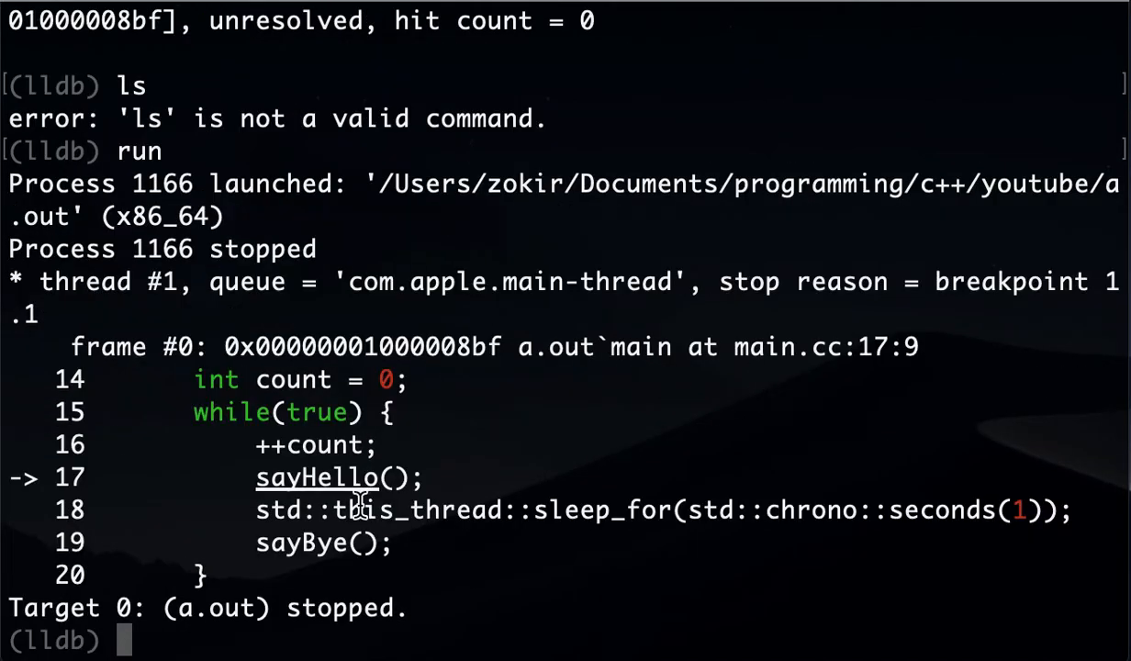
{"action": "mouse_move", "coordinate": [340, 496]}
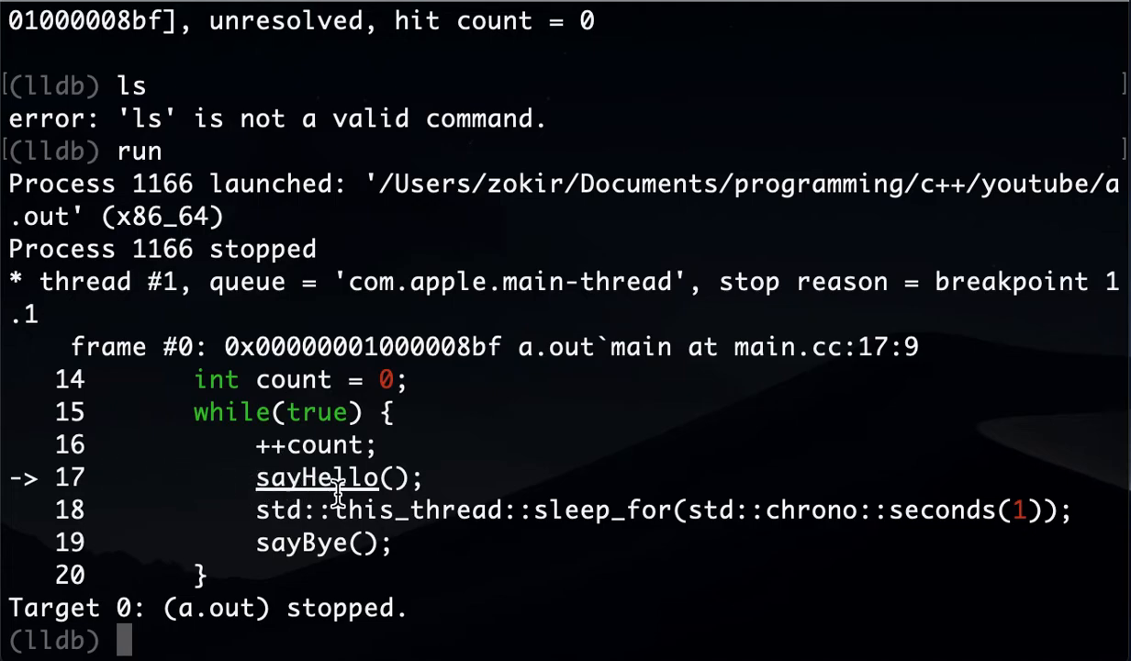
{"action": "mouse_move", "coordinate": [553, 471]}
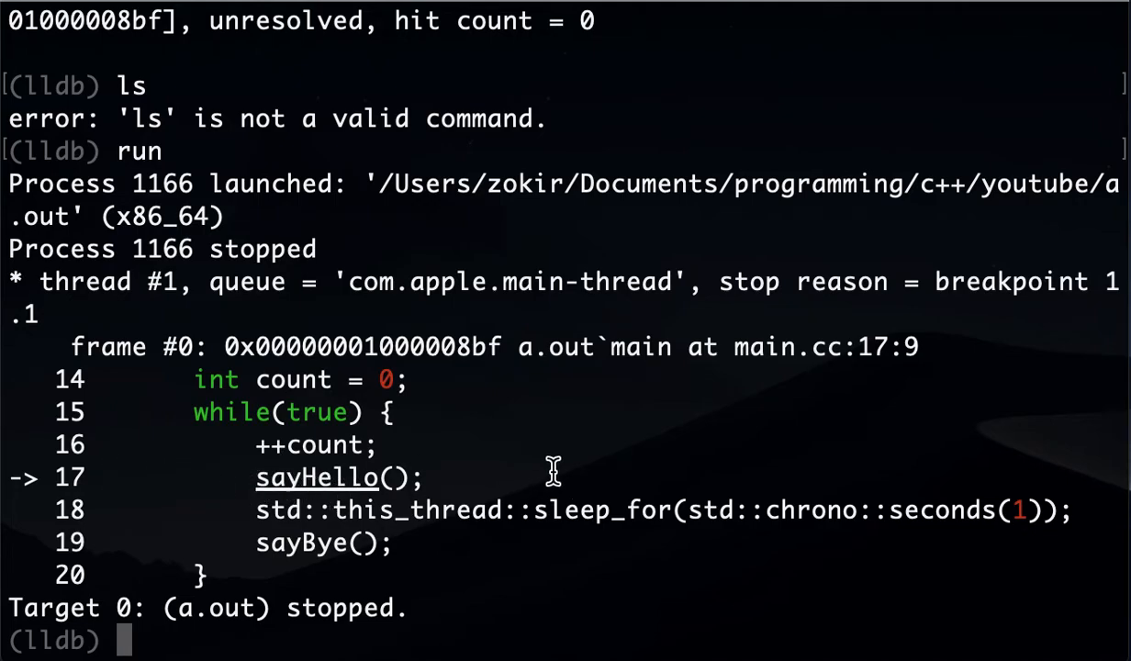
{"action": "double_click", "coordinate": [317, 476]}
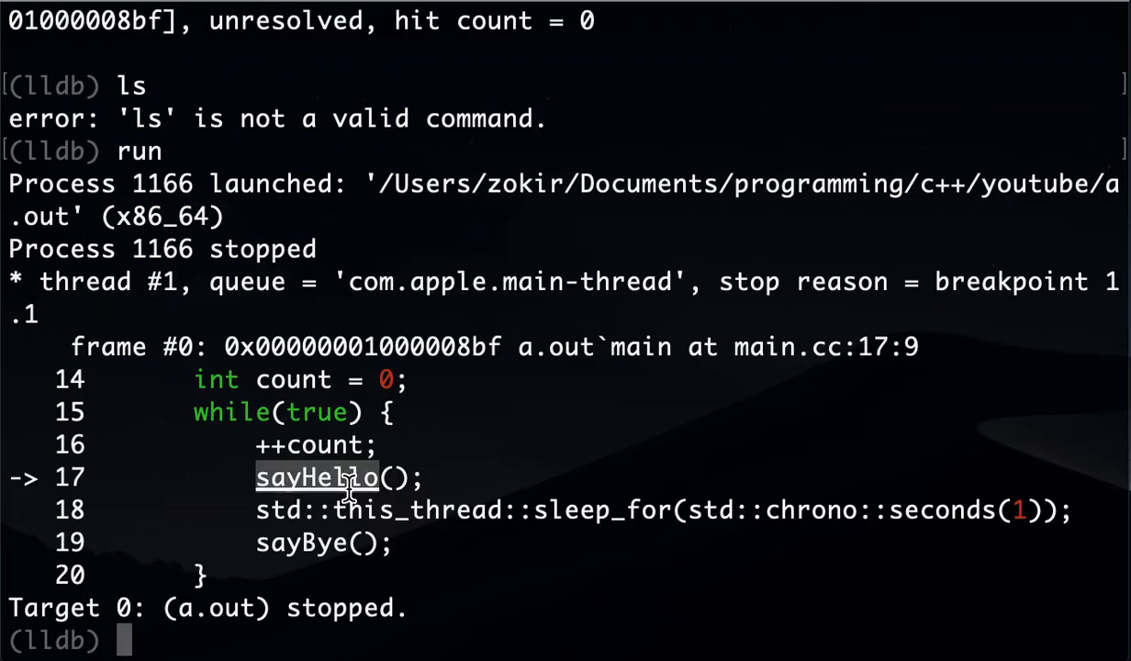
{"action": "mouse_move", "coordinate": [569, 536]}
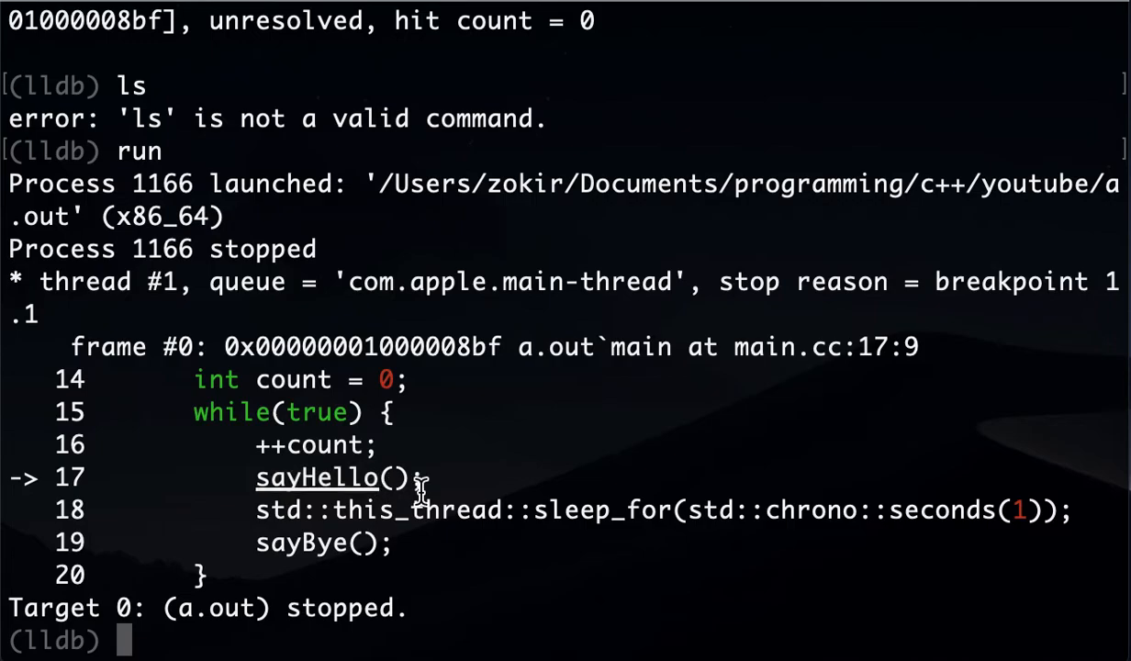
{"action": "type", "text": "next"}
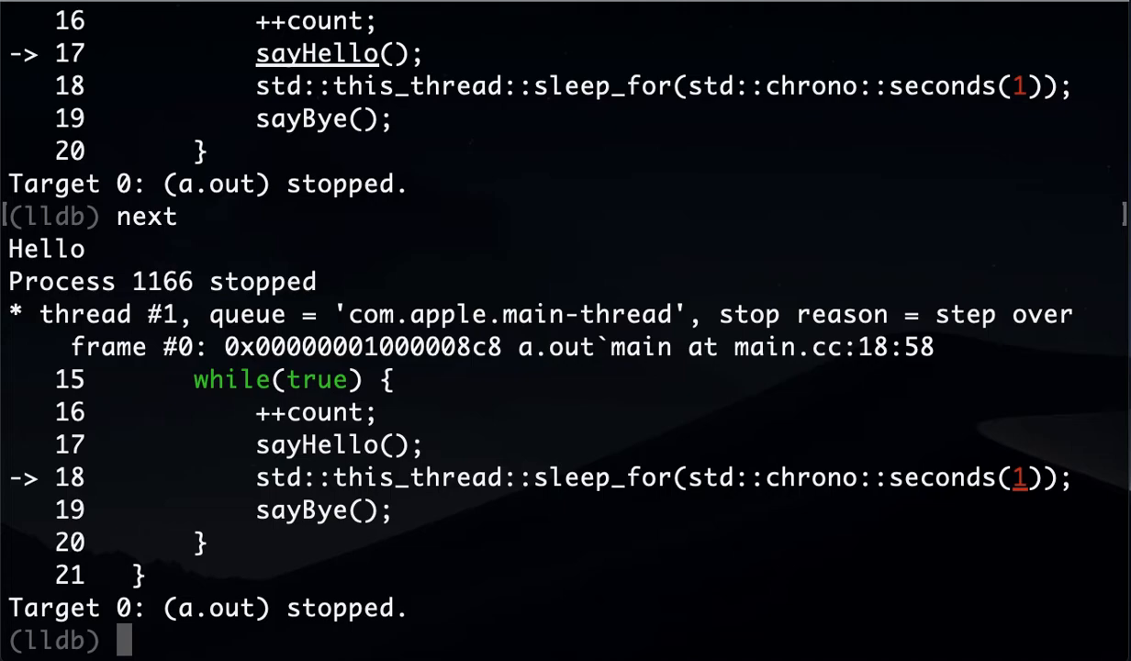
{"action": "mouse_move", "coordinate": [44, 481]}
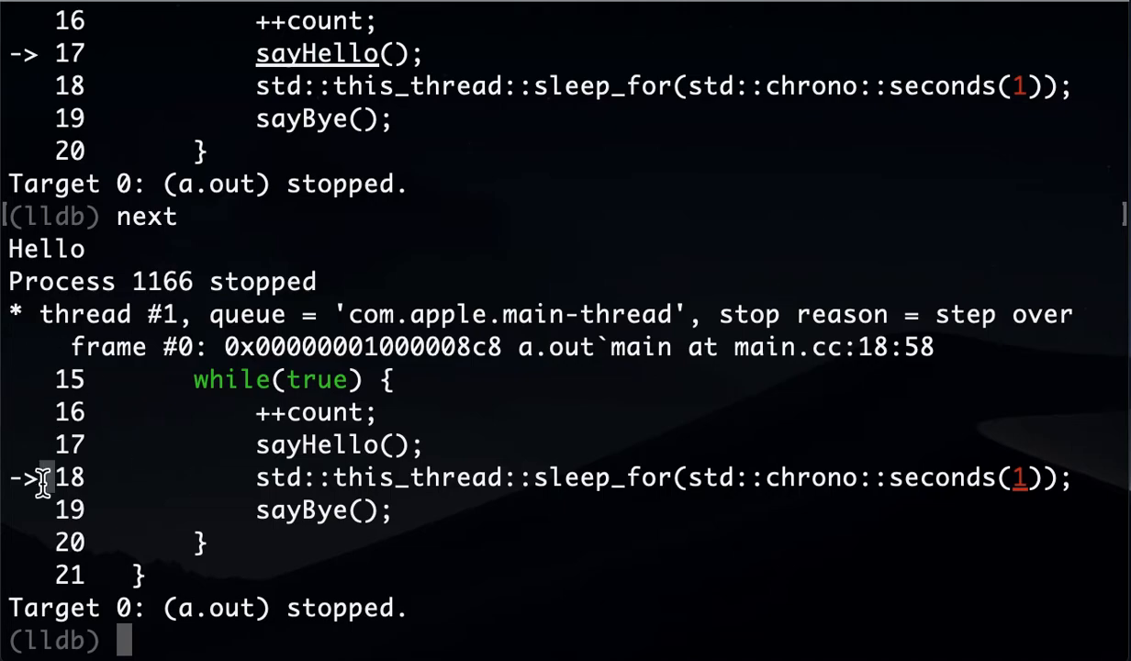
{"action": "double_click", "coordinate": [418, 477]}
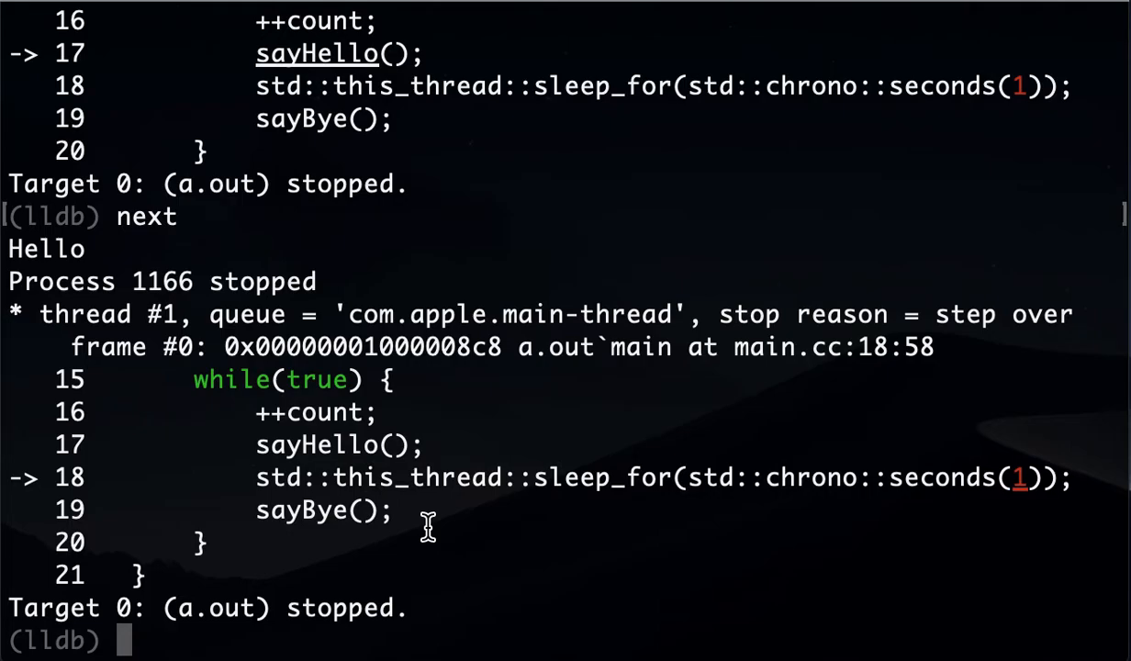
{"action": "type", "text": "n"}
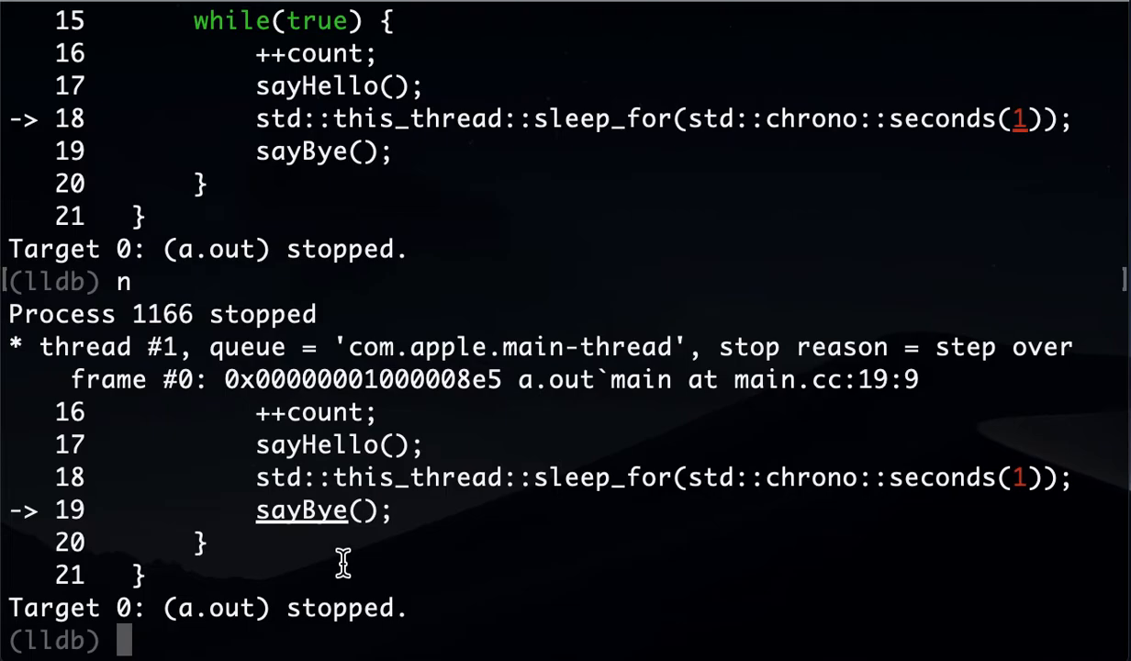
{"action": "key", "text": "Return"}
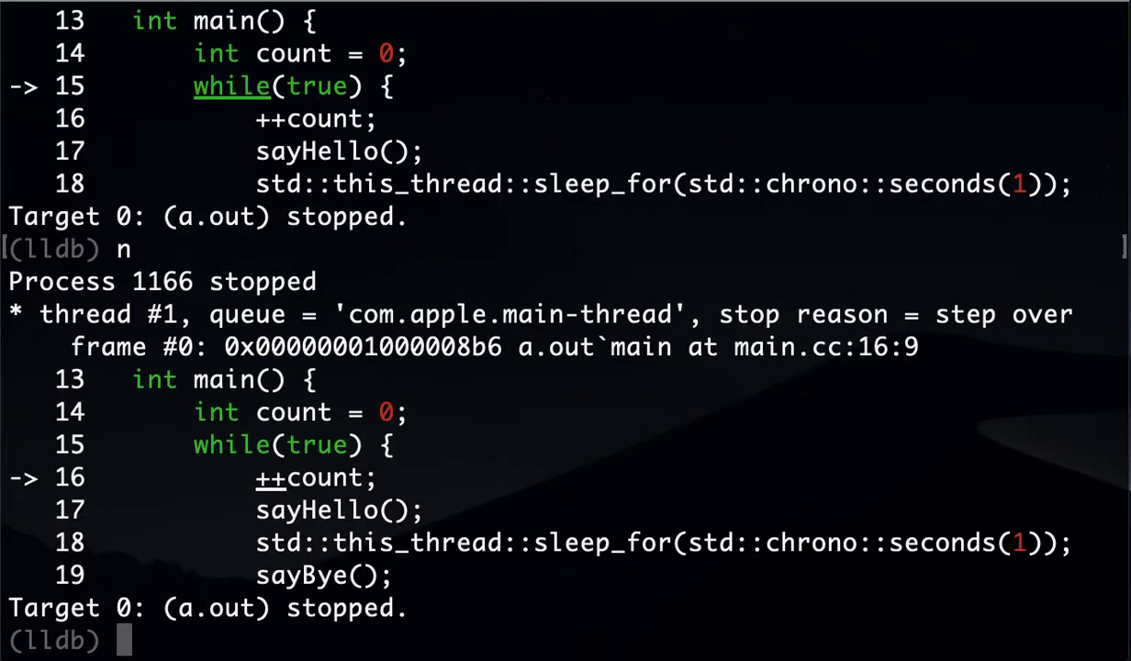
- Print count, confirming its values 1 and then 2 at line 17
{"action": "type", "text": "pri"}
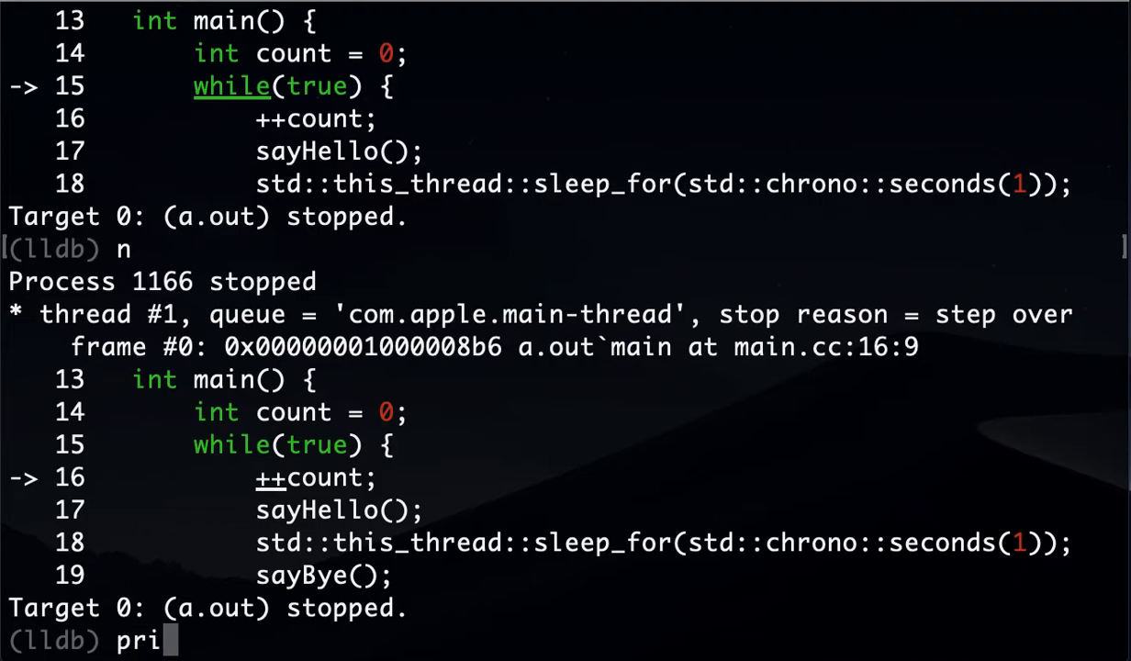
{"action": "type", "text": "nt(count"}
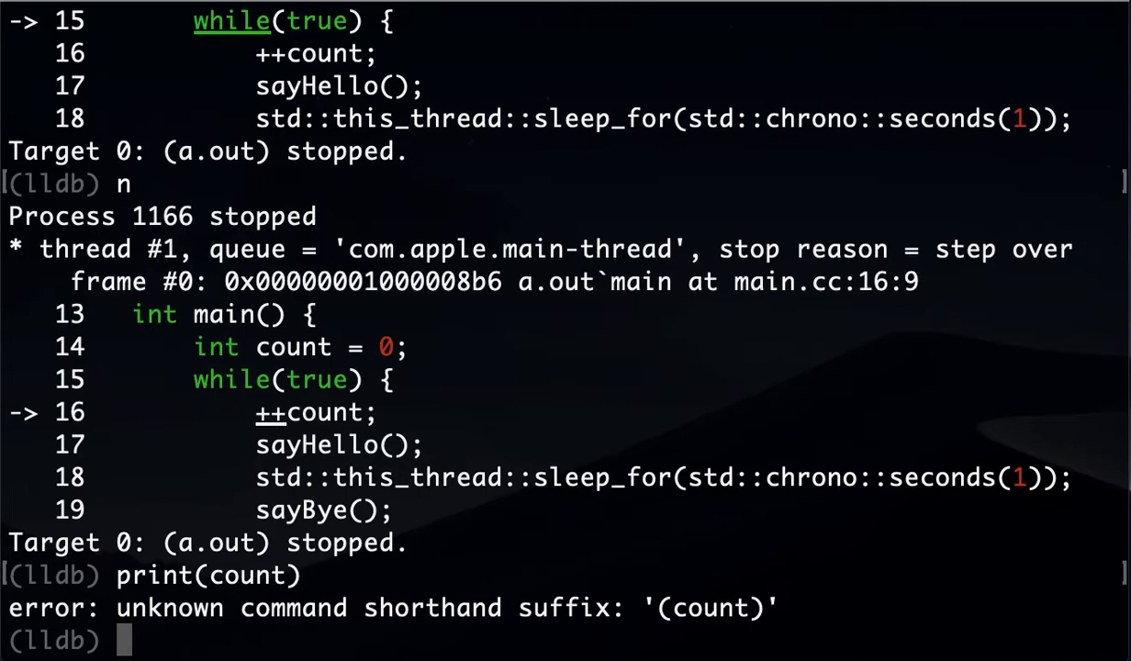
{"action": "type", "text": "print(coun"}
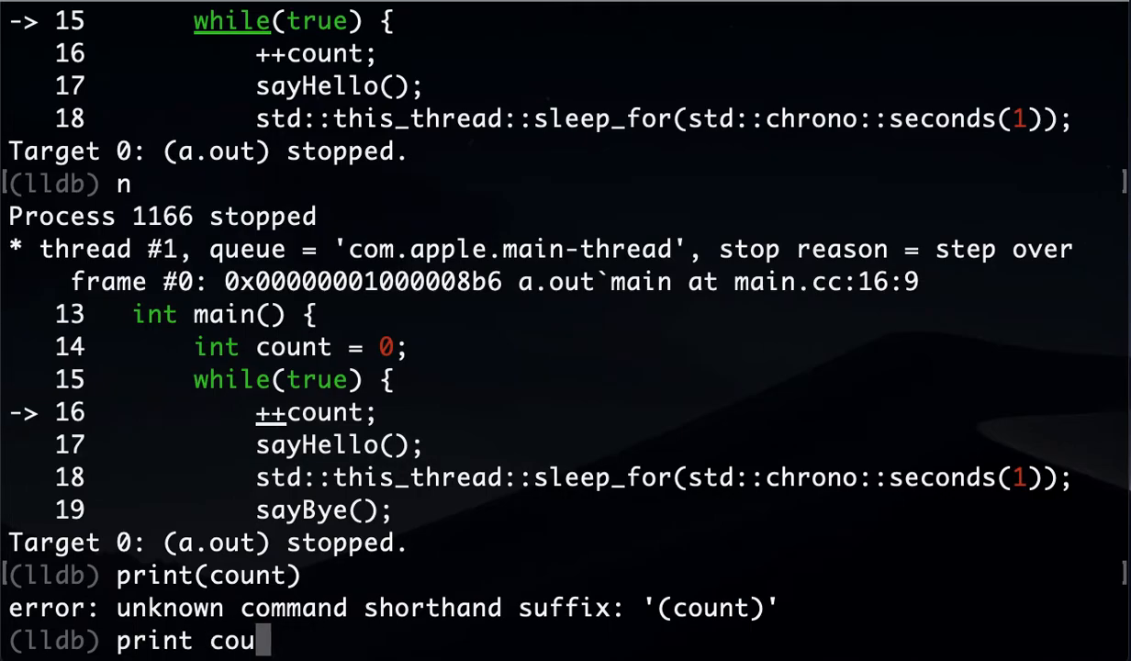
{"action": "type", "text": "t"}
{"action": "type", "text": "print count"}
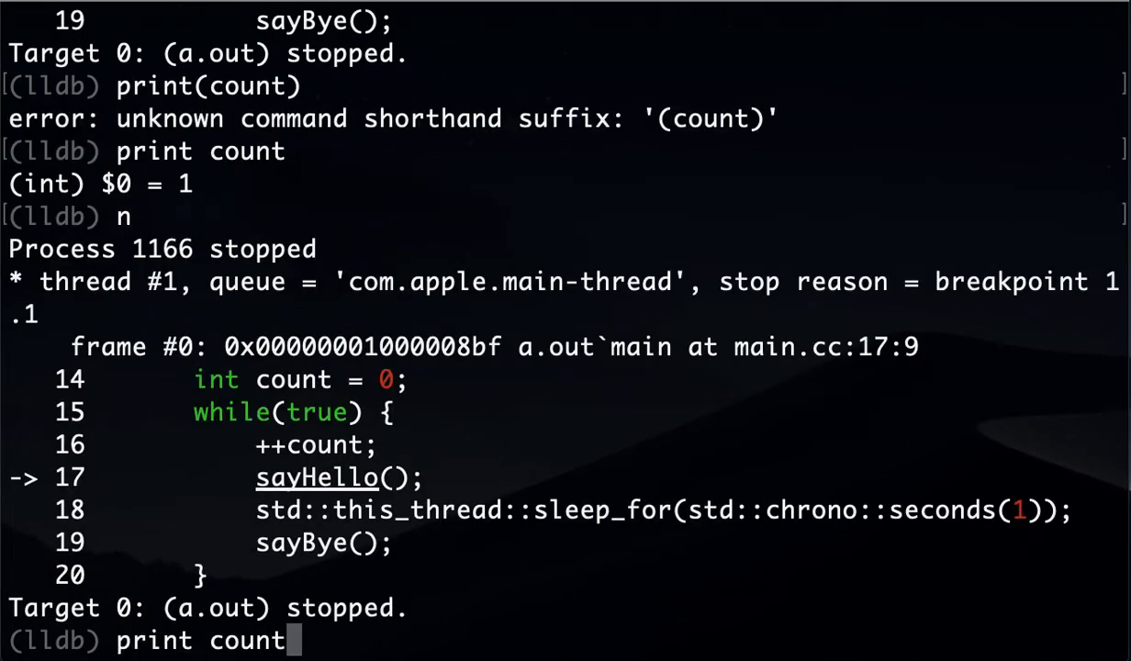
{"action": "key", "text": "Return"}
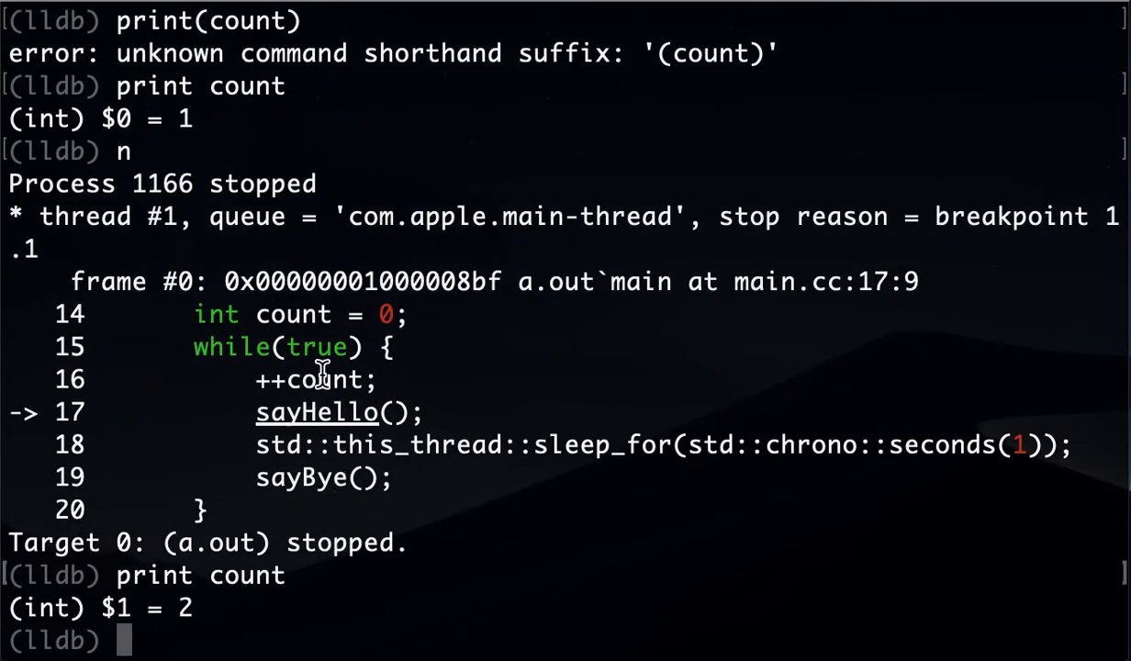
{"action": "double_click", "coordinate": [324, 379]}
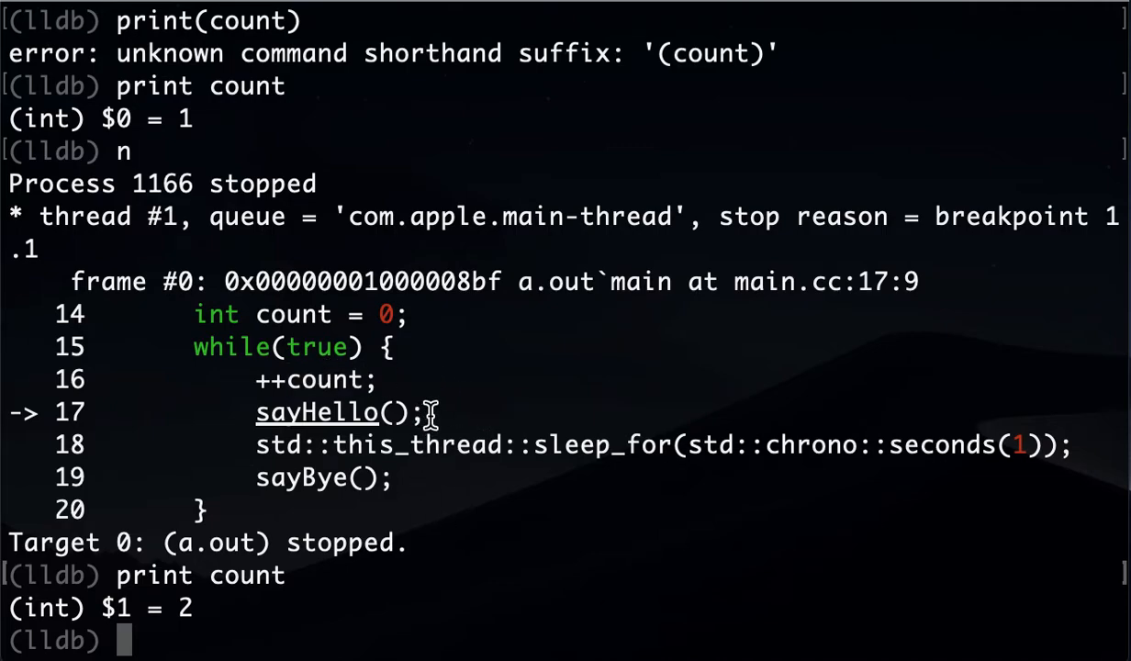
{"action": "double_click", "coordinate": [316, 412]}
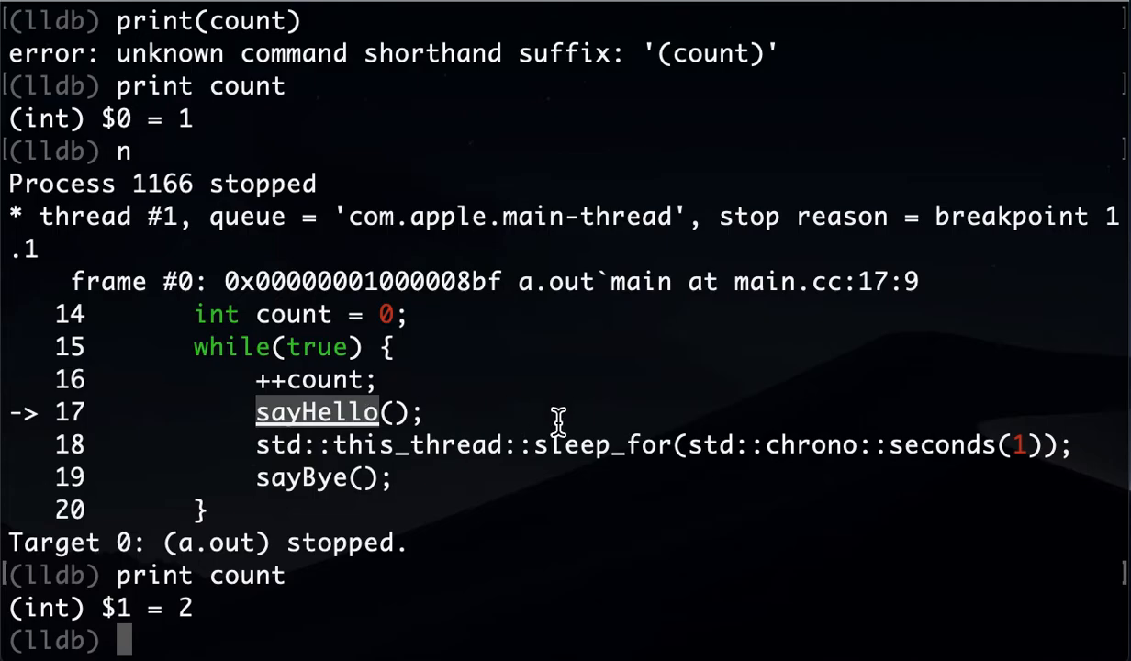
- Step into sayHello at line 6, then step back out to line 19
{"action": "type", "text": "s"}
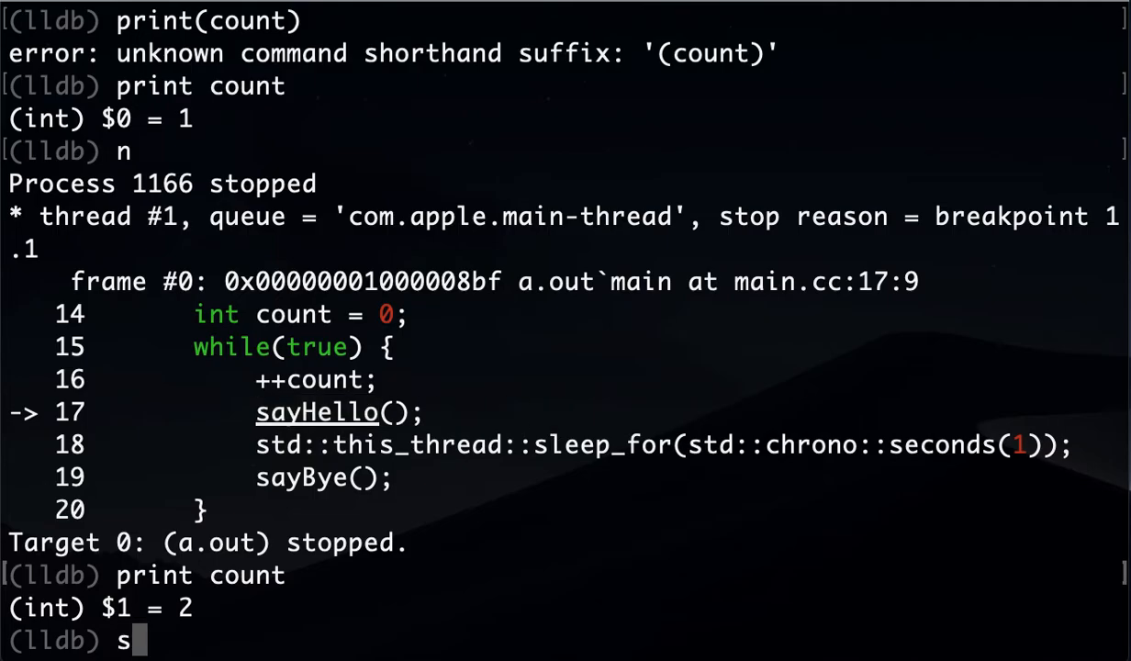
{"action": "type", "text": "tep"}
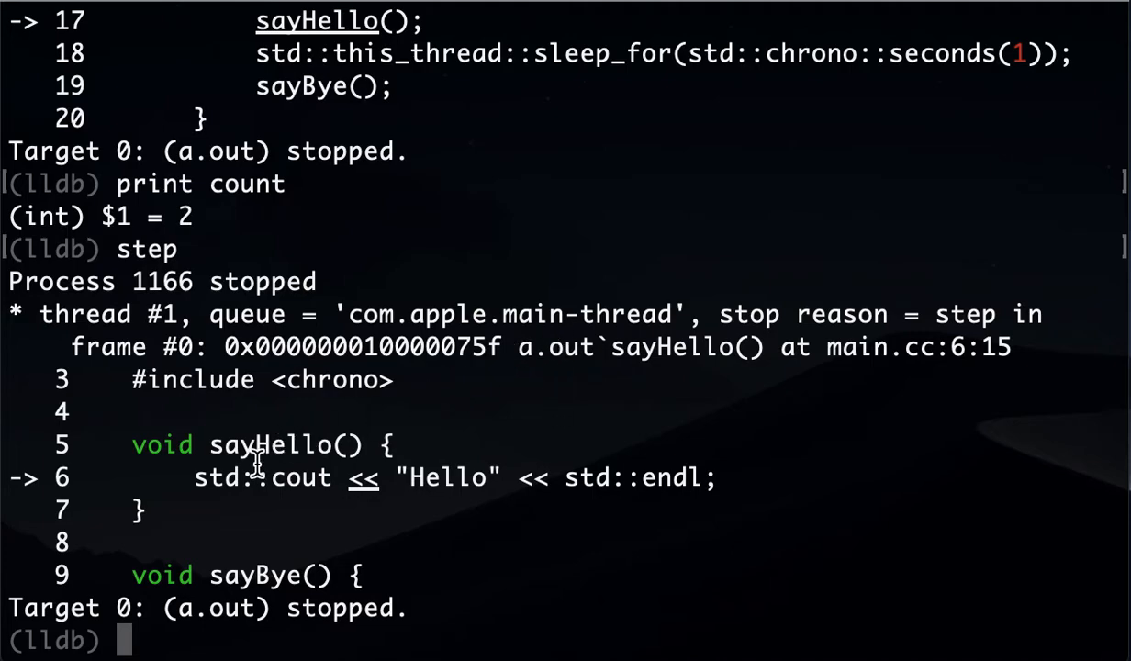
{"action": "mouse_move", "coordinate": [432, 468]}
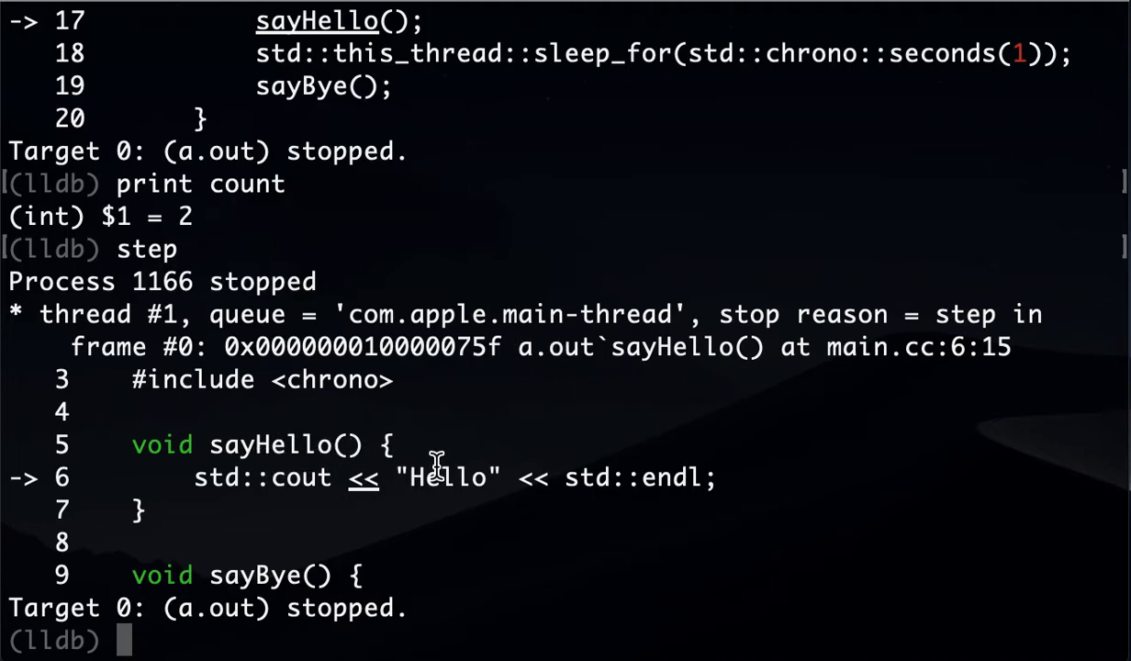
{"action": "type", "text": "n"}
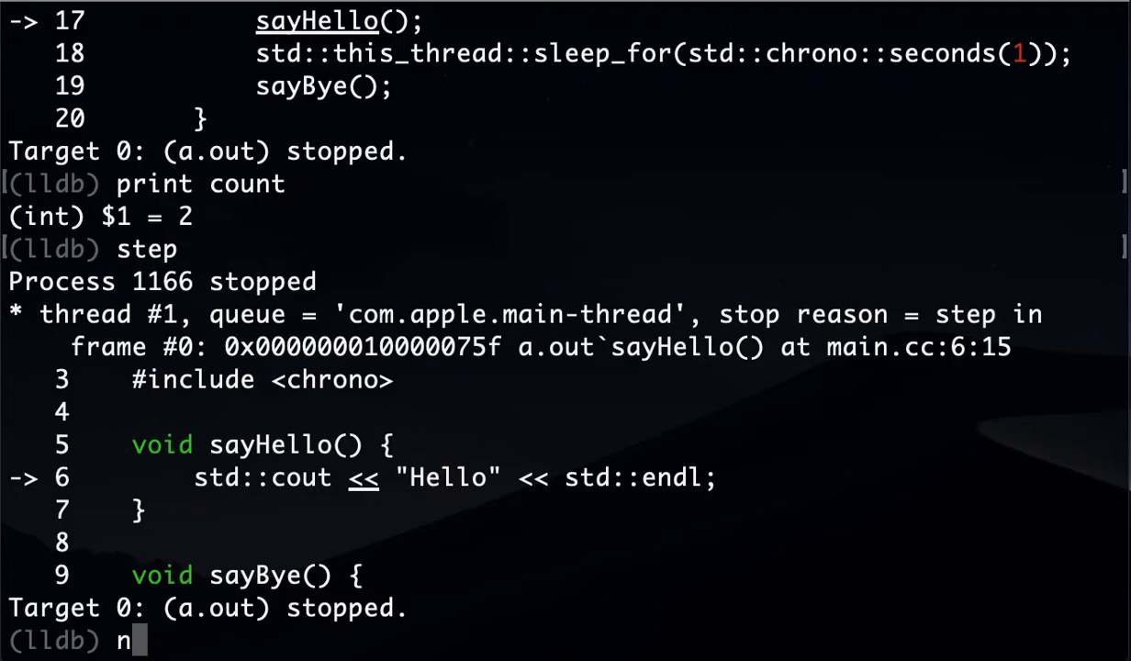
{"action": "key", "text": "Return"}
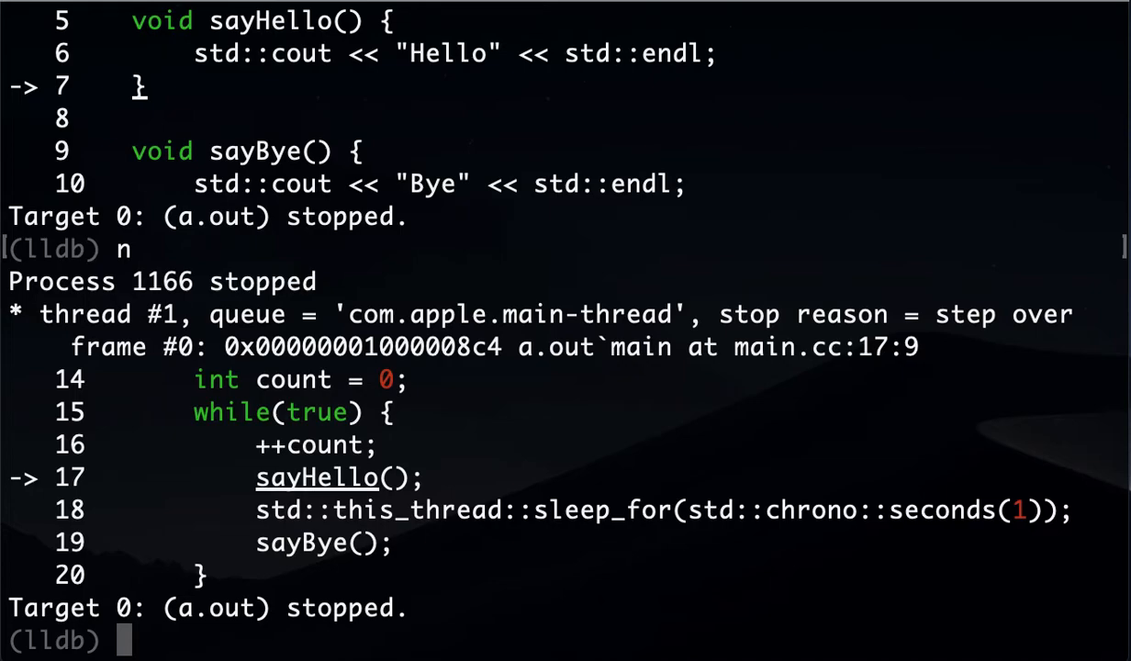
{"action": "type", "text": "n"}
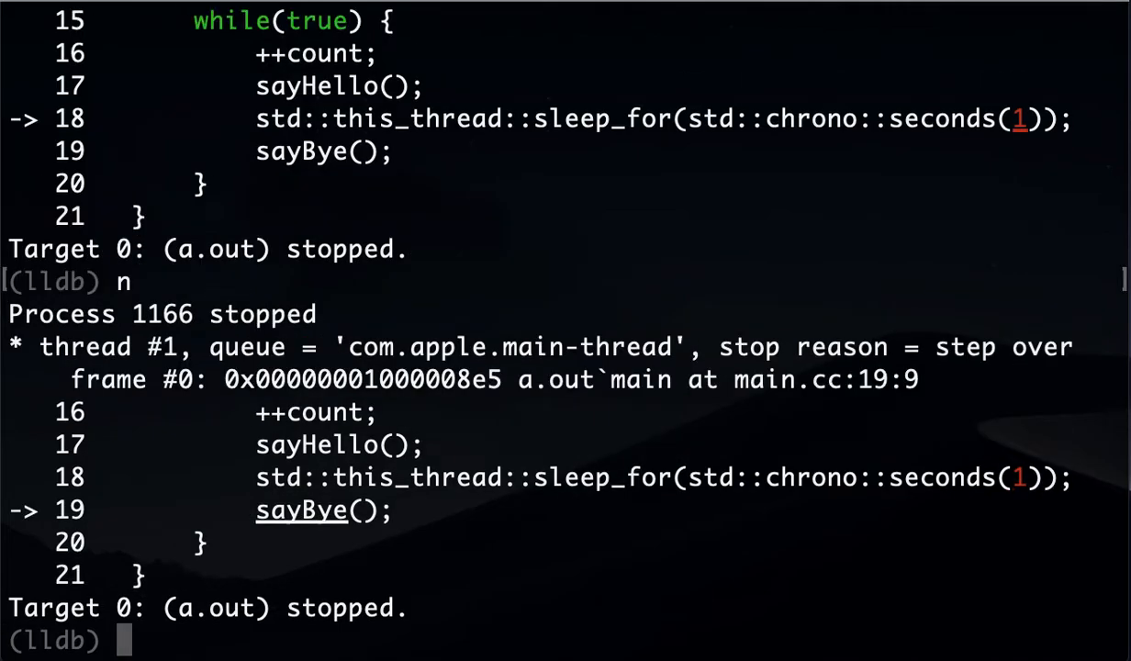
- Step into sayBye(), stopping at line 10 before Bye prints
{"action": "type", "text": "step"}
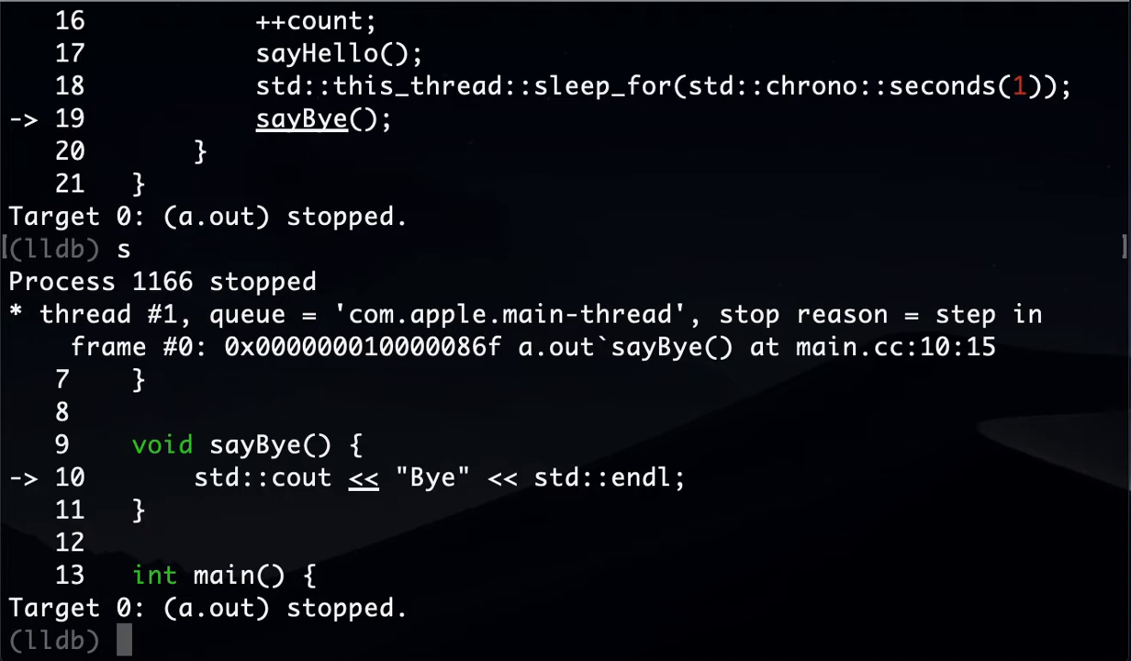
{"action": "mouse_move", "coordinate": [294, 518]}
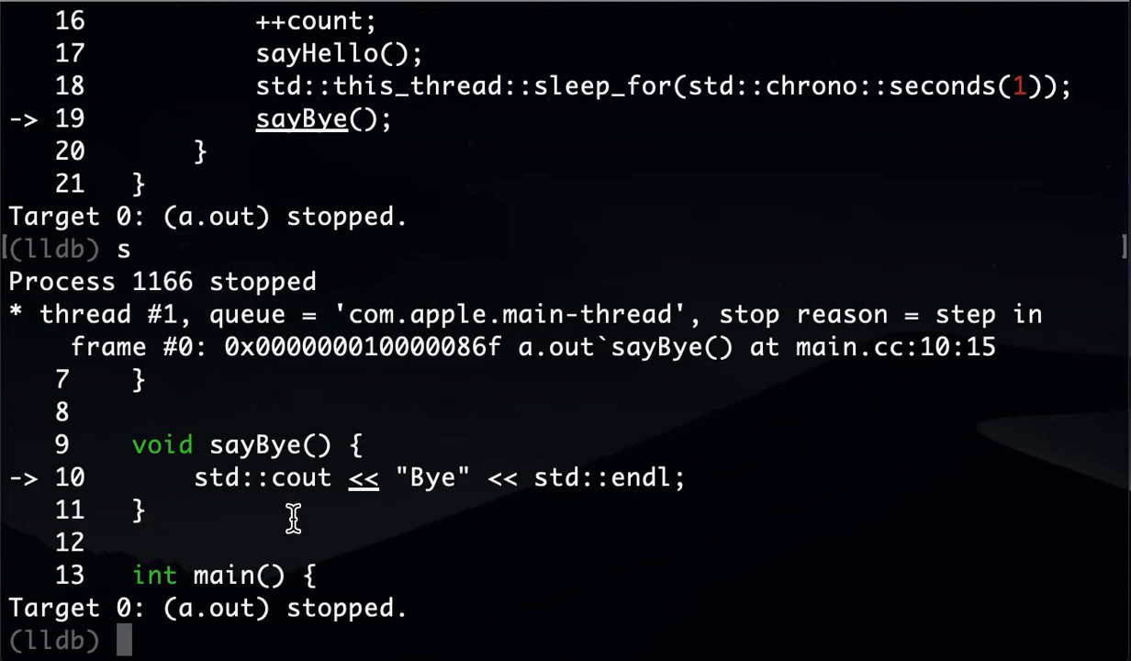
{"action": "double_click", "coordinate": [299, 477]}
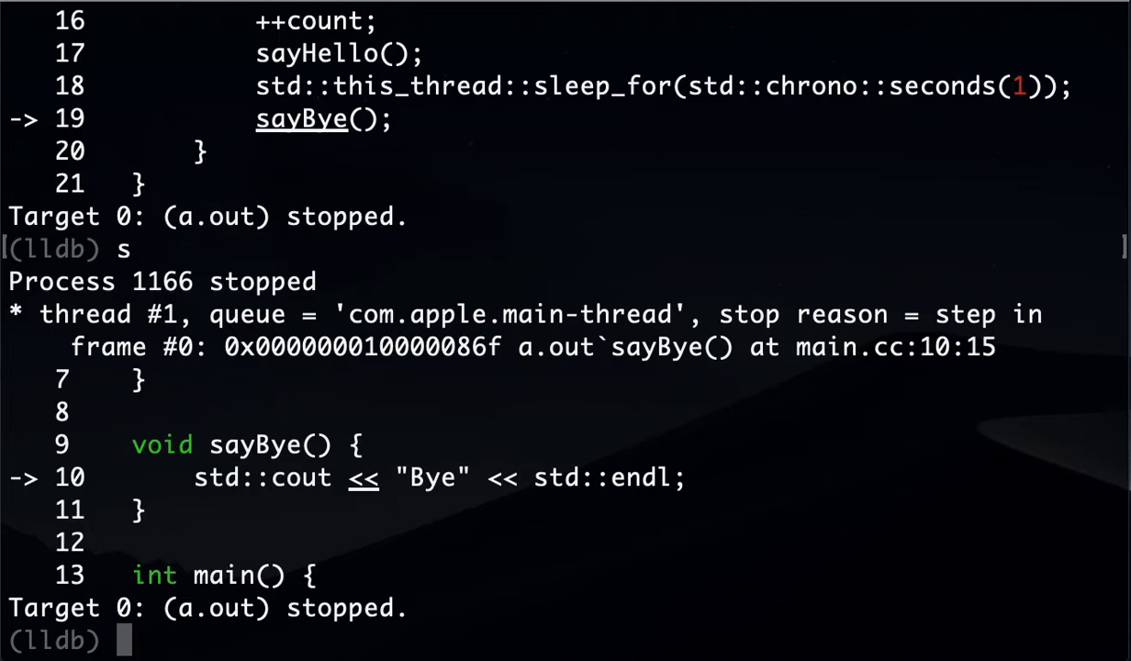
- Finish sayBye so Bye prints, step to line 16, and type continue
{"action": "type", "text": "finish"}
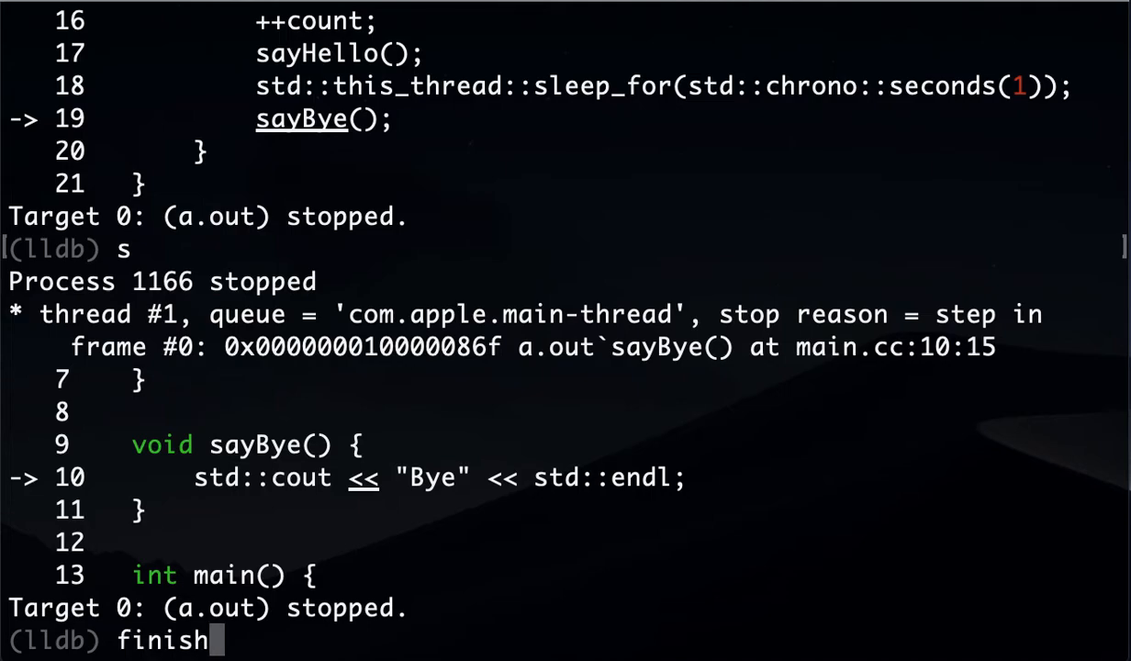
{"action": "mouse_move", "coordinate": [335, 489]}
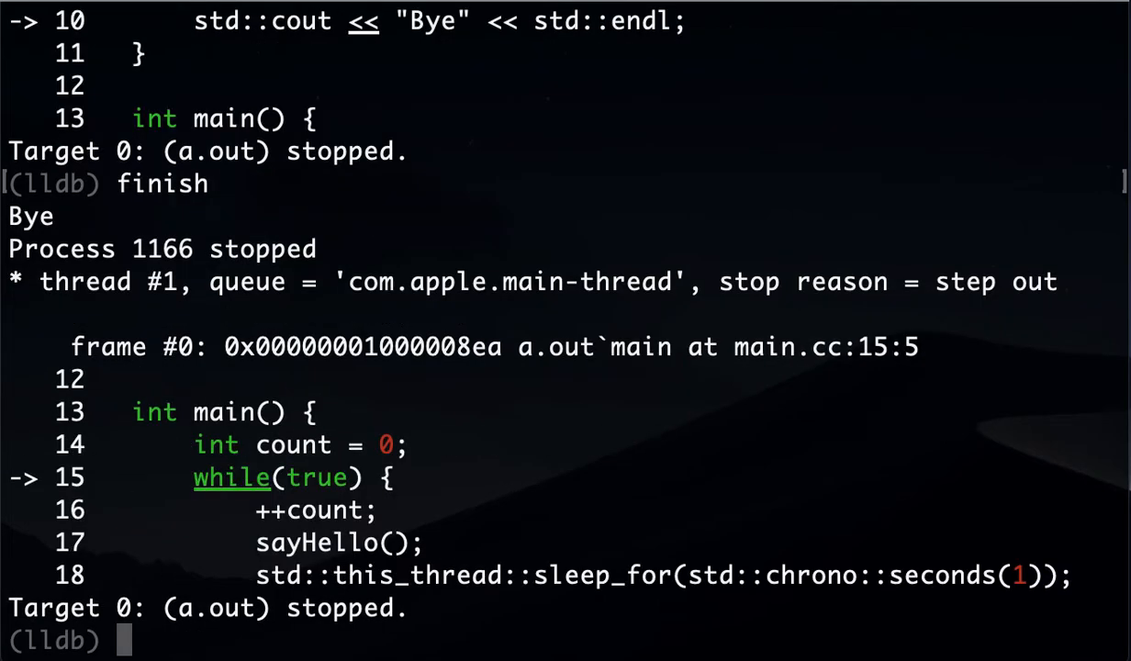
{"action": "type", "text": "n"}
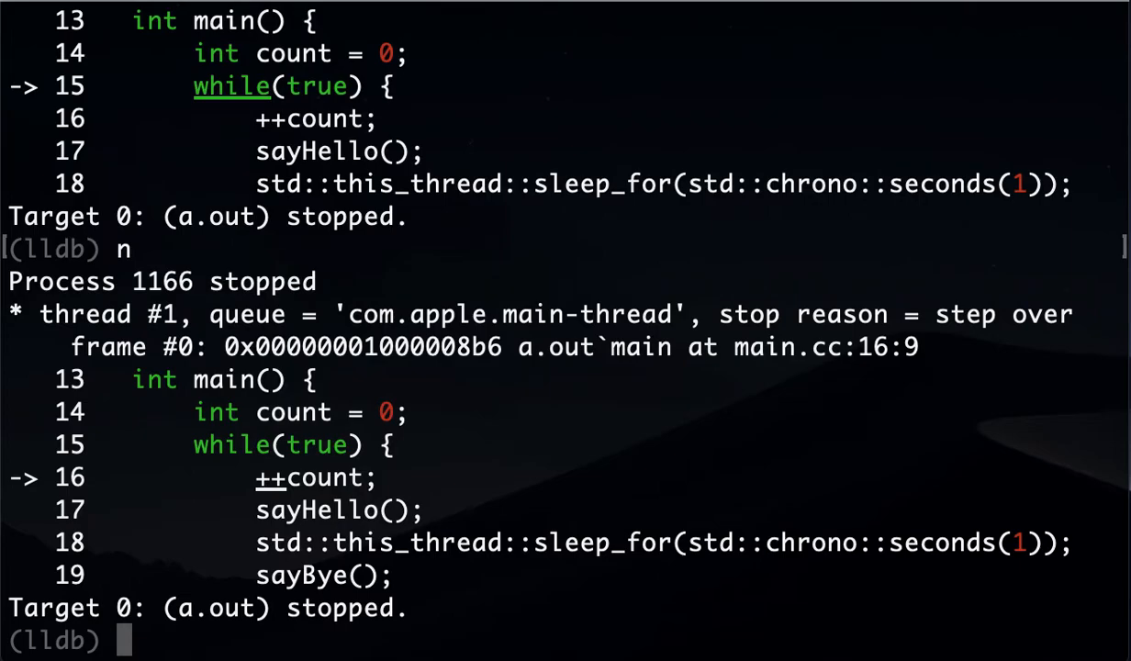
{"action": "type", "text": "continue"}
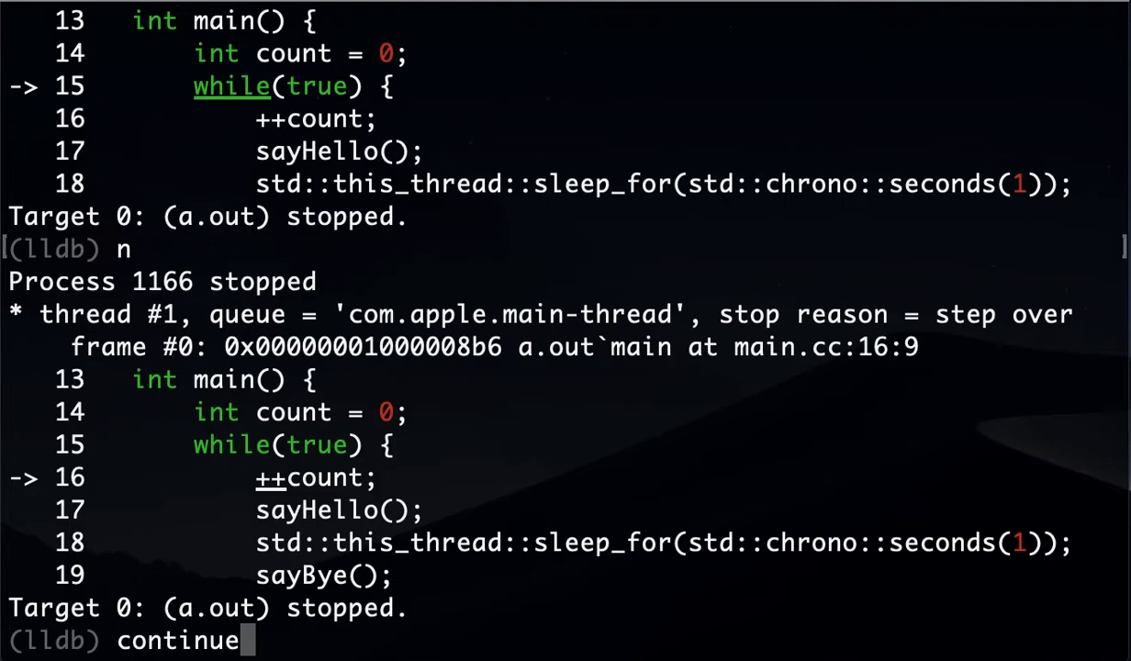
- Continue twice so Hello and Bye print and breakpoint 1.1 at line 17 hits again
{"action": "key", "text": "Return"}
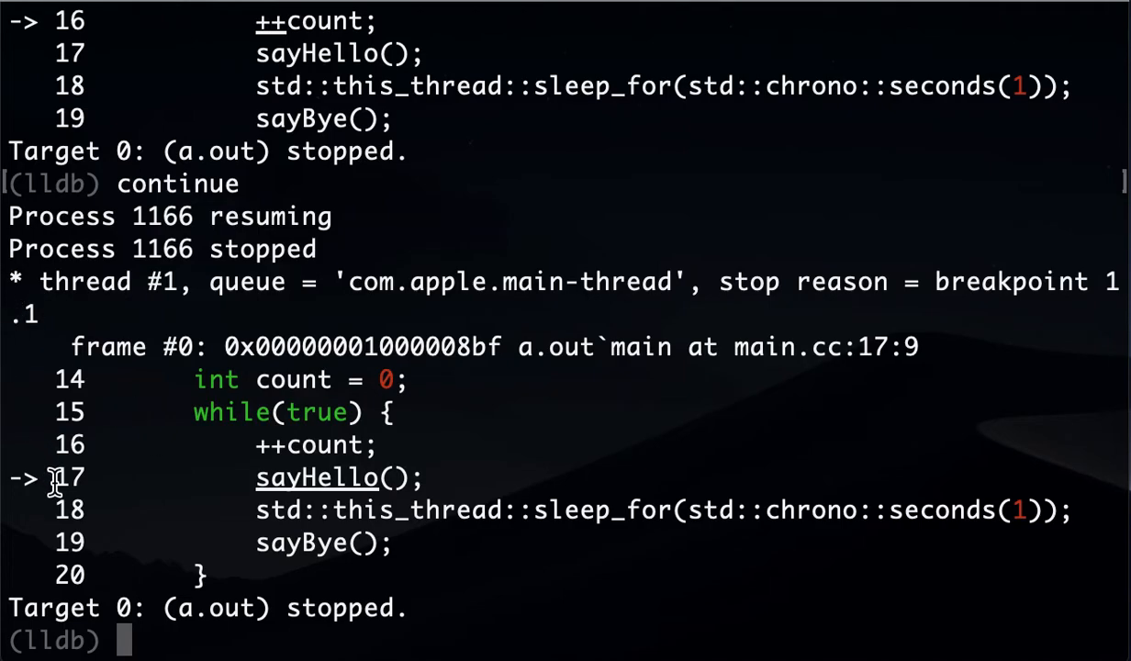
{"action": "type", "text": "conti"}
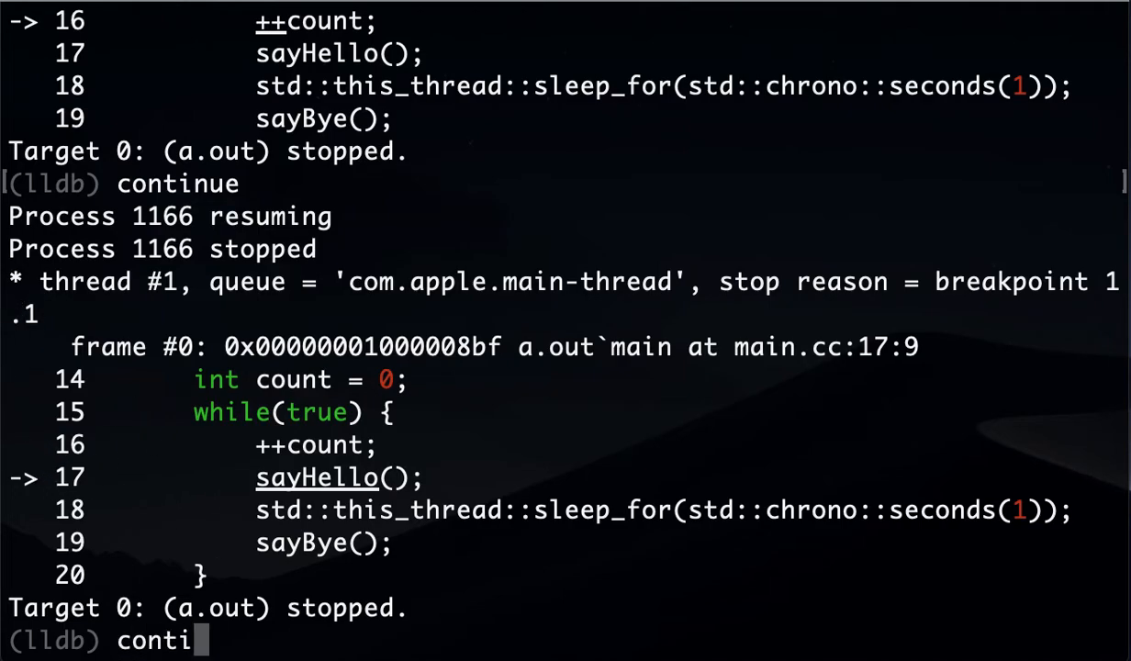
{"action": "type", "text": "nue"}
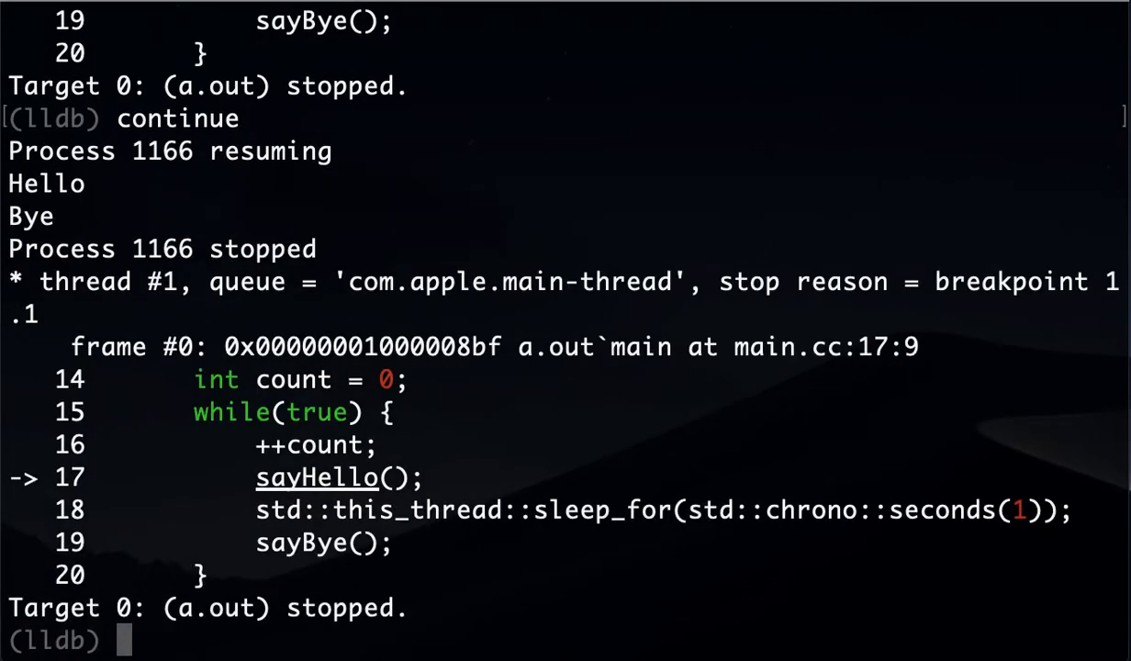
{"action": "type", "text": "break"}
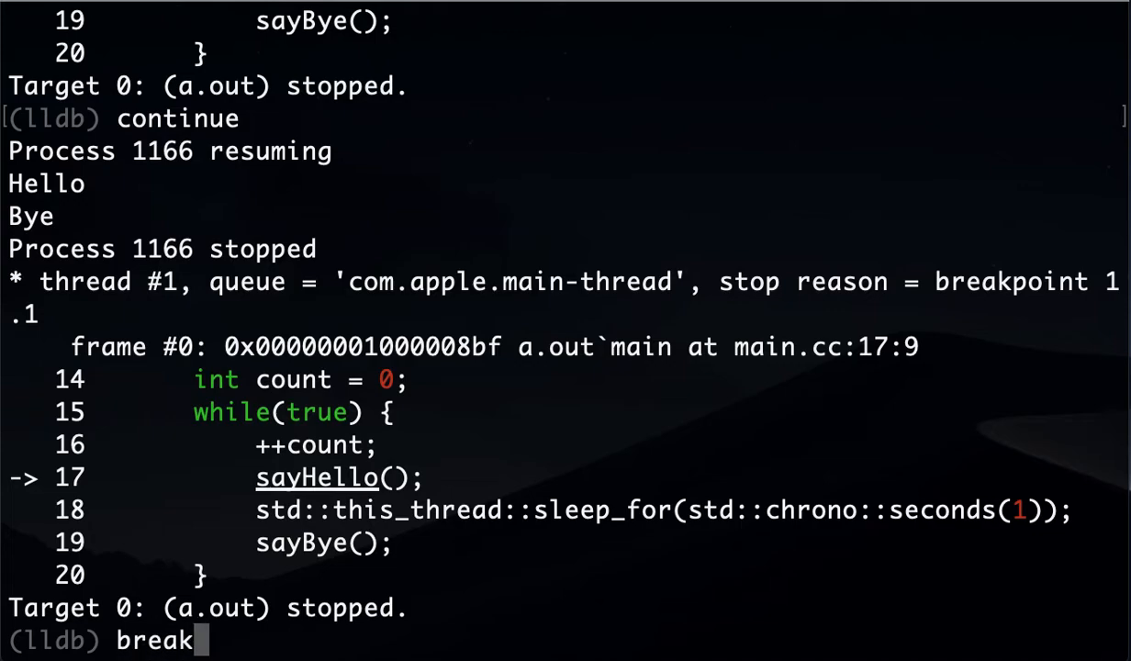
{"action": "type", "text": "list"}
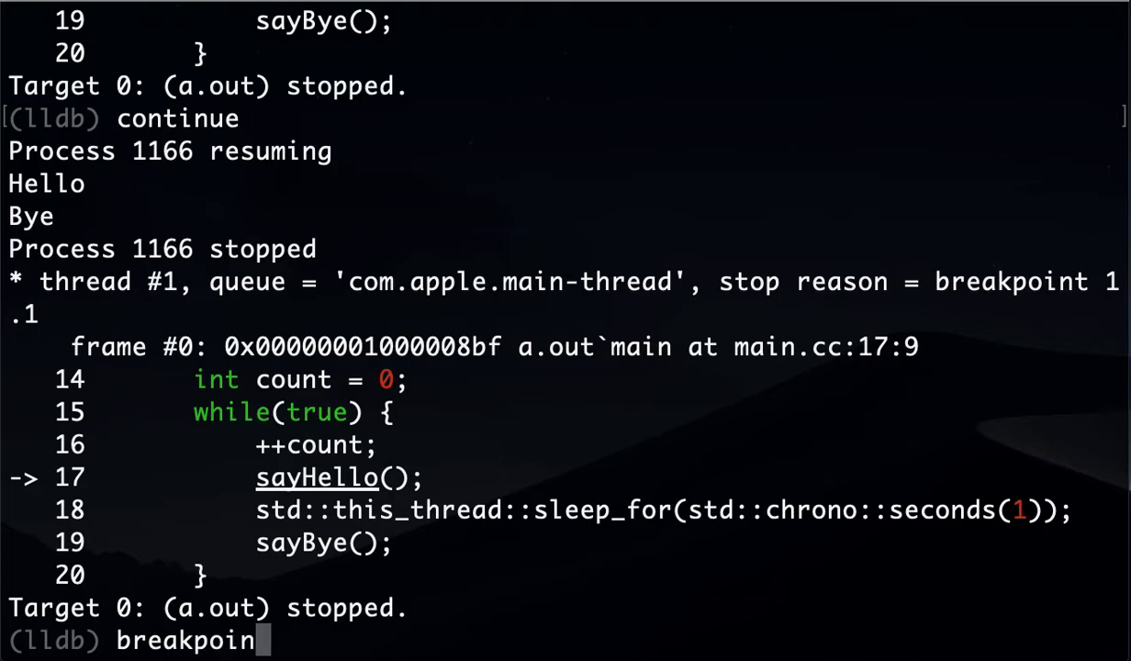
- List breakpoints to show main.cc line 17 hit 4 times, then clear the leftover command
{"action": "type", "text": "breakpoint list"}
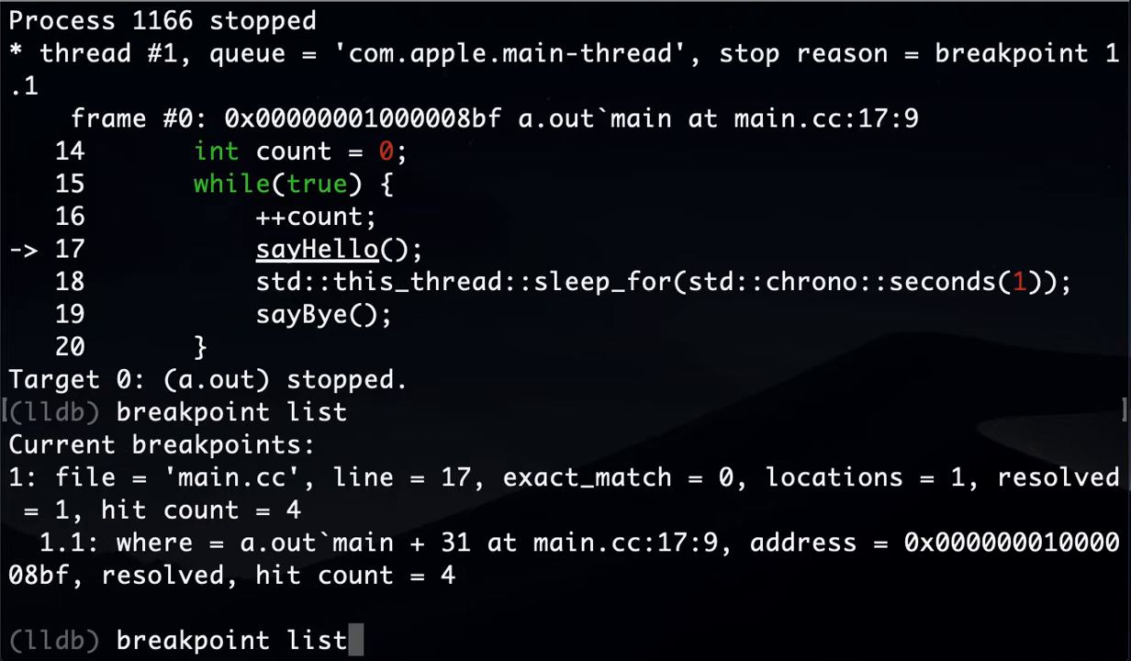
{"action": "key", "text": "BackSpace"}
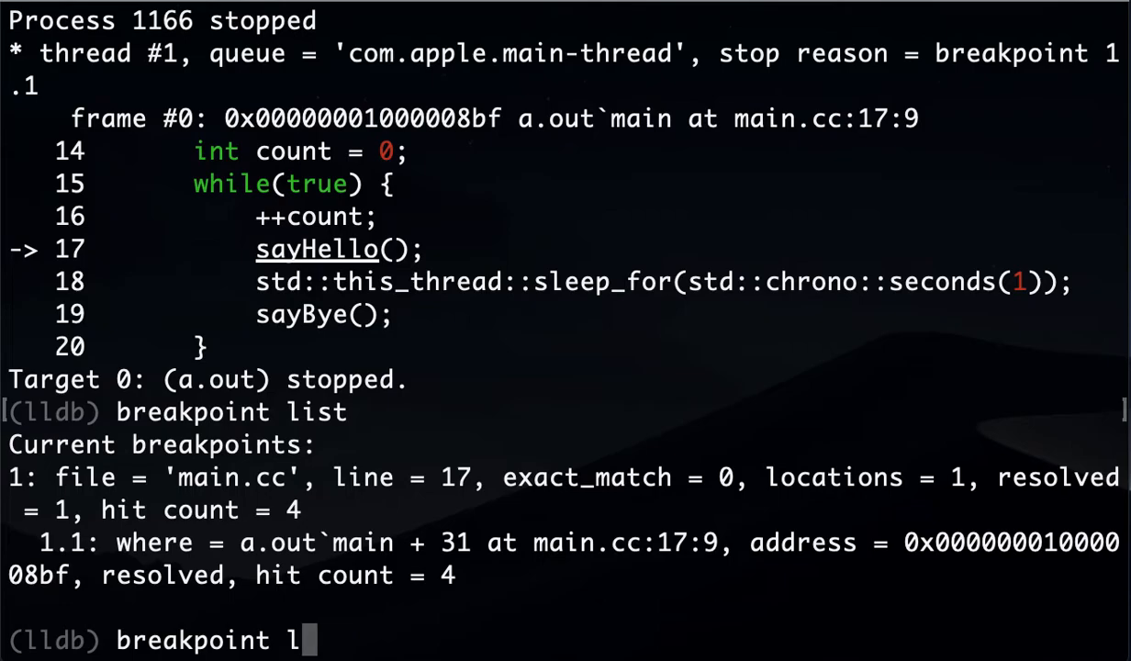
{"action": "key", "text": "BackSpace"}
{"action": "type", "text": "b"}
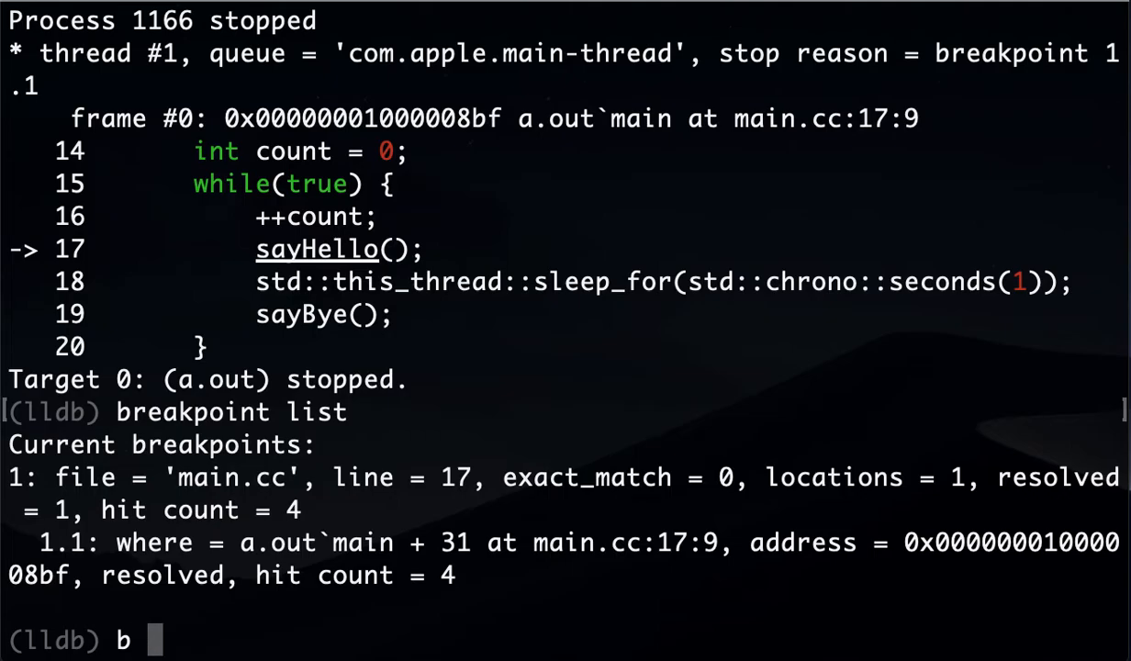
{"action": "type", "text": "main.cc"}
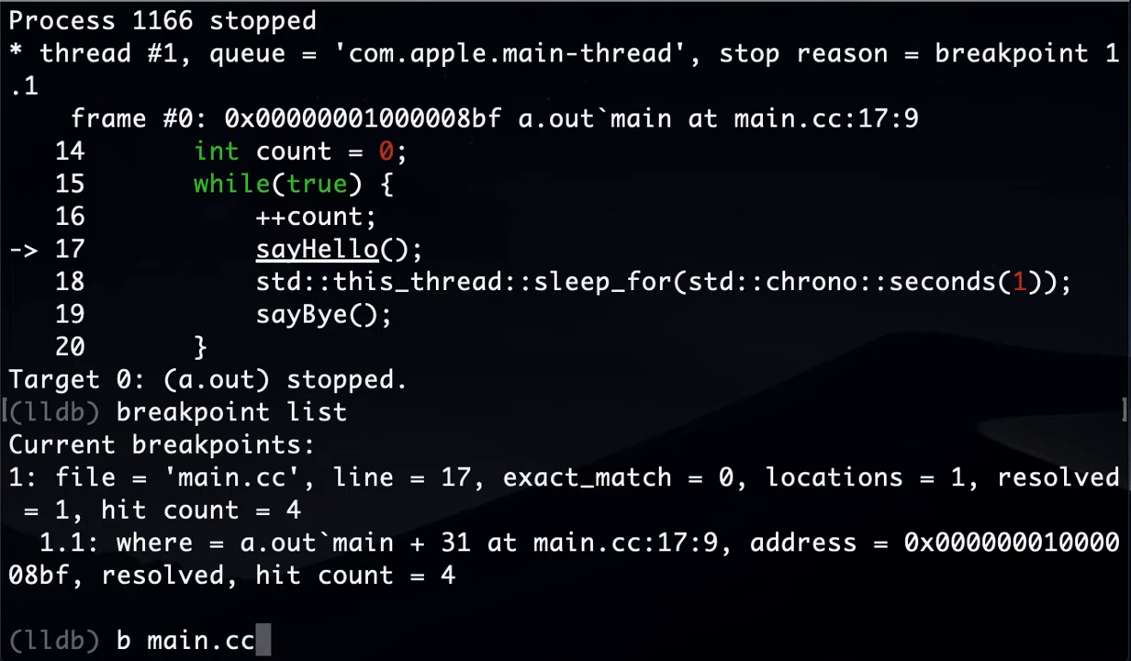
{"action": "type", "text": ":17"}
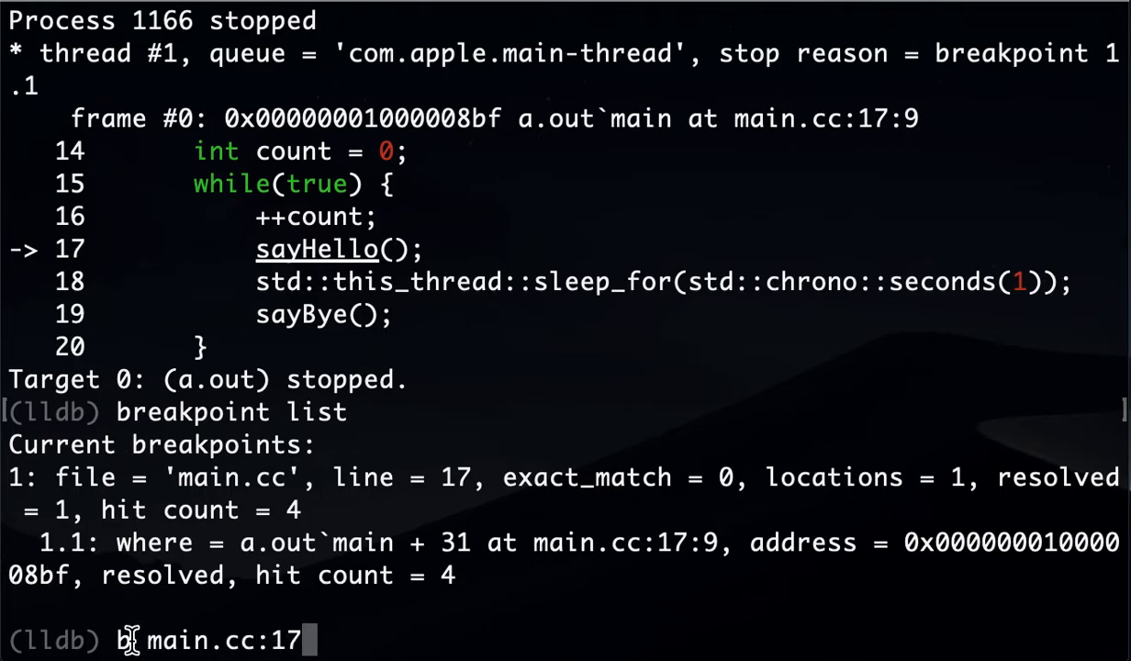
{"action": "mouse_move", "coordinate": [262, 601]}
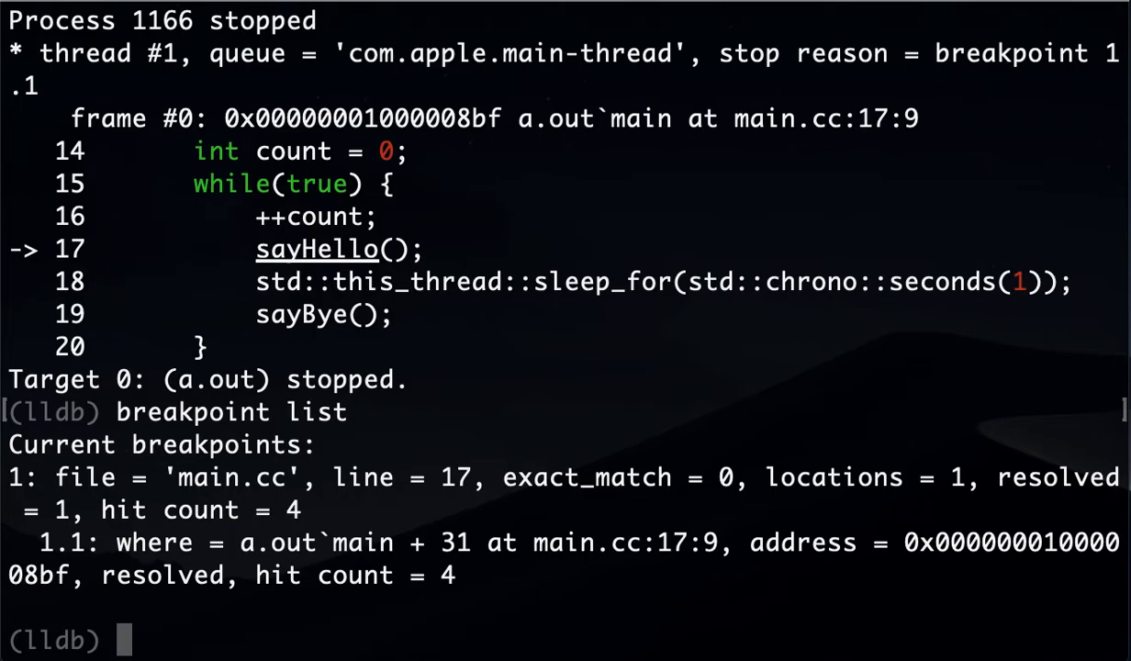
- Add a breakpoint at main.cc line 19 and list both breakpoints at lines 17 and 19
{"action": "type", "text": "breakpo"}
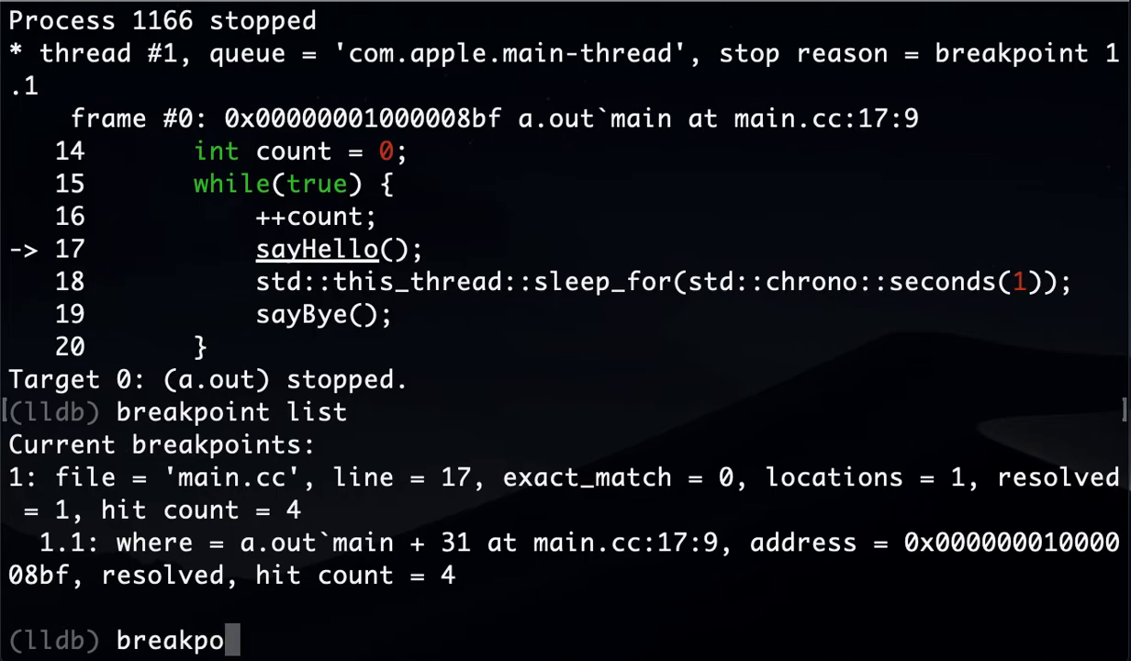
{"action": "type", "text": "nt"}
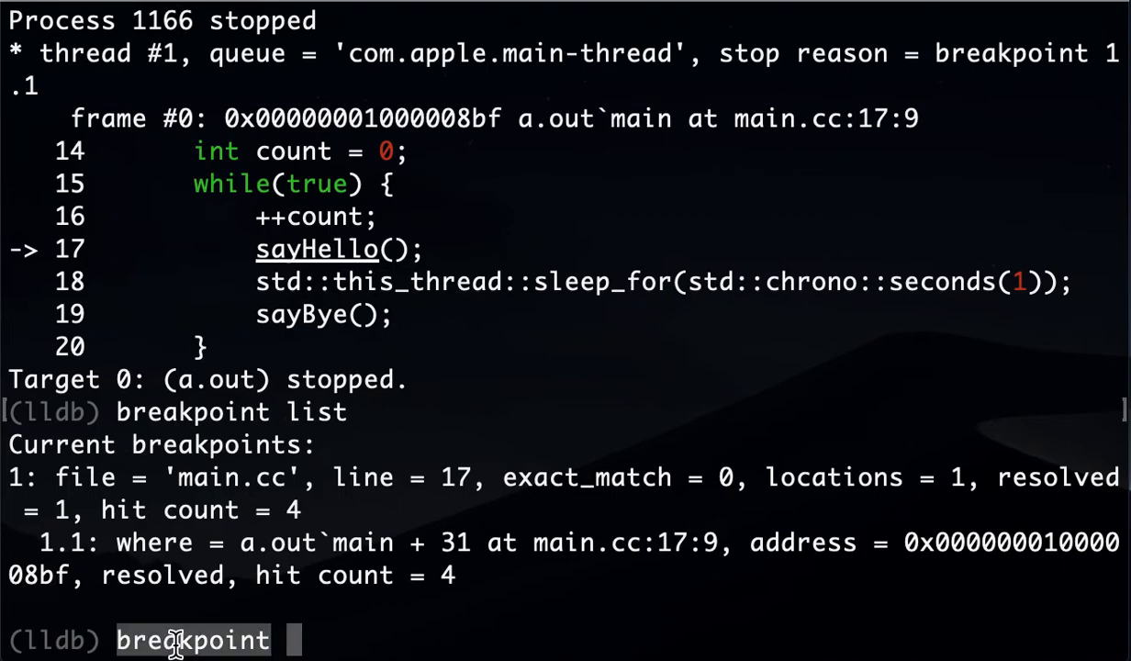
{"action": "type", "text": "s"}
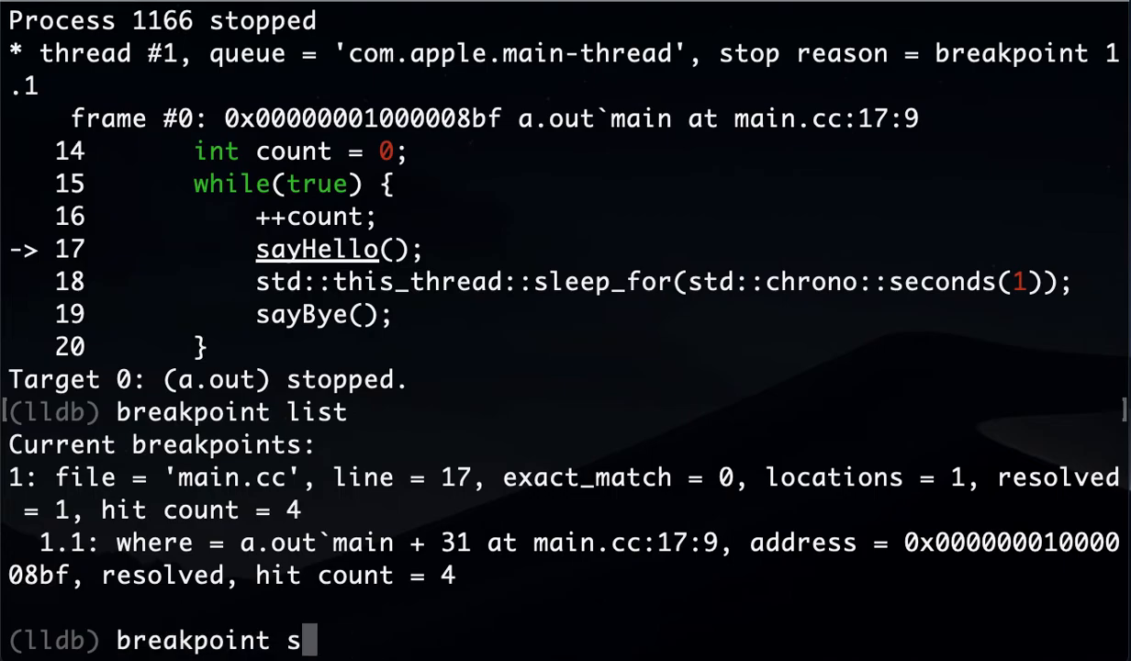
{"action": "type", "text": "et --file main.cc --line"}
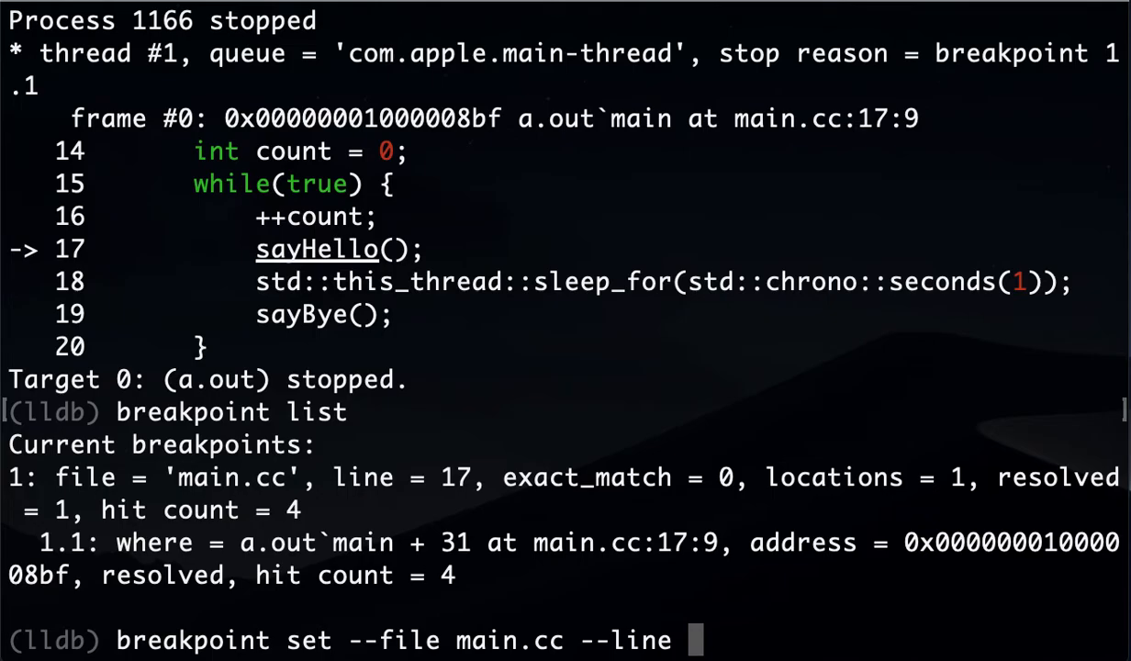
{"action": "type", "text": "19"}
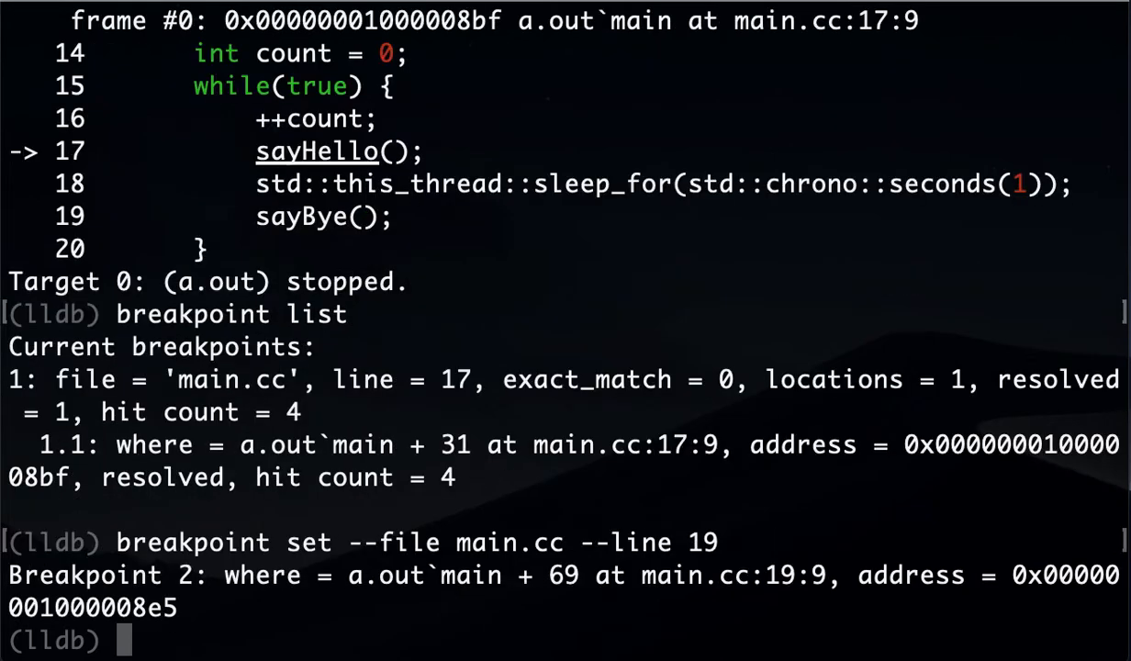
{"action": "type", "text": "breaklist list"}
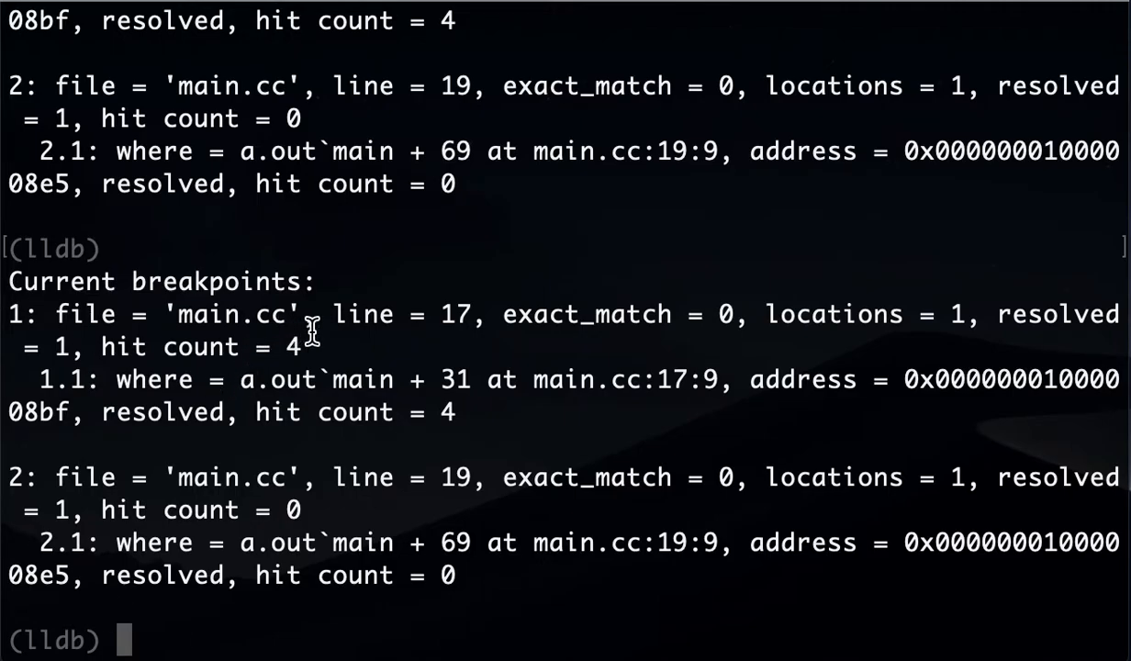
{"action": "mouse_move", "coordinate": [311, 335]}
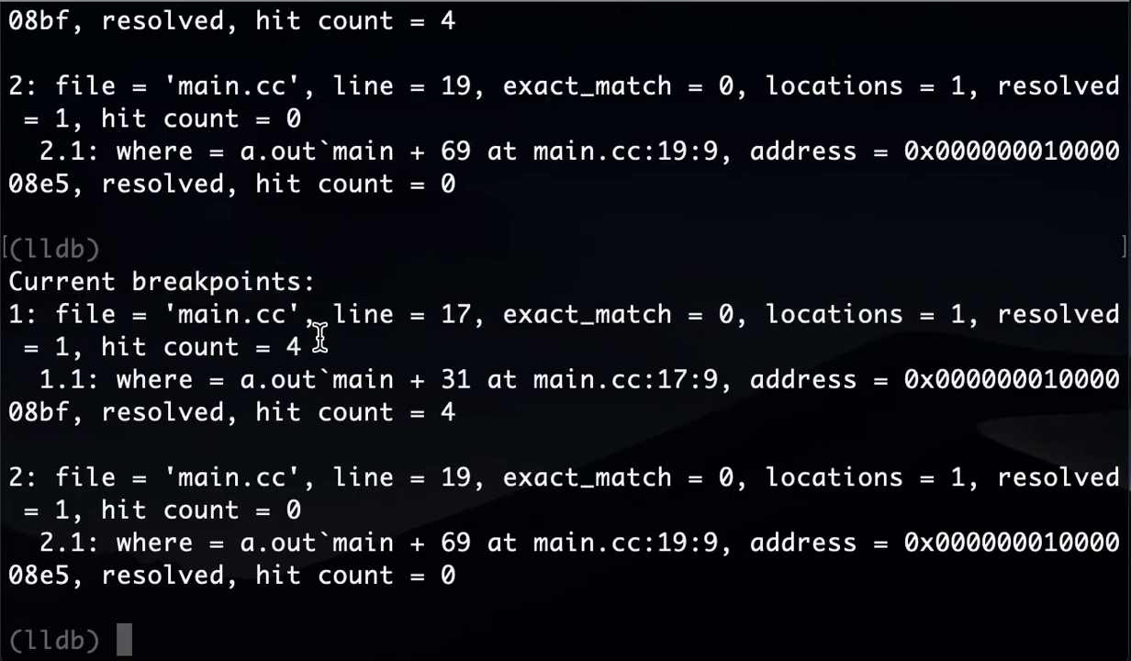
{"action": "mouse_move", "coordinate": [548, 391]}
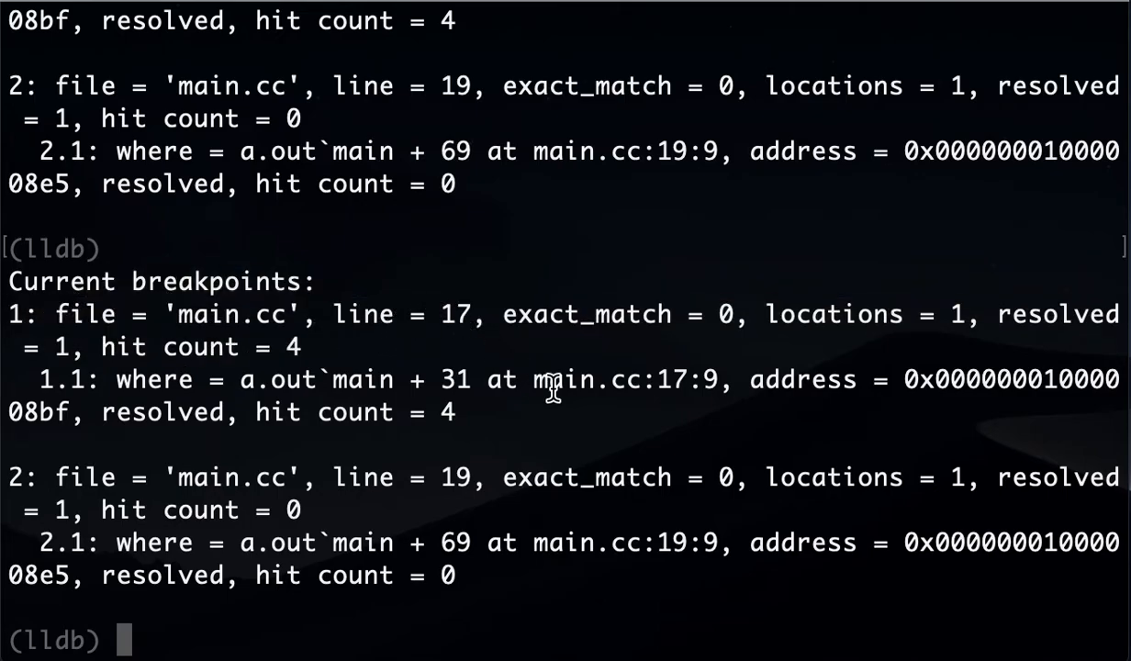
- Delete breakpoint 1 at main.cc line 17
{"action": "type", "text": "b"}
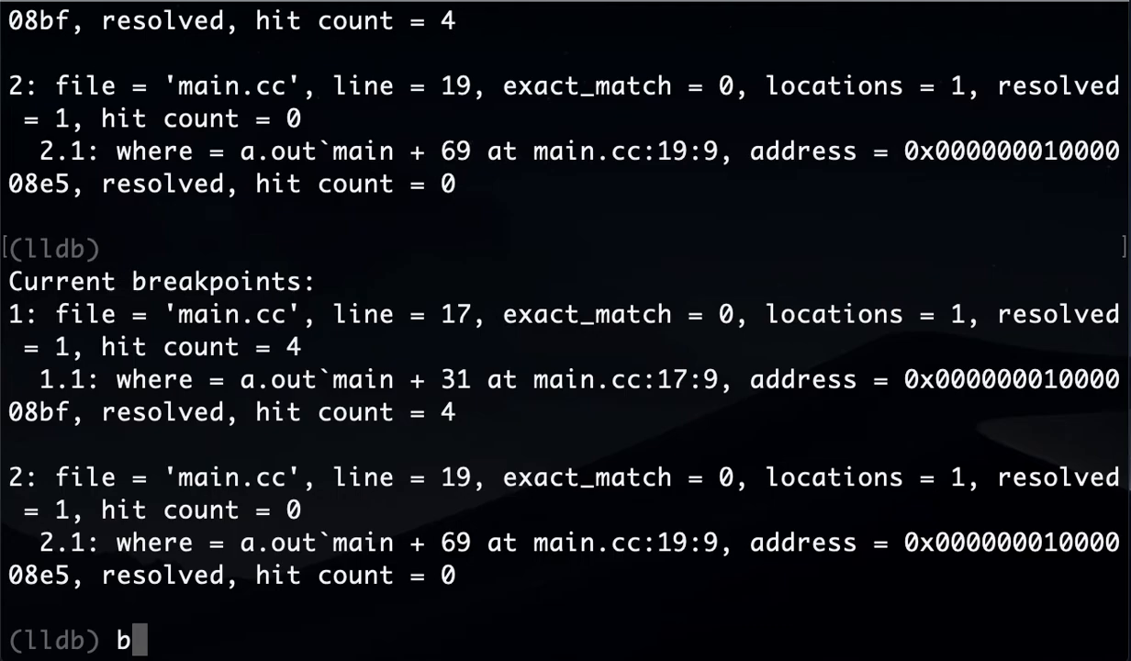
{"action": "type", "text": "reak"}
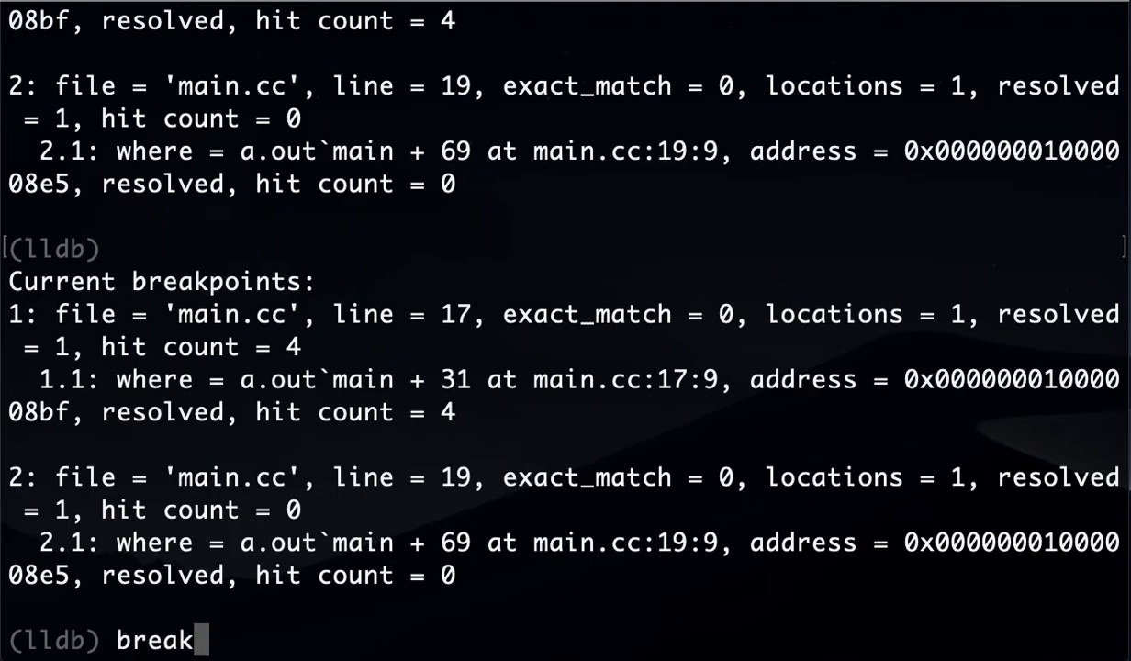
{"action": "type", "text": "point"}
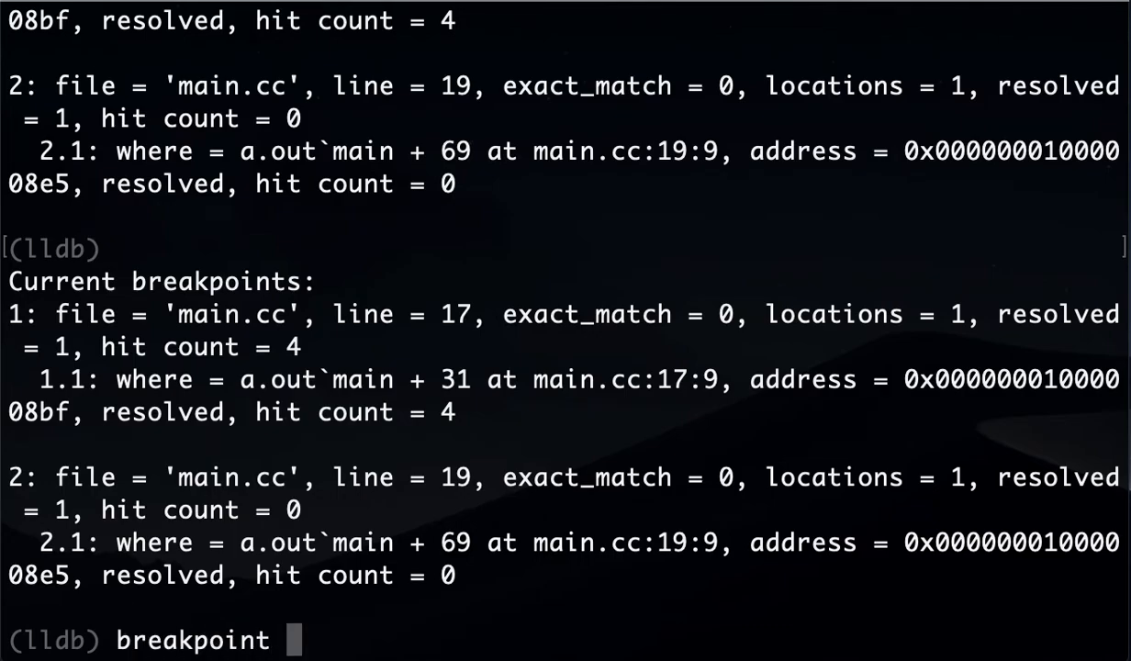
{"action": "type", "text": "del"}
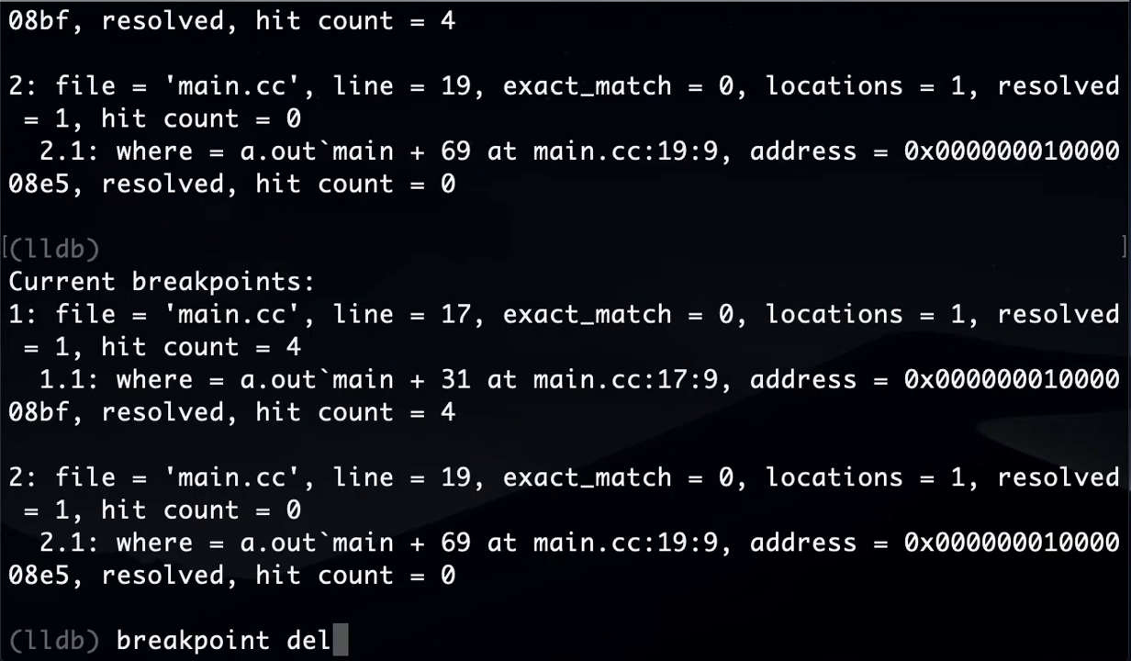
{"action": "type", "text": "ete 1"}
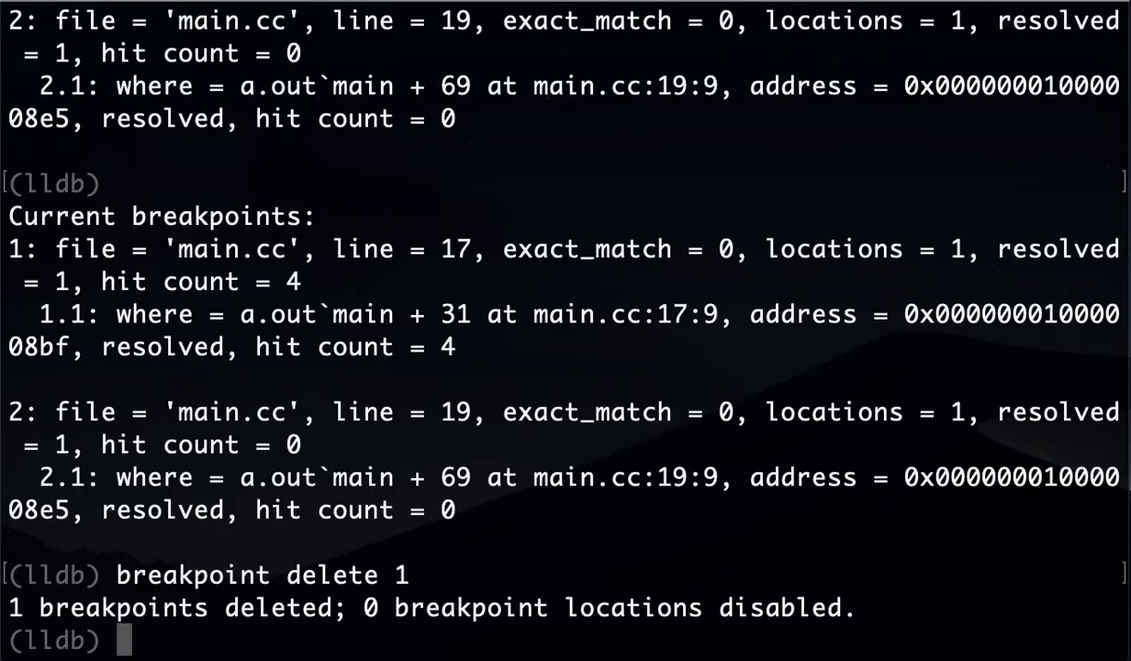
- List breakpoints to confirm only line 19 remains, and show the source listing
{"action": "type", "text": "breakpoint list"}
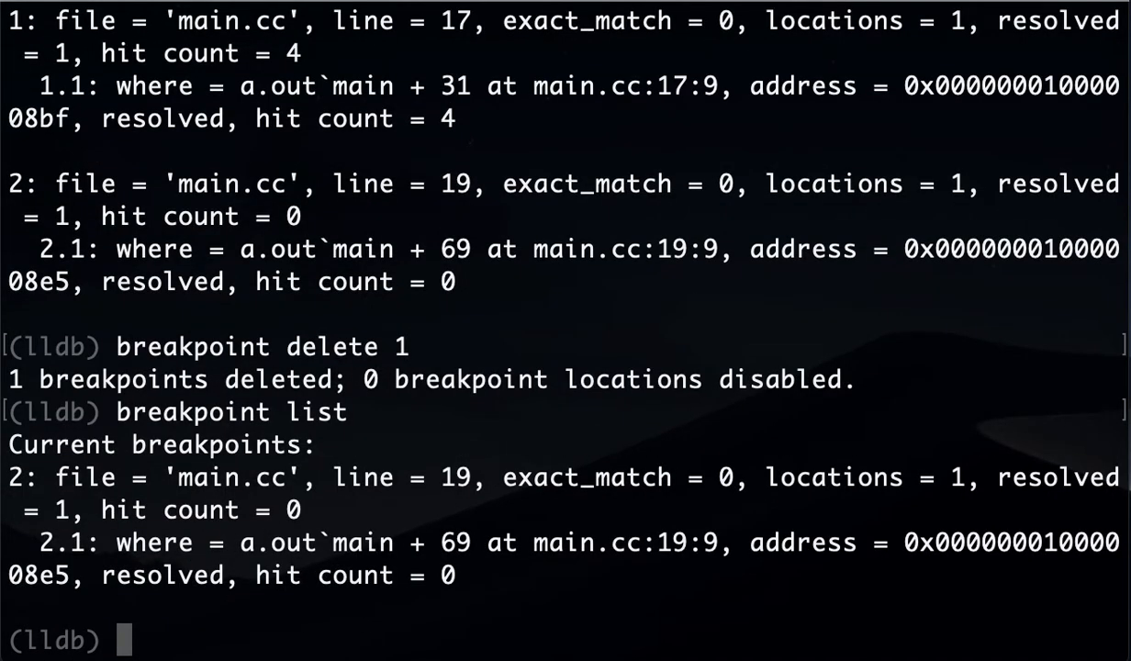
{"action": "type", "text": "list"}
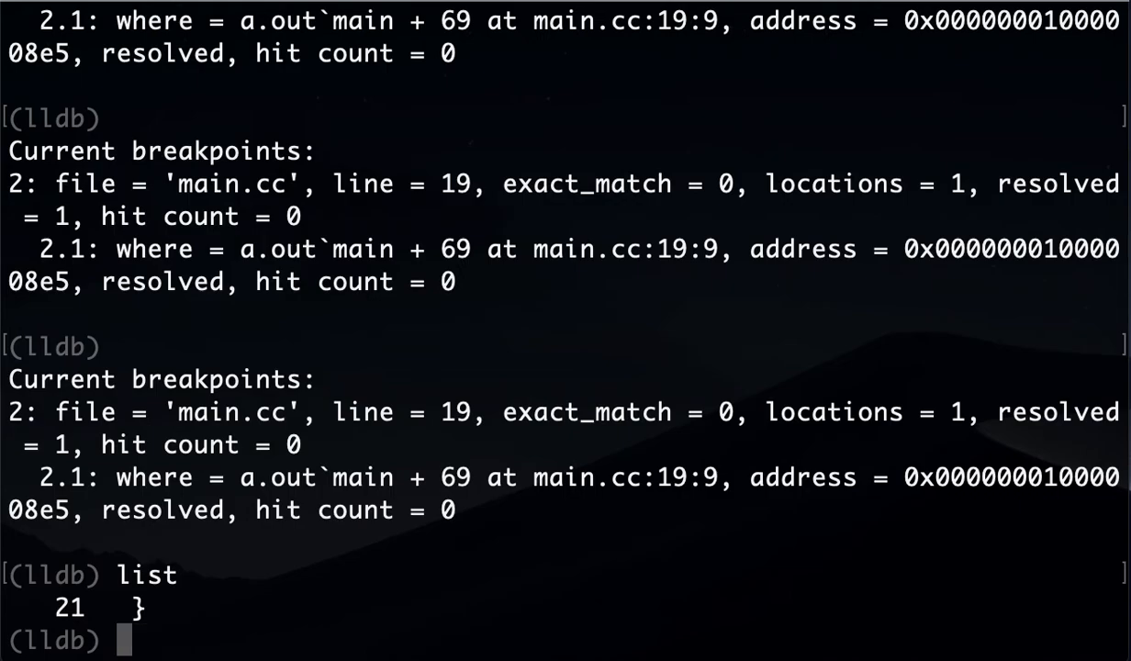
{"action": "type", "text": "c"}
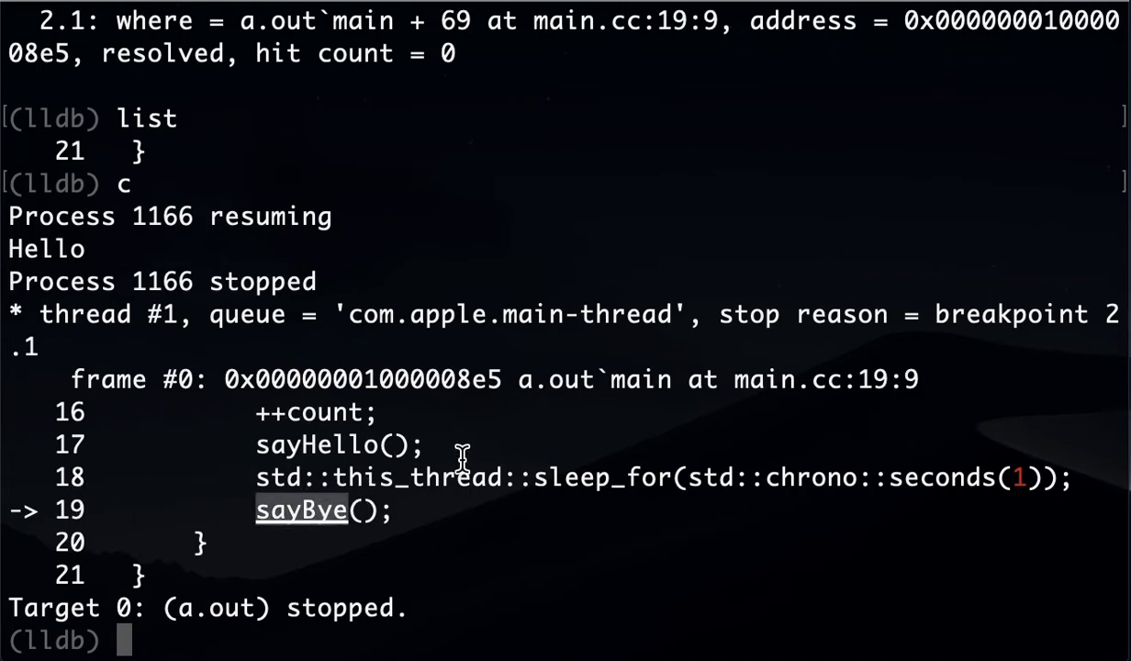
- Continue so Hello prints and execution halts at breakpoint 2 on line 19
{"action": "type", "text": "breakpoint list"}
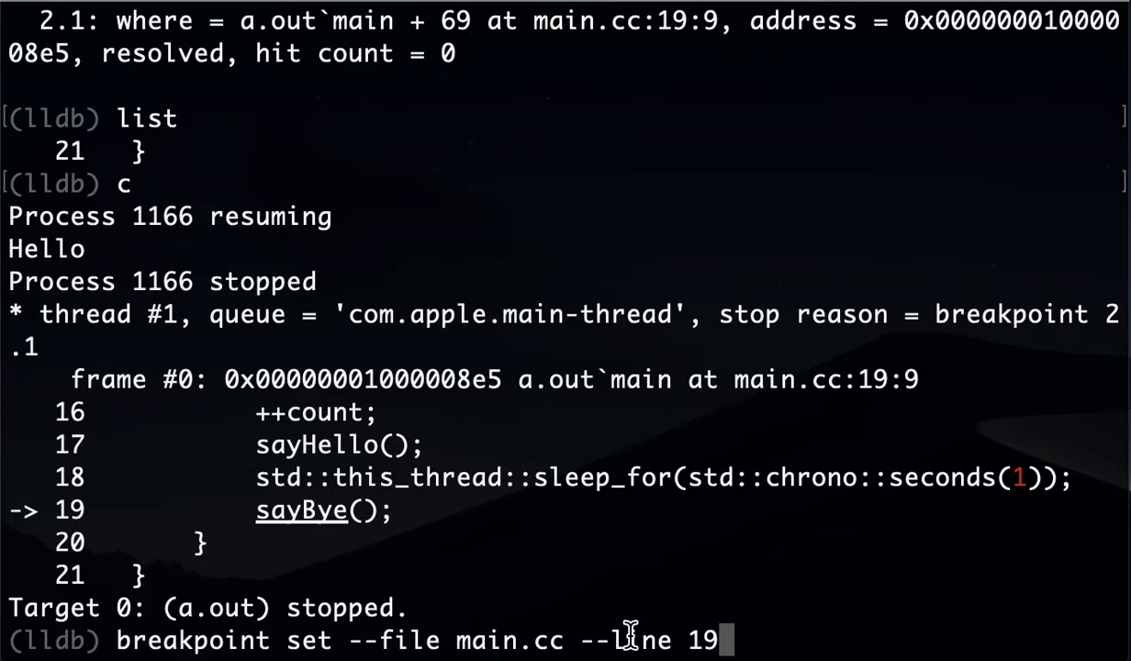
{"action": "mouse_move", "coordinate": [730, 640]}
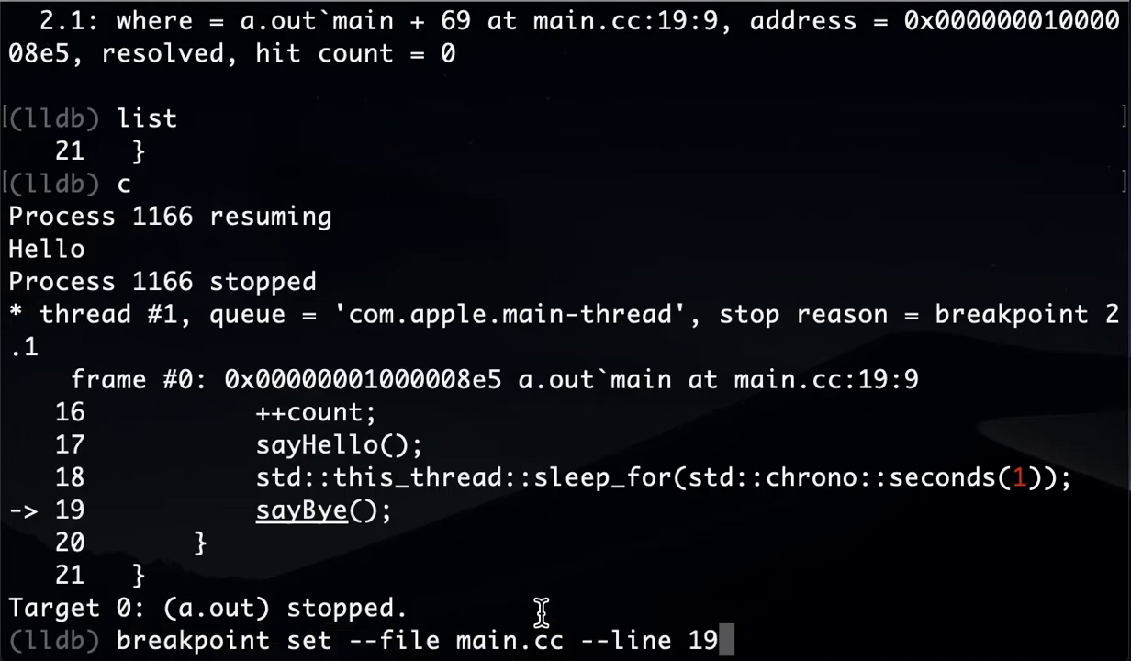
{"action": "key", "text": "backspace"}
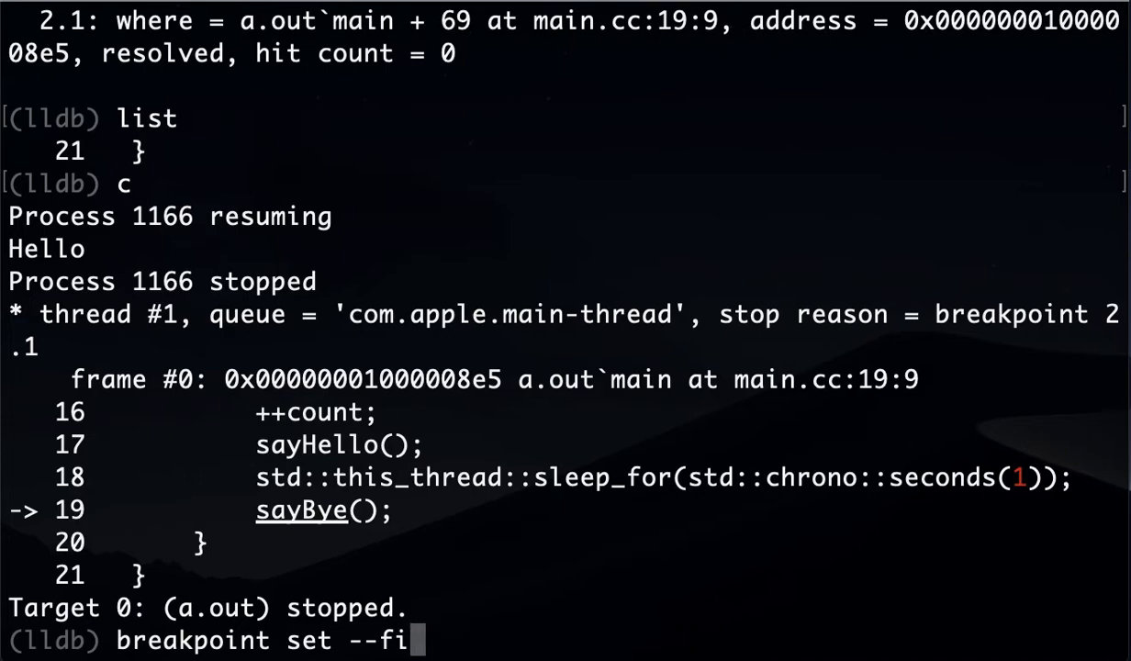
- Set breakpoint 3 on sayHello and continue, printing Bye and stopping at main.cc line 6
{"action": "type", "text": "name sayHello"}
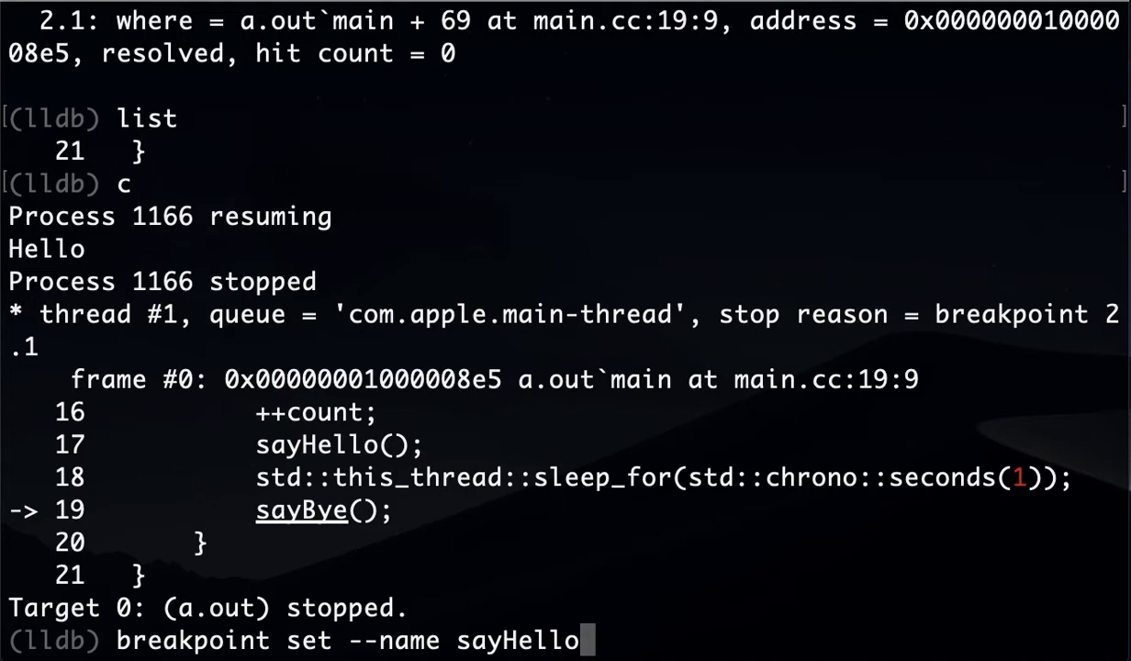
{"action": "mouse_move", "coordinate": [526, 634]}
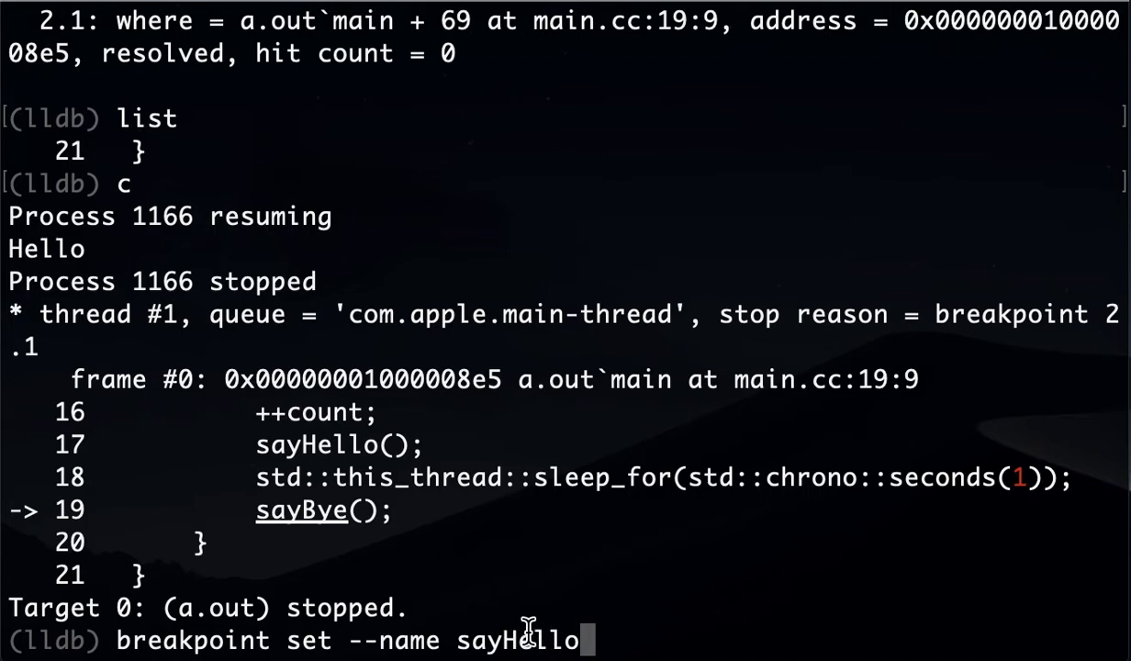
{"action": "mouse_move", "coordinate": [344, 446]}
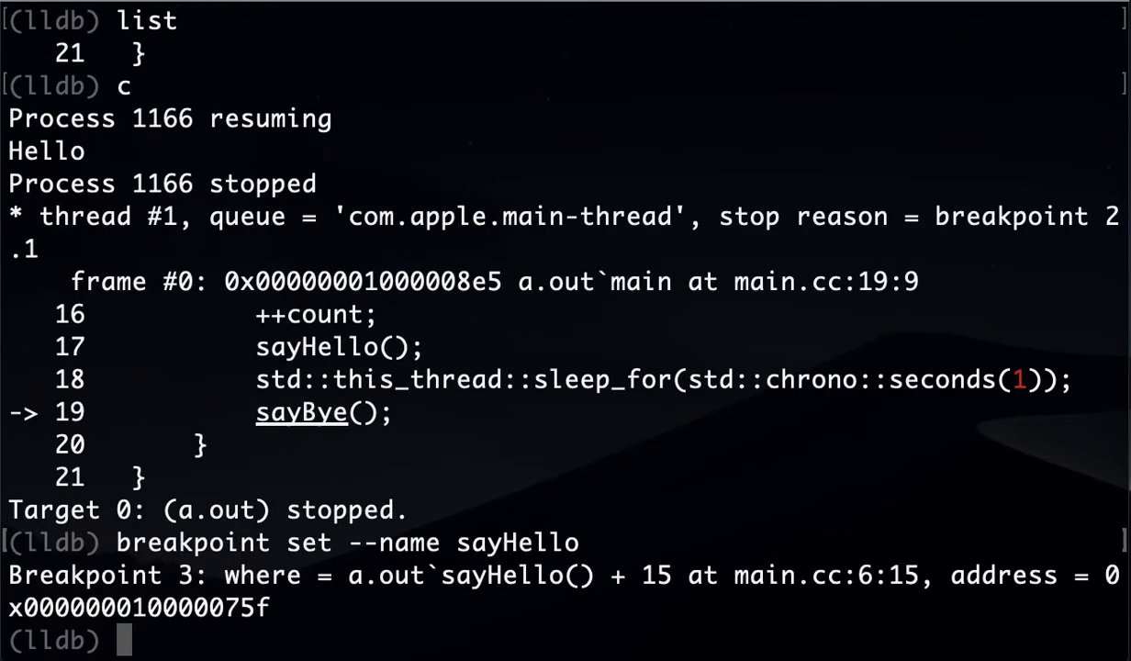
{"action": "type", "text": "co"}
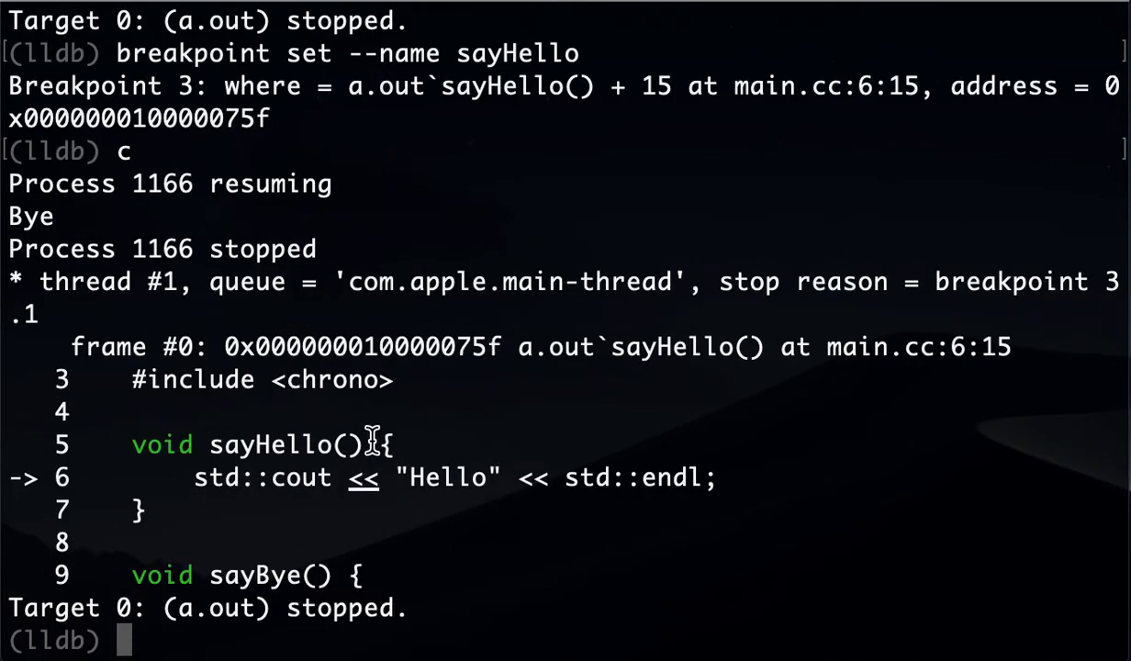
- Step over twice through sayHello, printing Hello and returning to main at line 17
{"action": "double_click", "coordinate": [271, 445]}
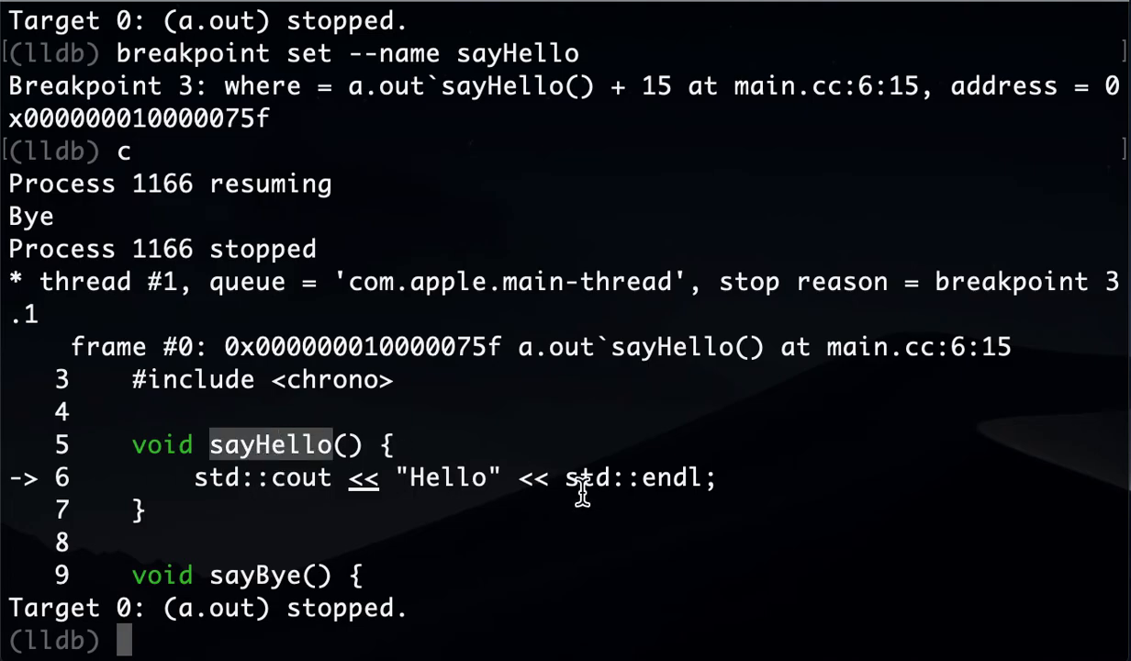
{"action": "type", "text": "n"}
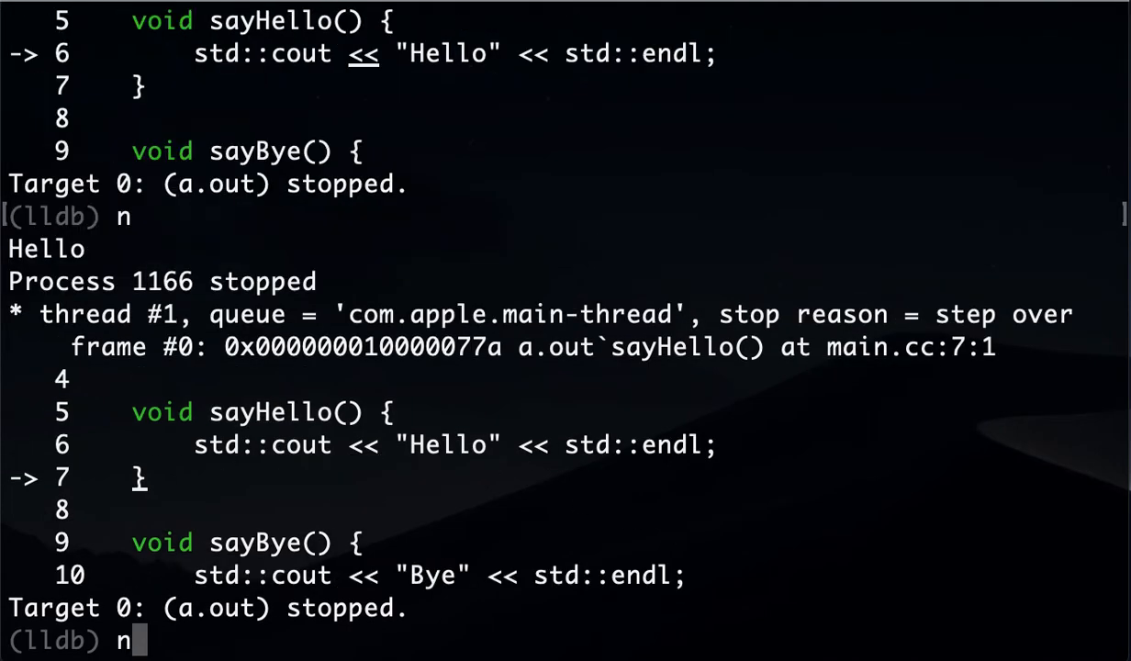
{"action": "key", "text": "Return"}
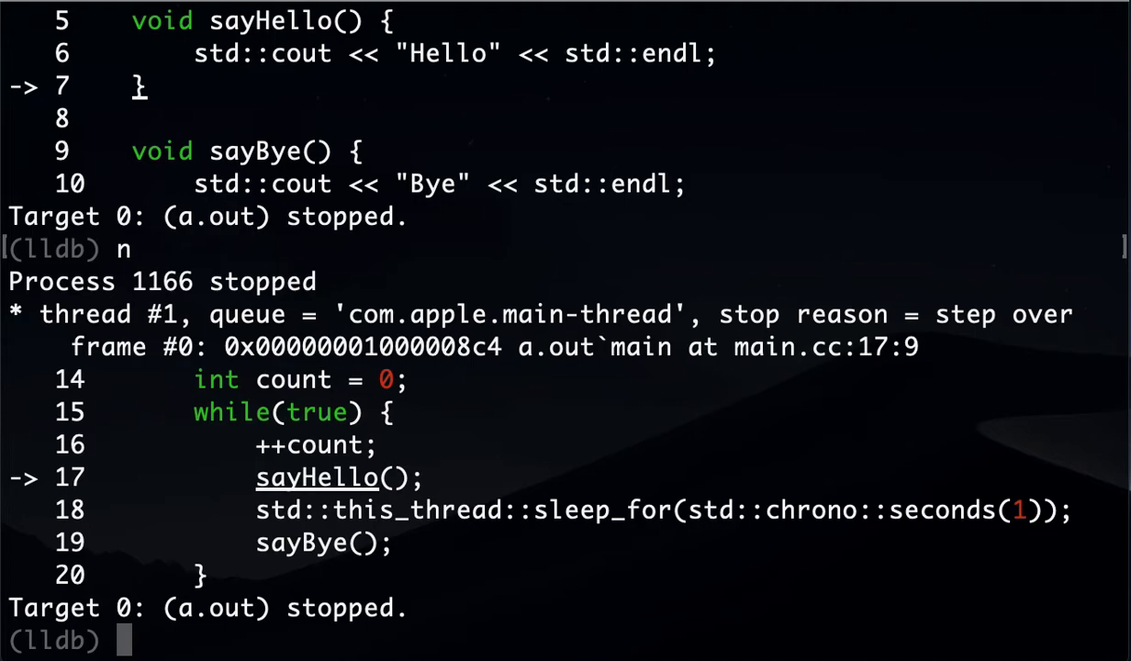
{"action": "mouse_move", "coordinate": [1112, 581]}
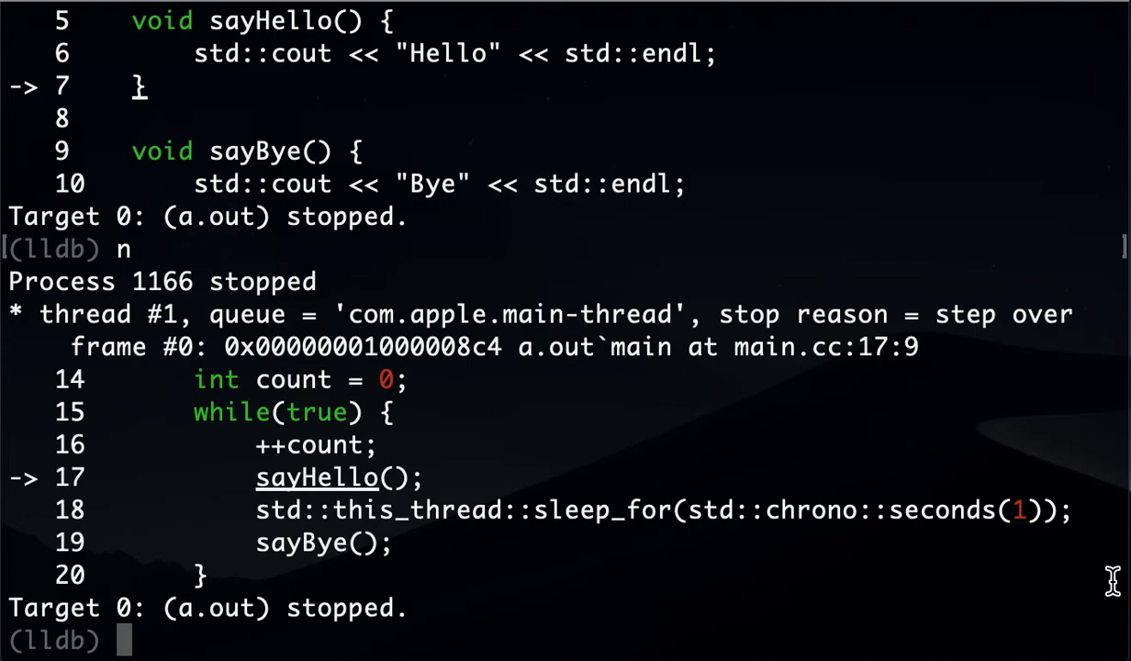
{"action": "mouse_move", "coordinate": [788, 509]}
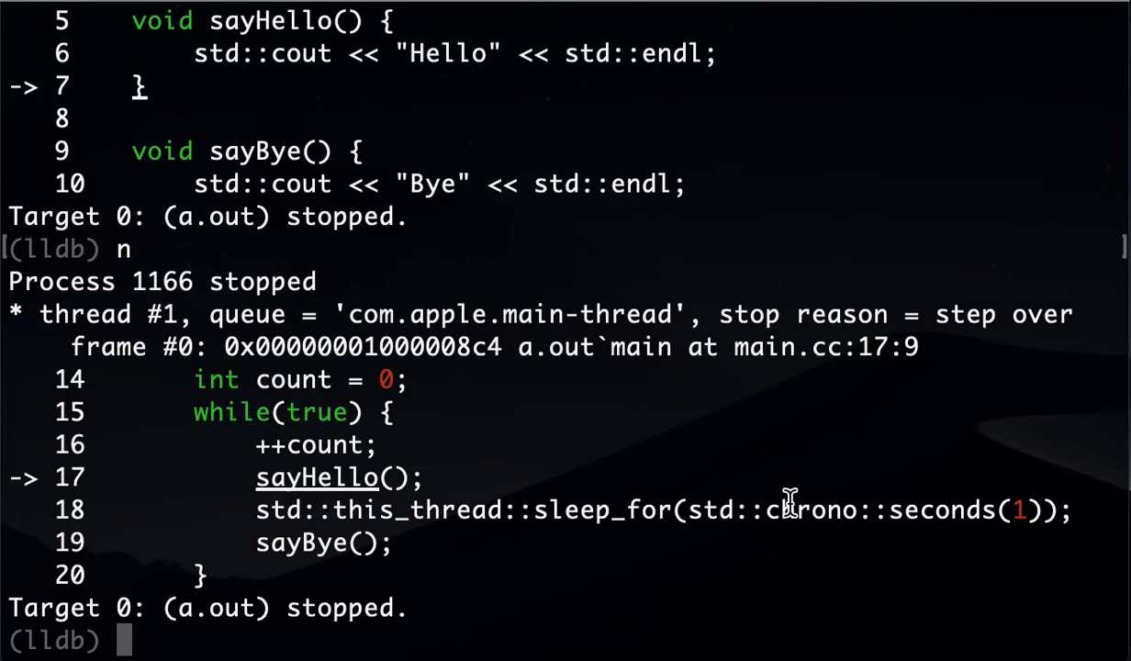
{"action": "double_click", "coordinate": [324, 444]}
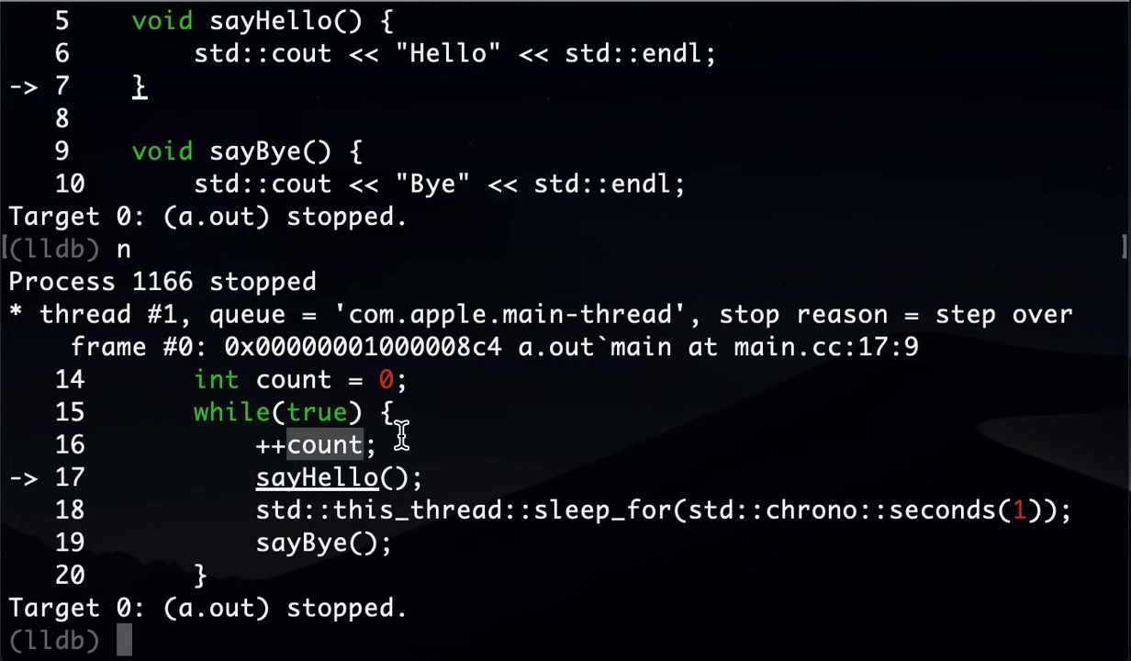
- Set a watchpoint on count (value 5) and continue to breakpoint 2 at line 19
{"action": "type", "text": "watch"}
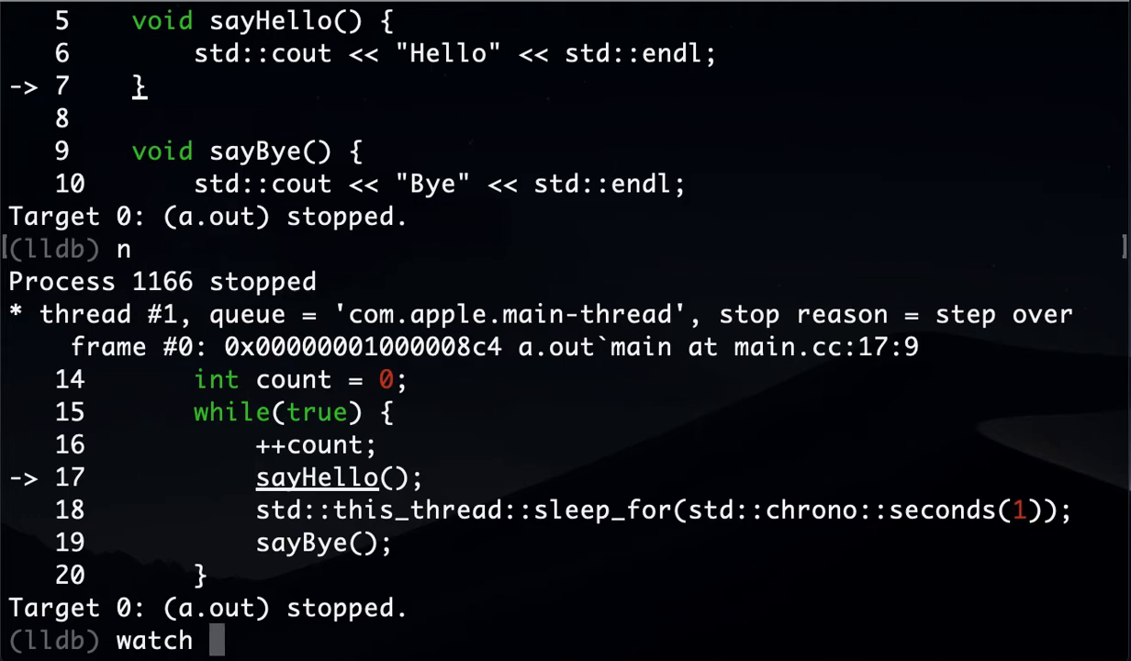
{"action": "type", "text": "set var"}
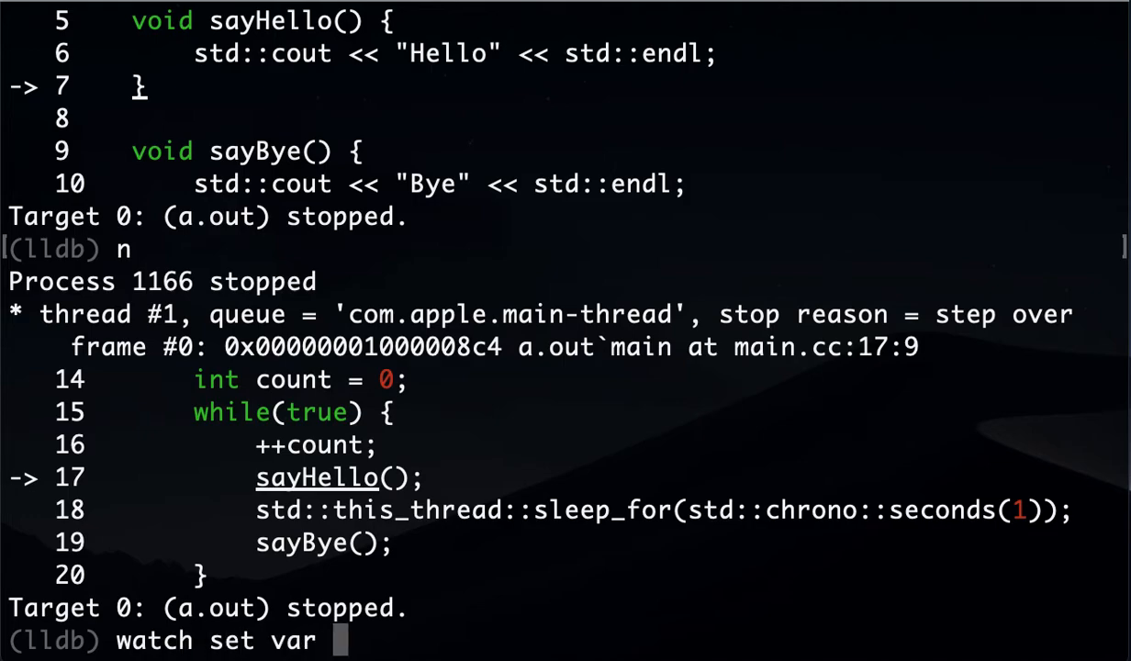
{"action": "type", "text": "count"}
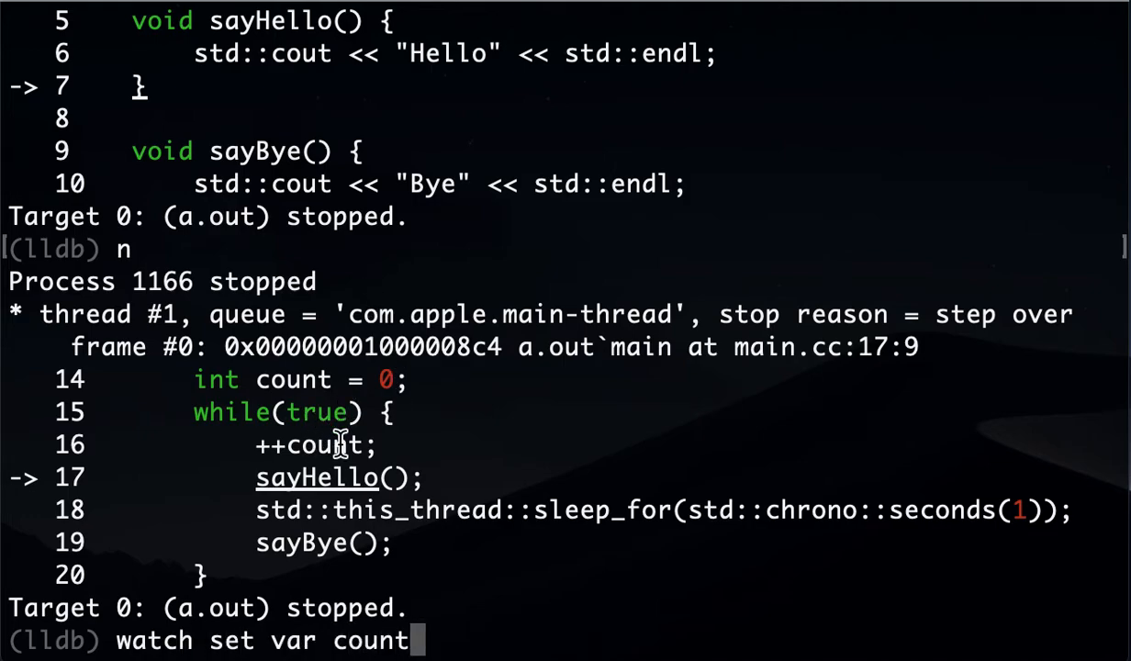
{"action": "double_click", "coordinate": [327, 444]}
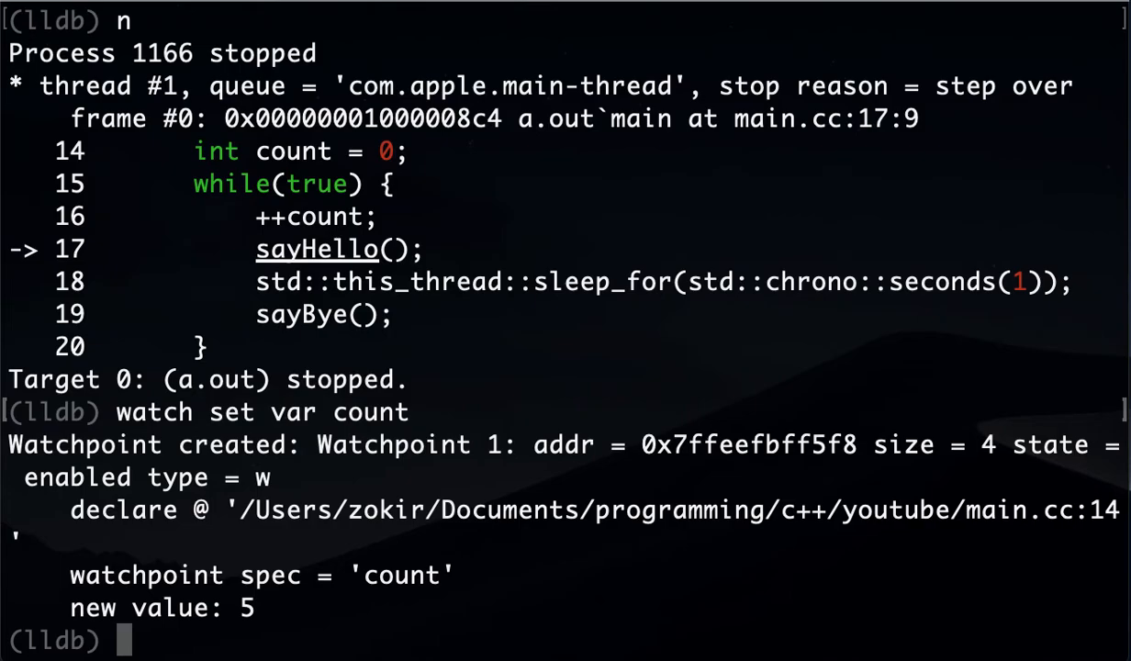
{"action": "type", "text": "c"}
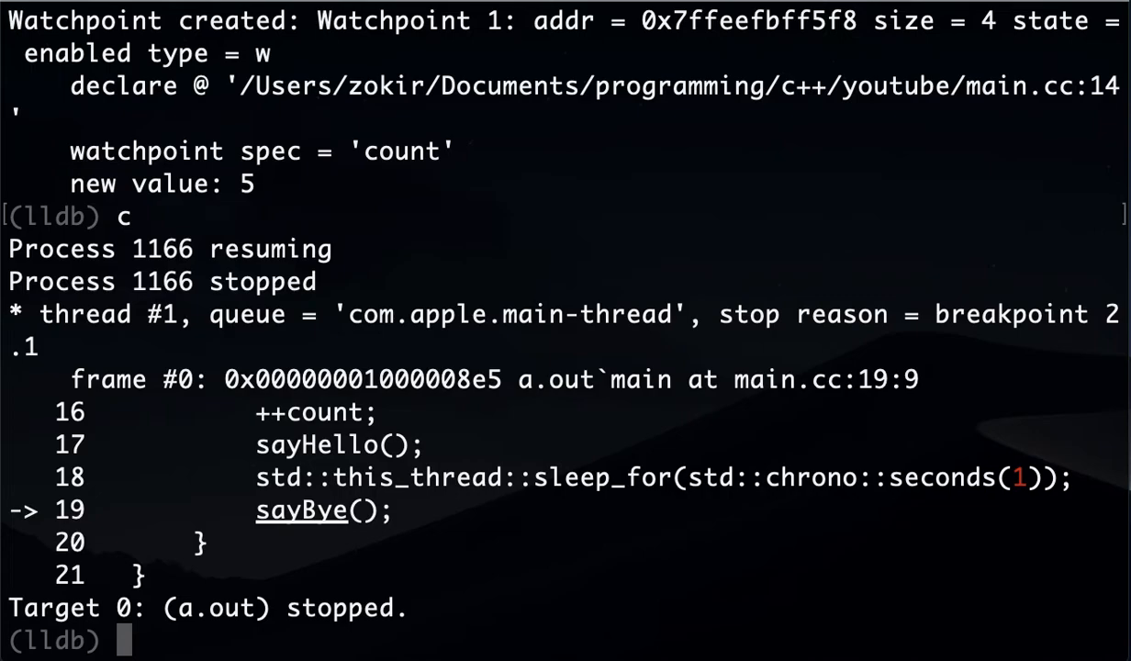
{"action": "mouse_move", "coordinate": [430, 470]}
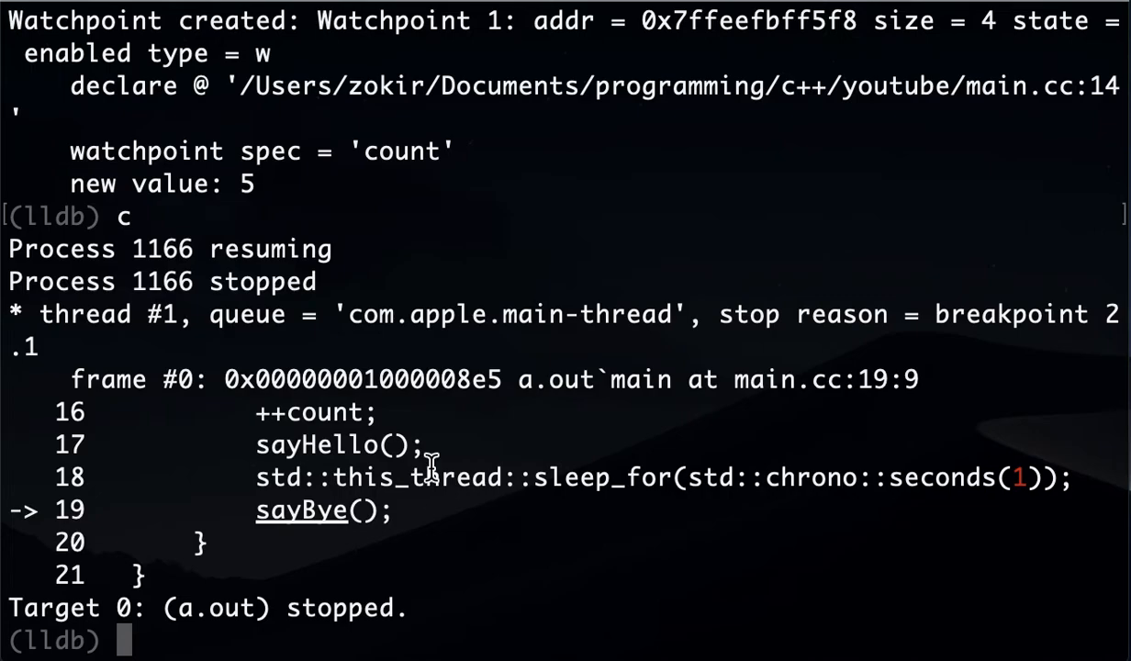
- Continue so Bye prints and watchpoint 1 reports count changing from 5 to 6
{"action": "type", "text": "c"}
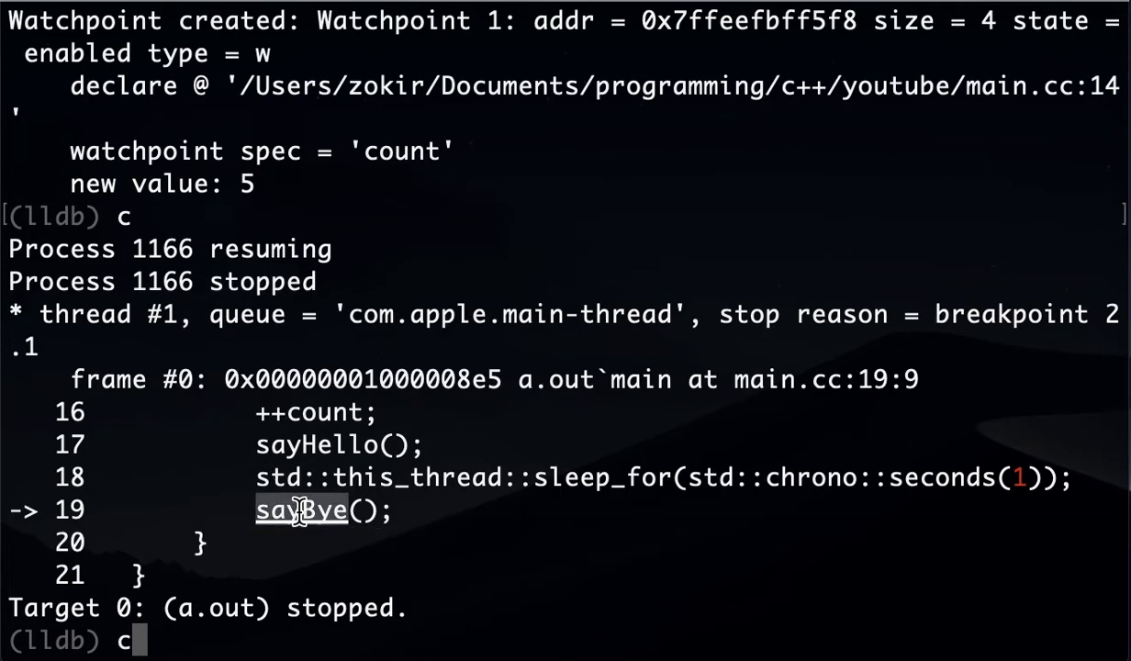
{"action": "mouse_move", "coordinate": [349, 417]}
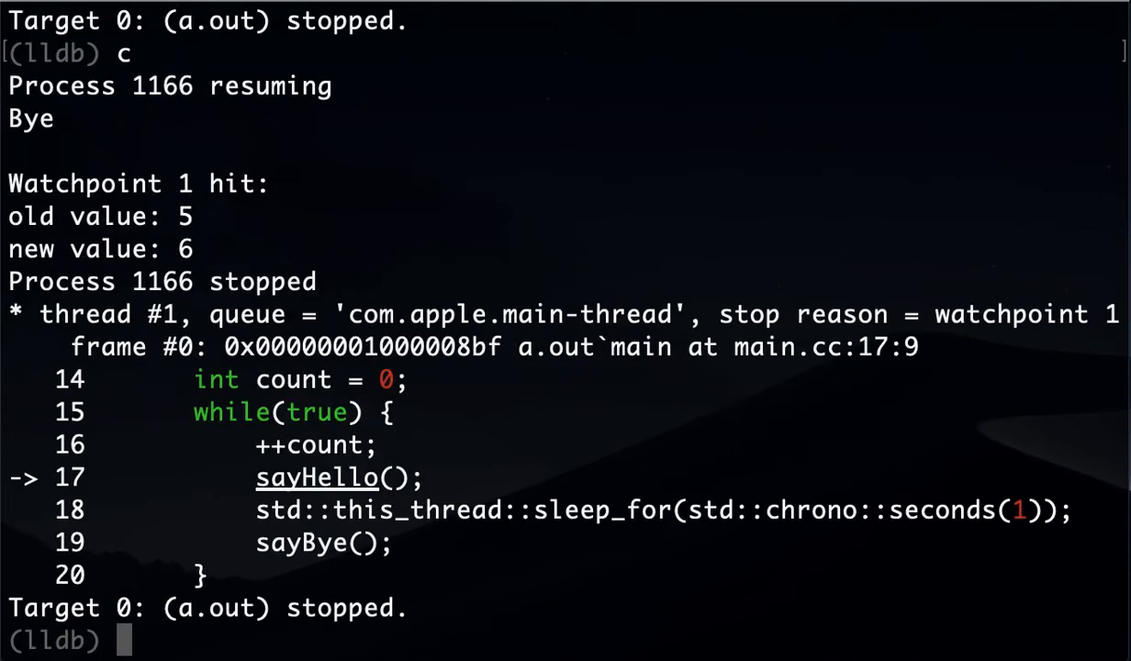
{"action": "mouse_move", "coordinate": [283, 440]}
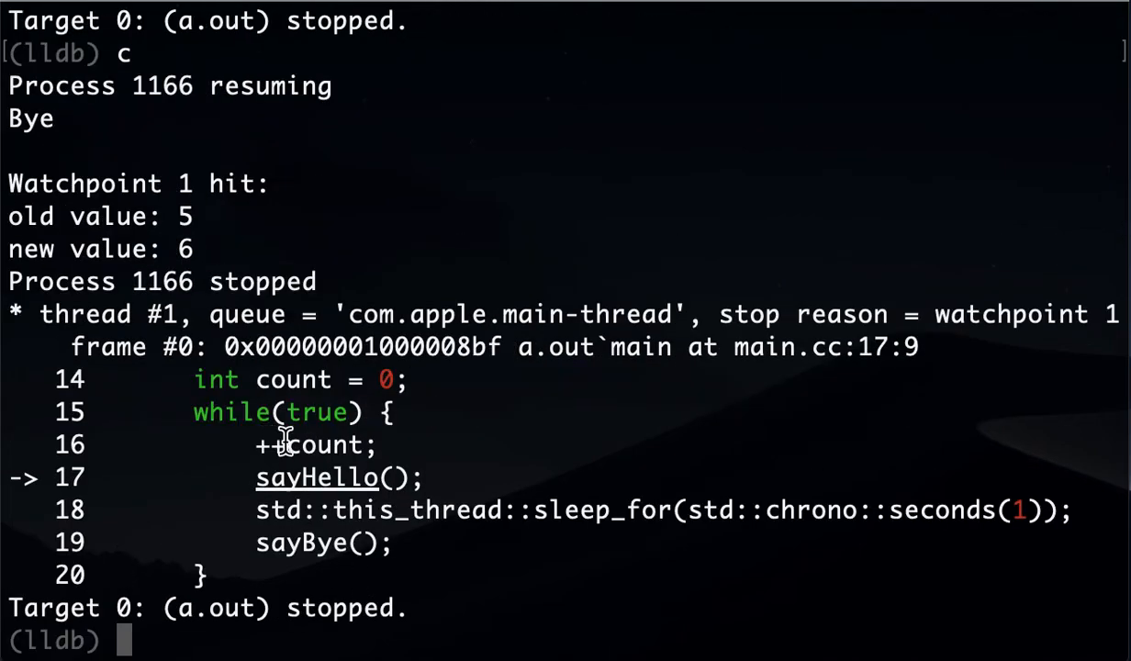
{"action": "mouse_move", "coordinate": [204, 454]}
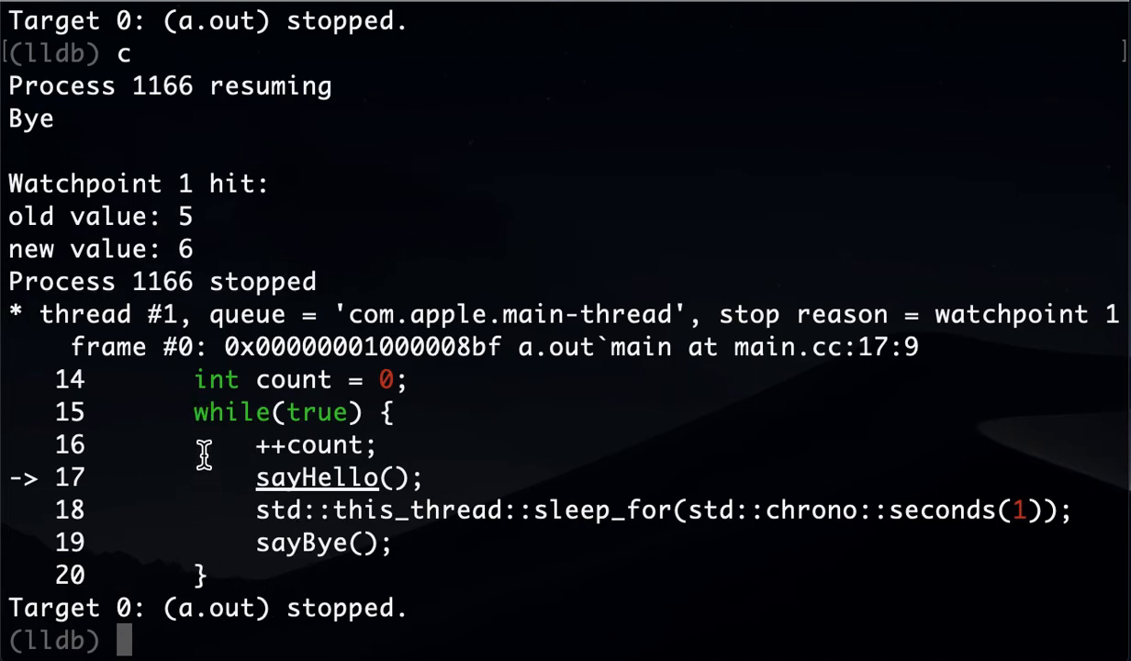
{"action": "double_click", "coordinate": [325, 446]}
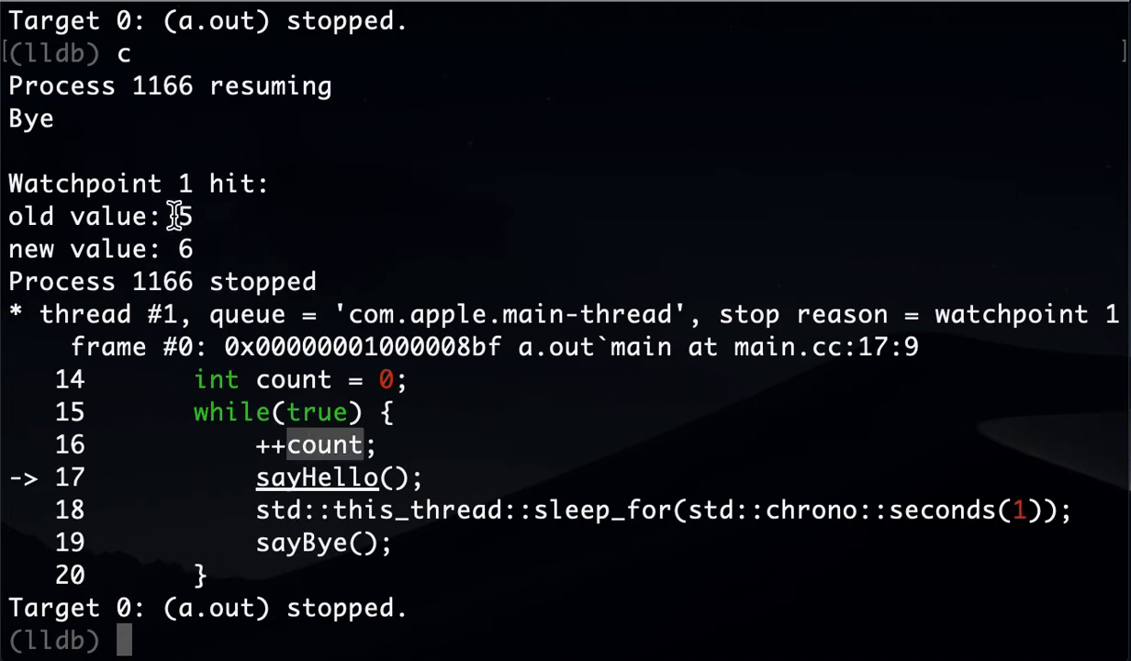
{"action": "mouse_move", "coordinate": [83, 193]}
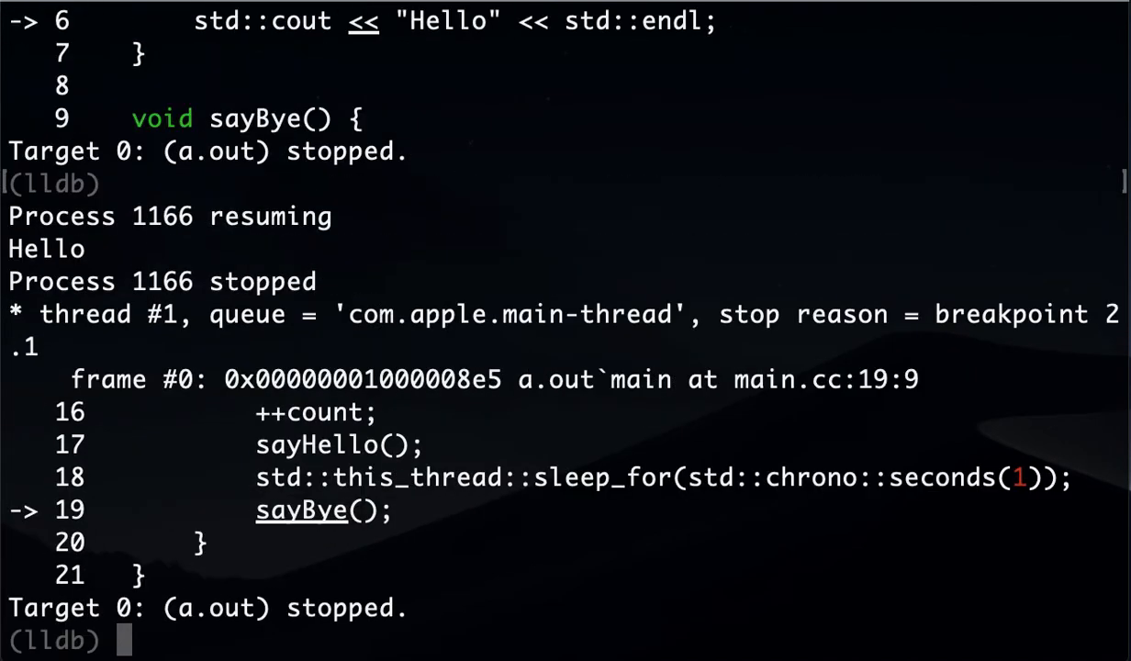
- List breakpoints and delete sayHello breakpoint 3, leaving only the line 19 breakpoint
{"action": "type", "text": "break"}
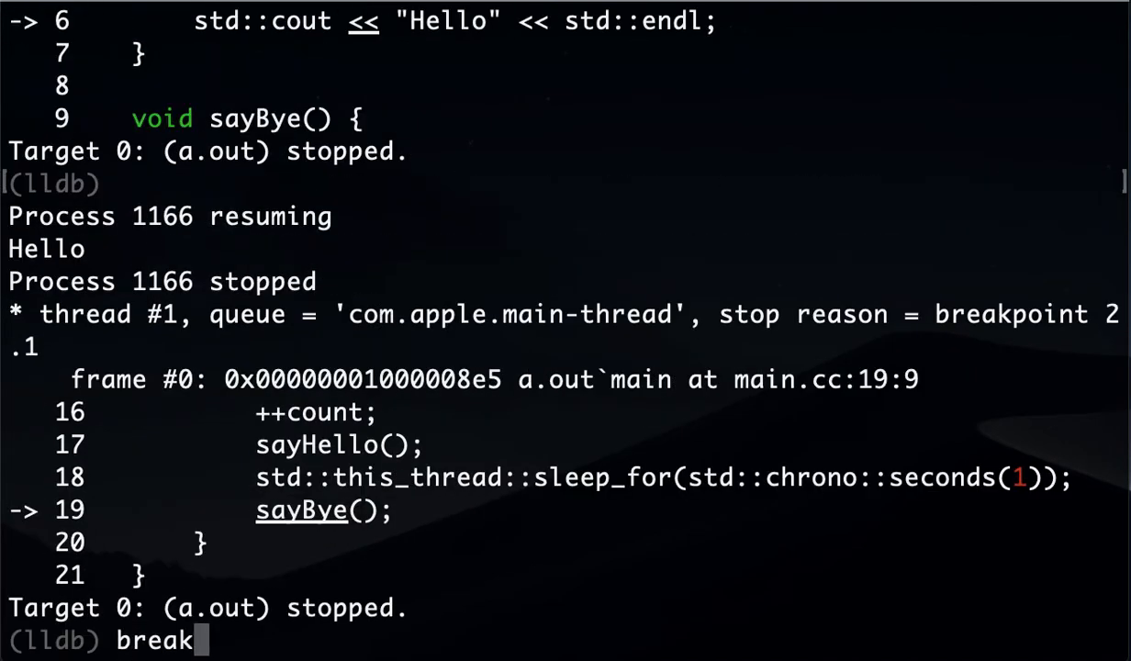
{"action": "type", "text": "point list"}
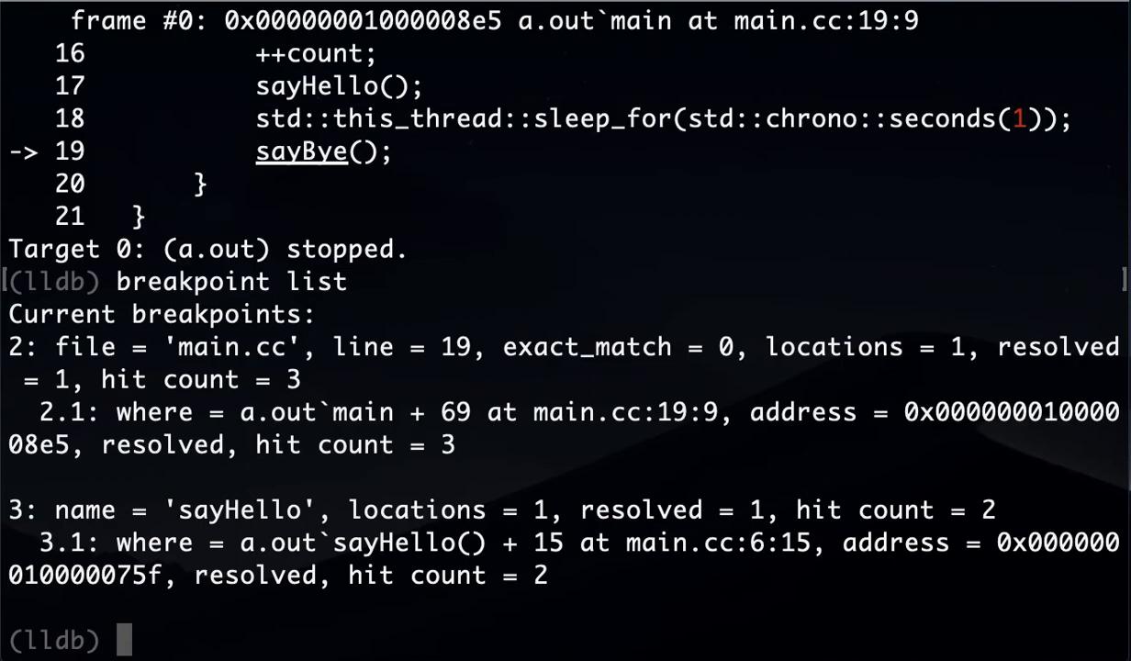
{"action": "type", "text": "break"}
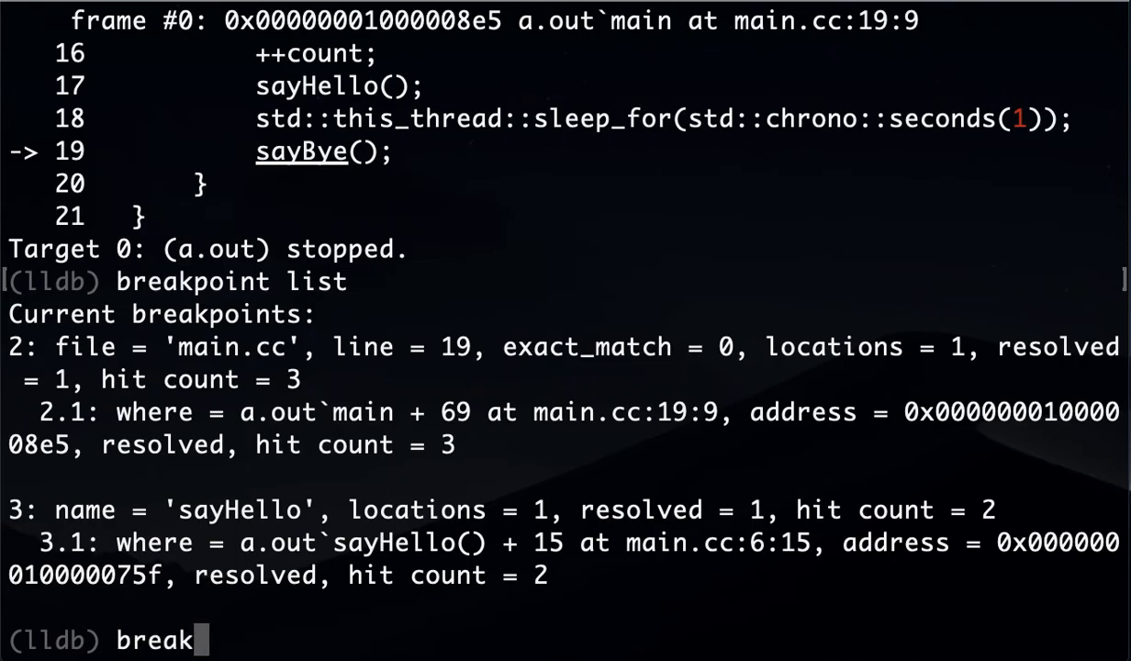
{"action": "type", "text": "point delete"}
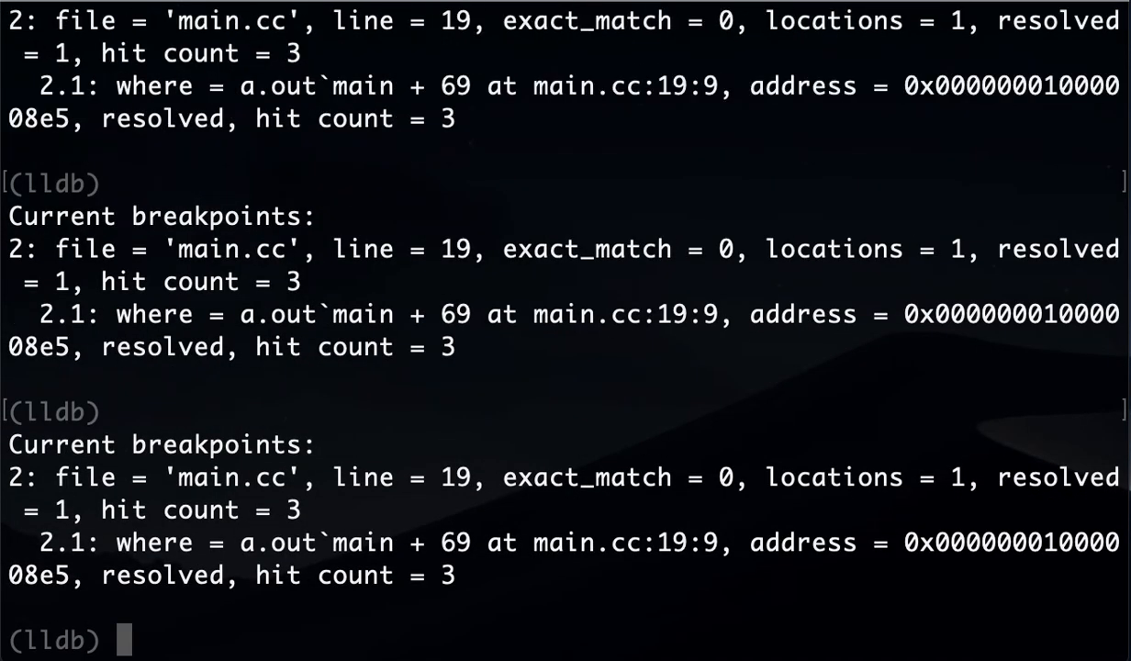
{"action": "type", "text": "watch"}
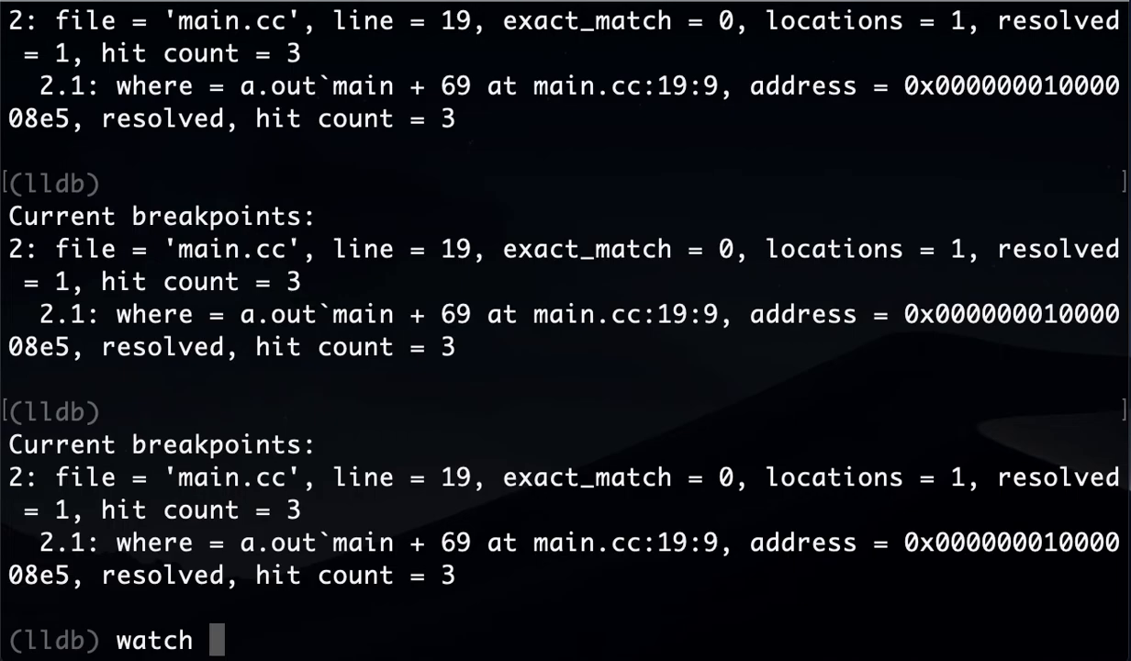
- Add the condition count=8 to the count watchpoint with watch modify -c
{"action": "type", "text": "modify"}
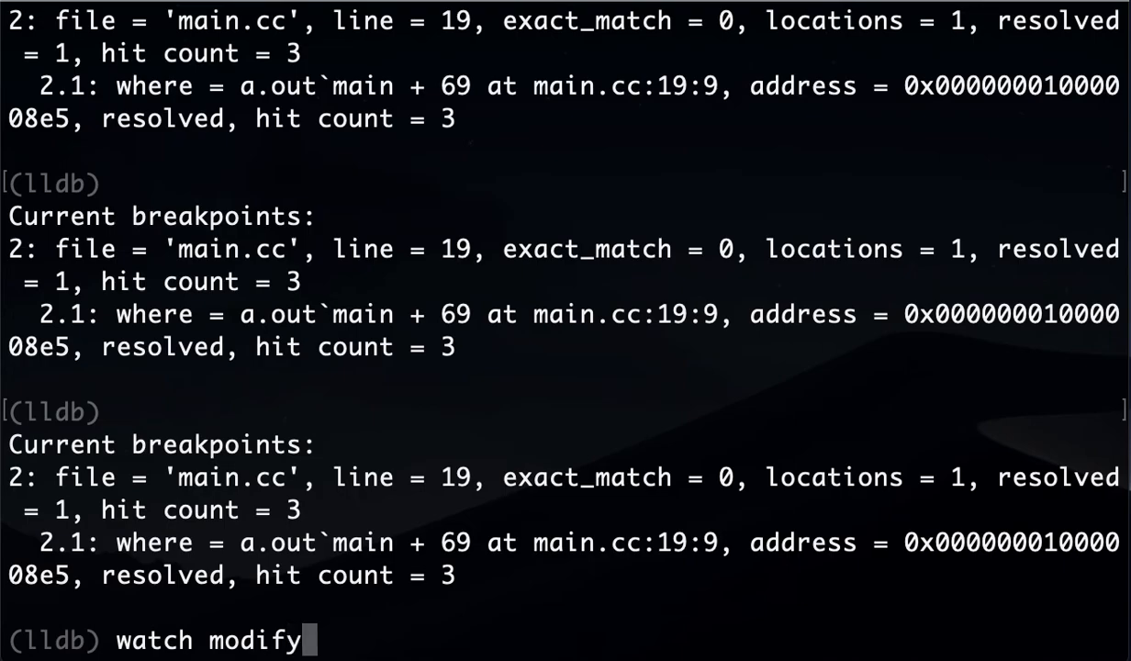
{"action": "type", "text": "-c"}
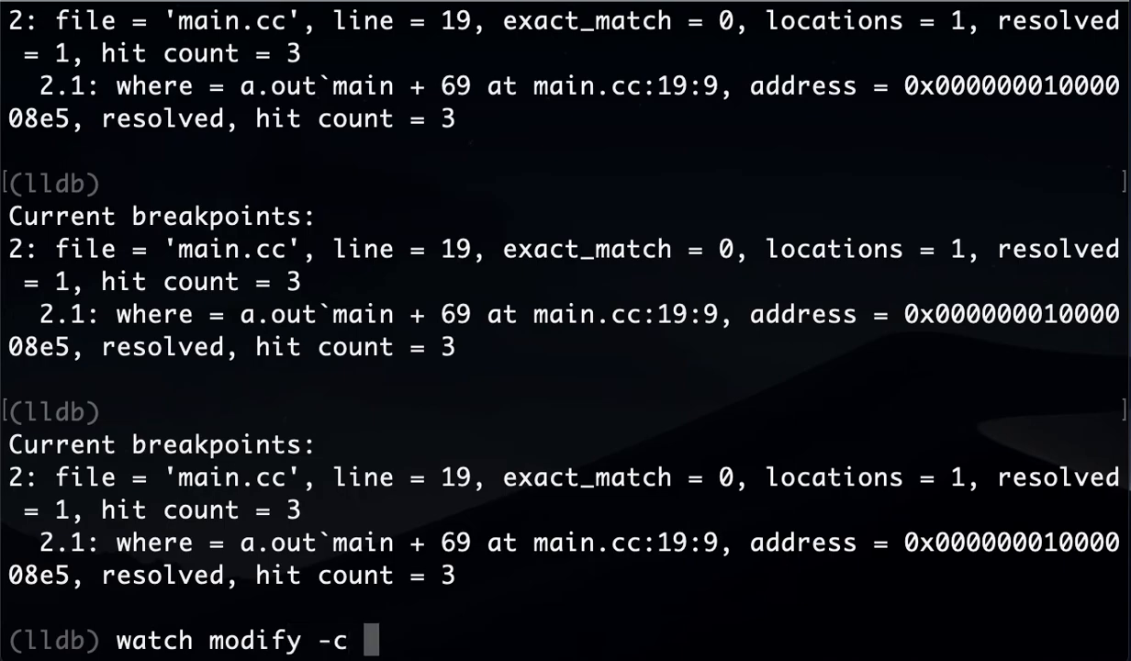
{"action": "type", "text": "'cou"}
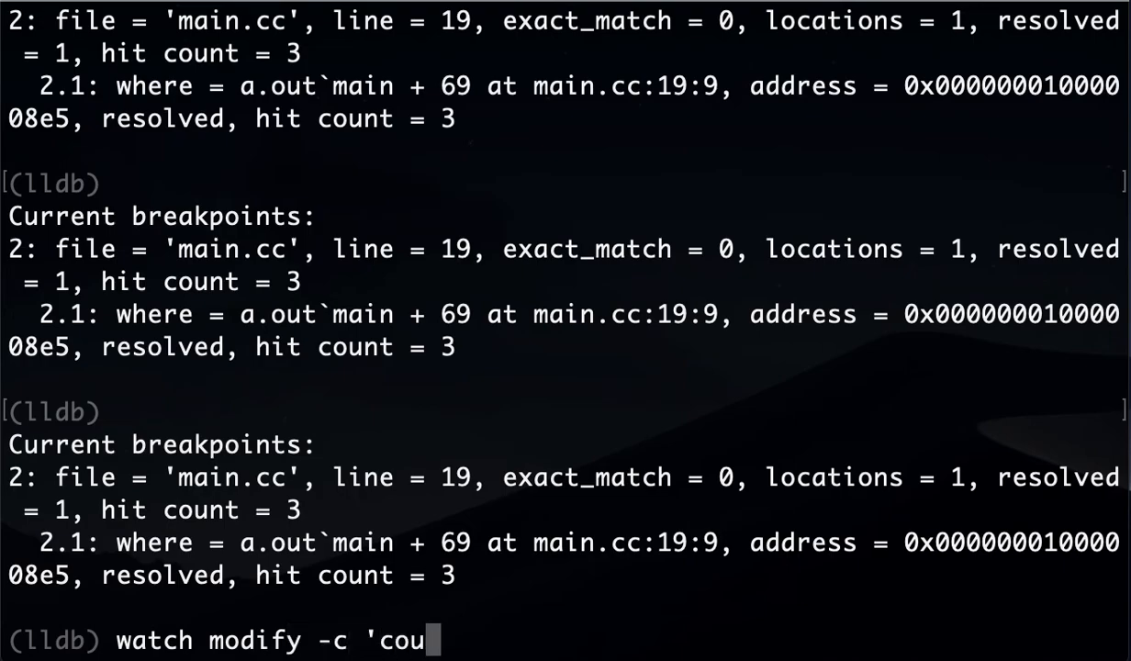
{"action": "type", "text": "("}
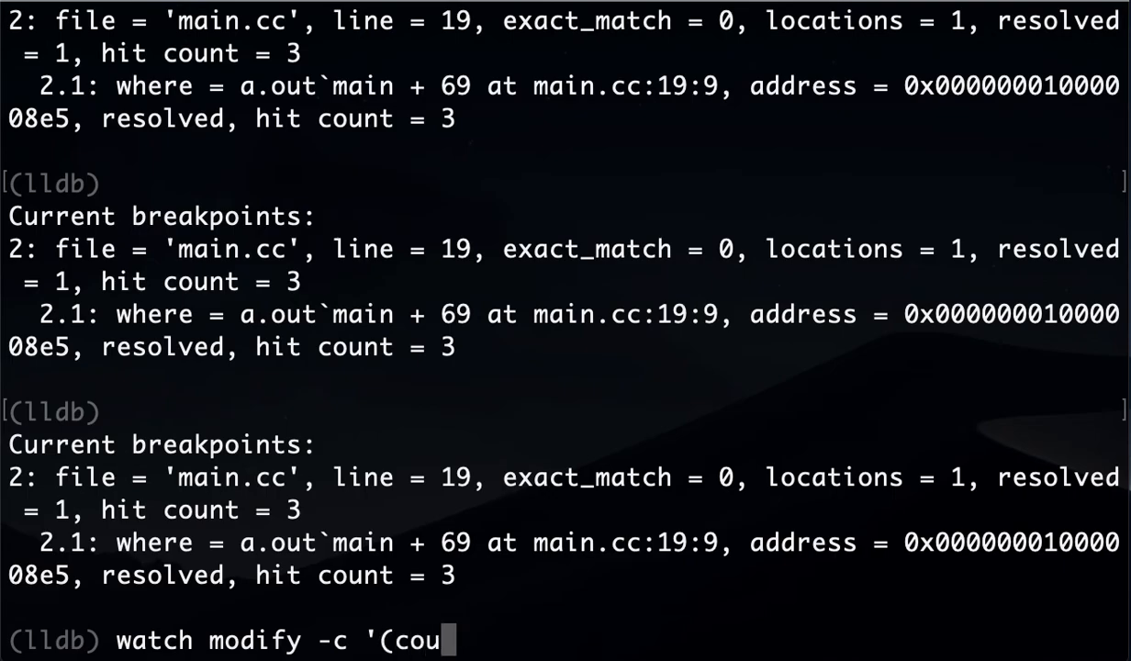
{"action": "type", "text": "nt=8_"}
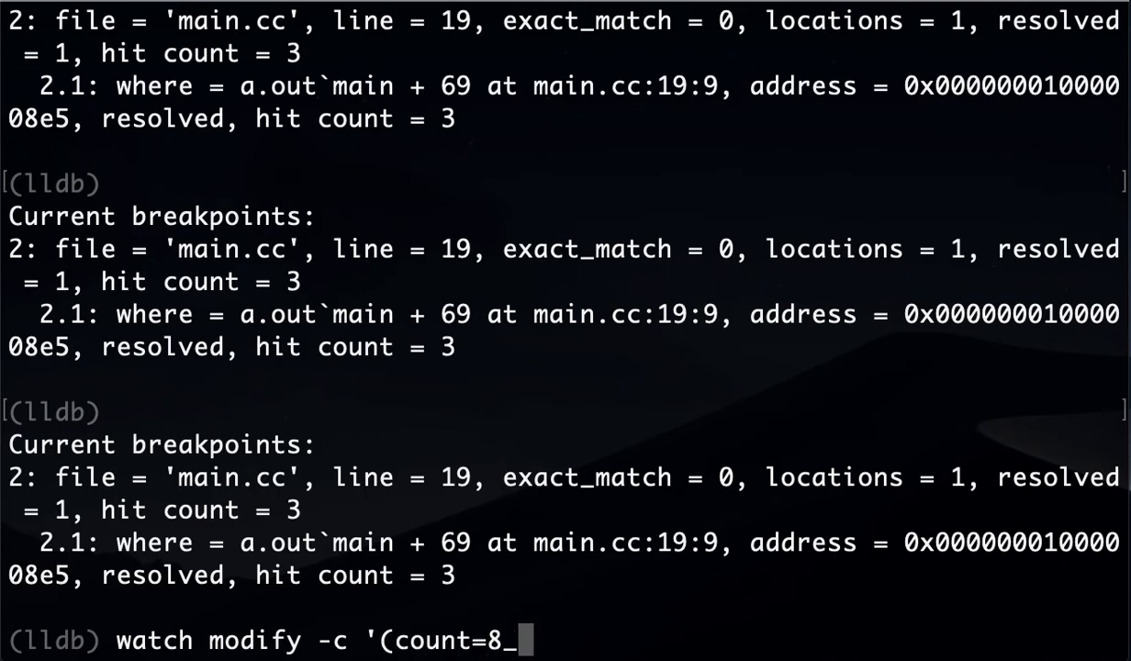
{"action": "type", "text": ")'"}
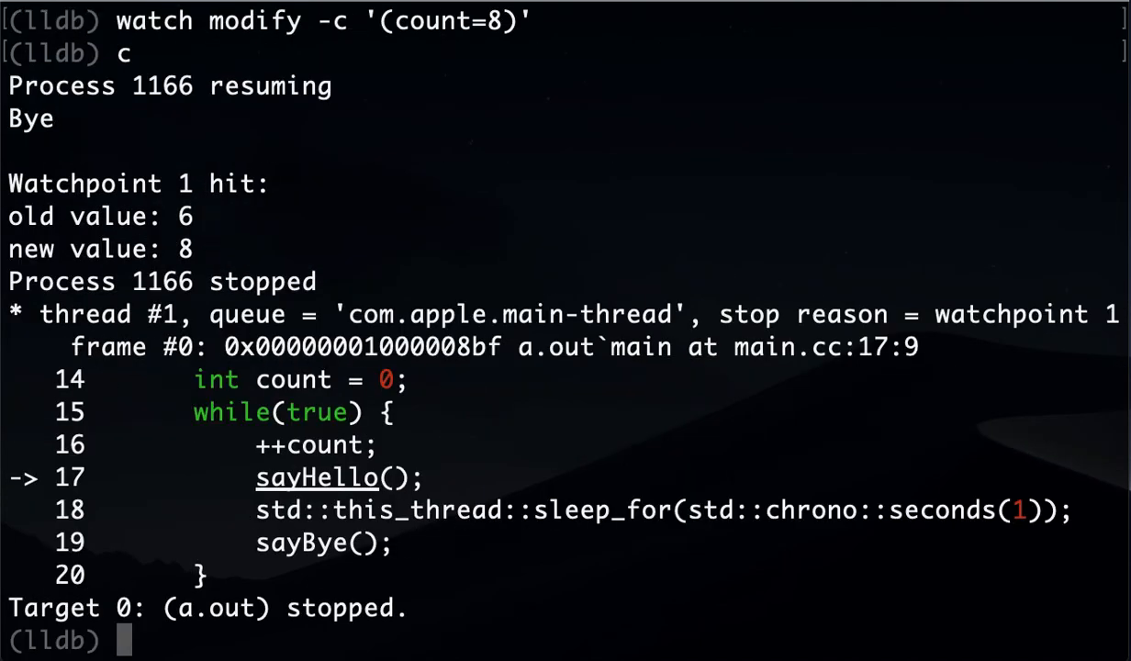
- Continue execution so the watchpoint fires again at line 17, reporting 8 to 8
{"action": "type", "text": "c"}
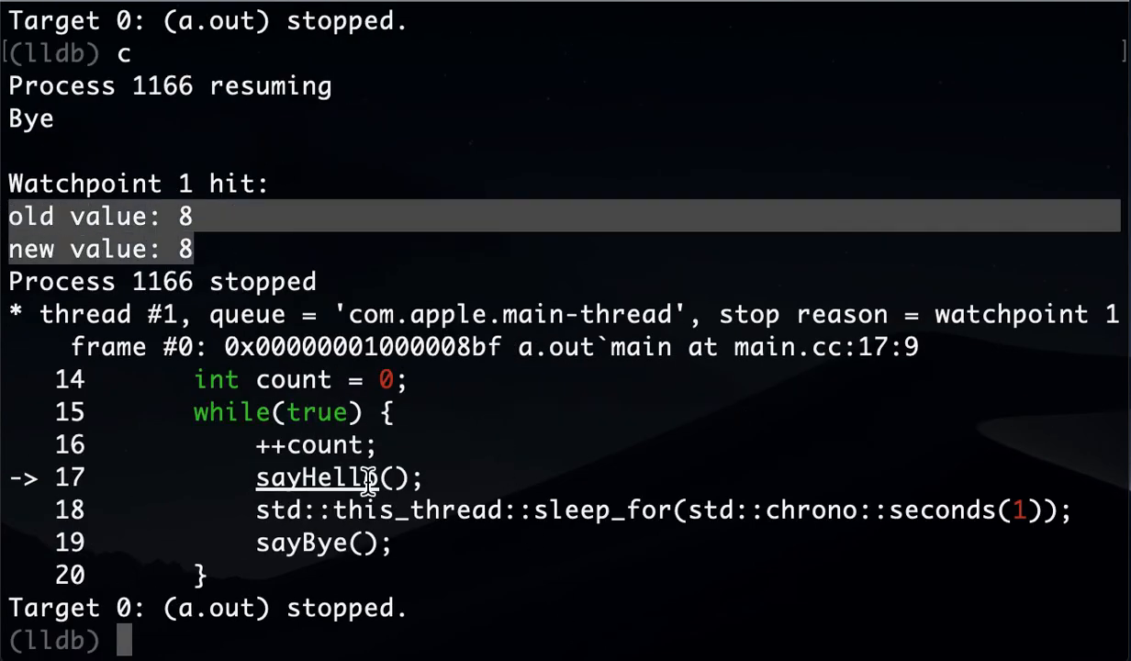
{"action": "mouse_move", "coordinate": [487, 413]}
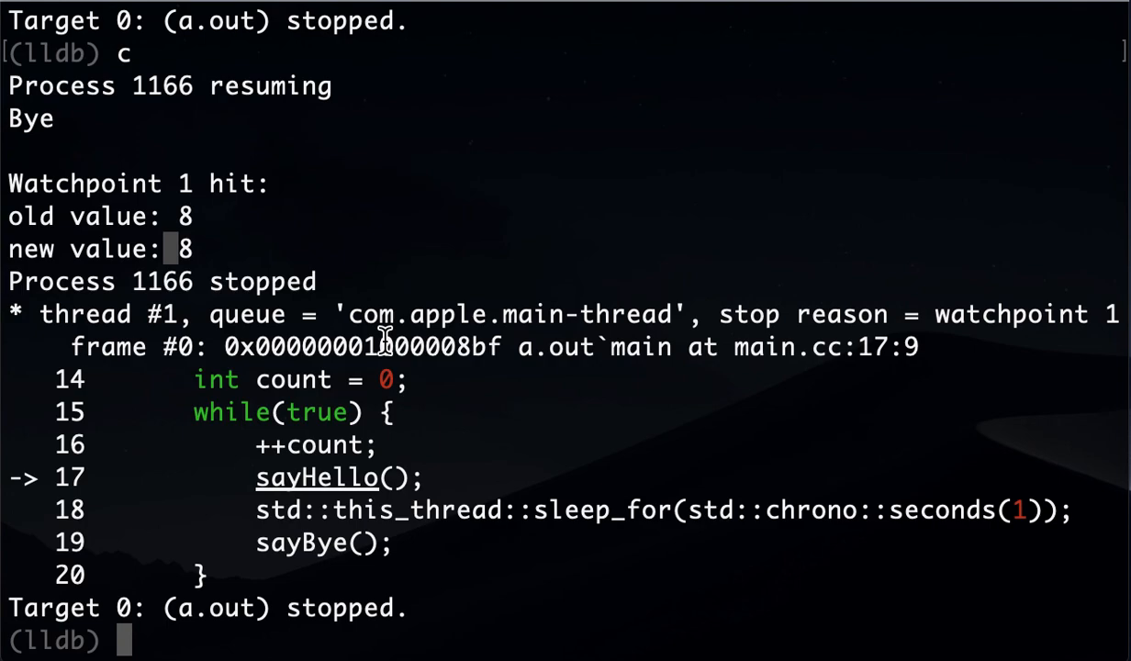
{"action": "mouse_move", "coordinate": [721, 479]}
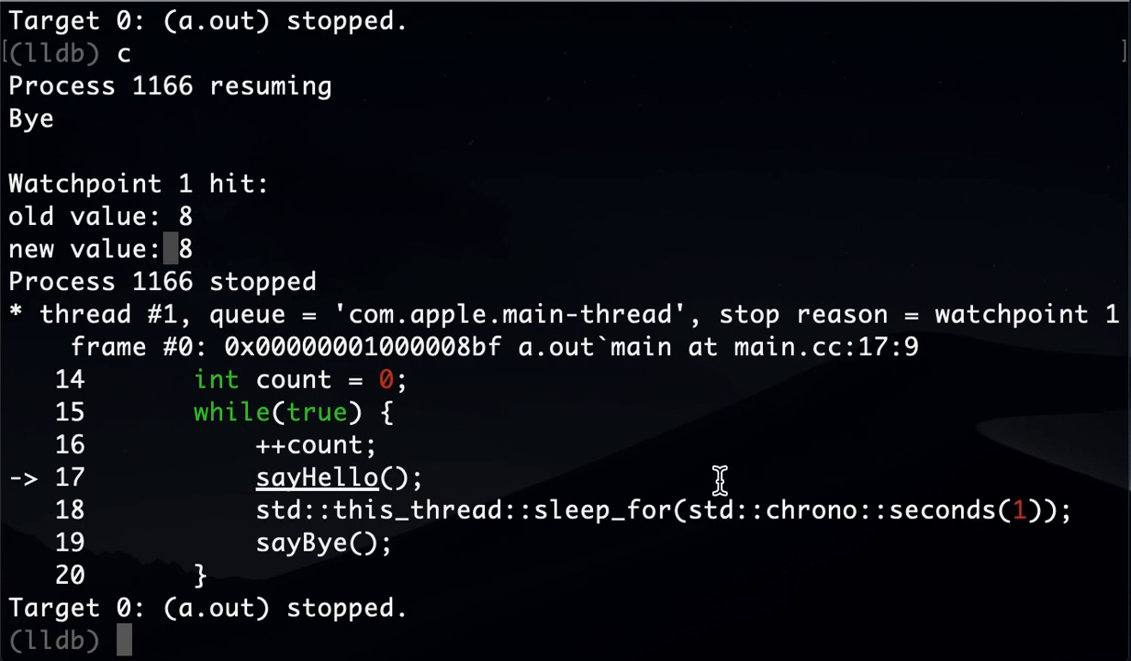
{"action": "mouse_move", "coordinate": [799, 478]}
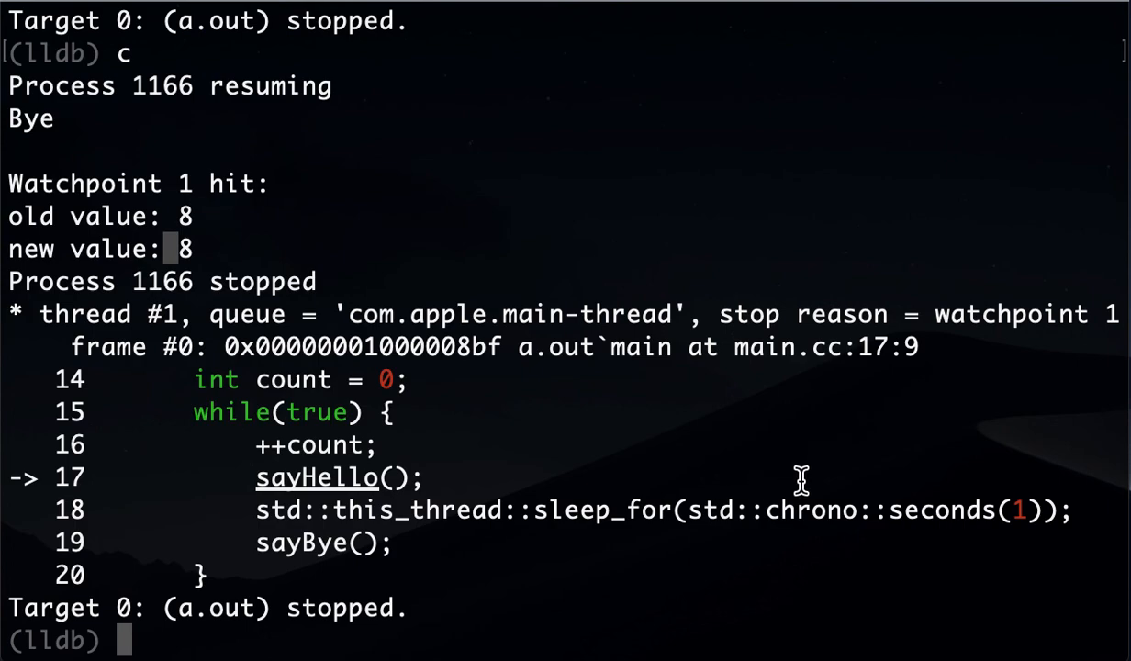
{"action": "mouse_move", "coordinate": [762, 462]}
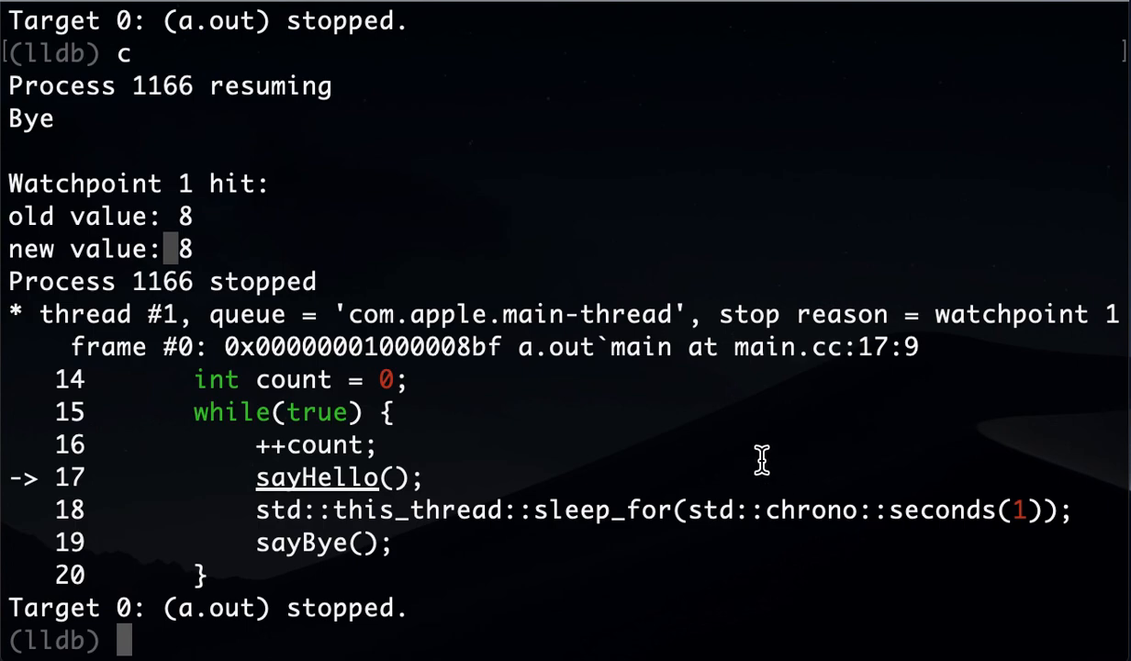
{"action": "mouse_move", "coordinate": [821, 457]}
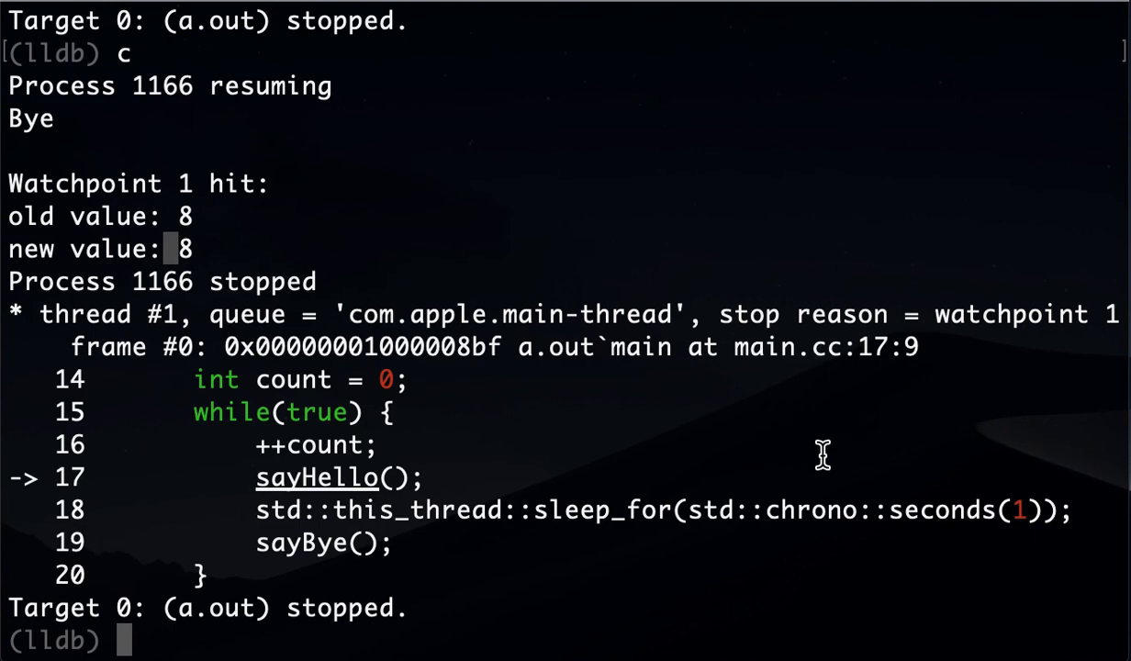